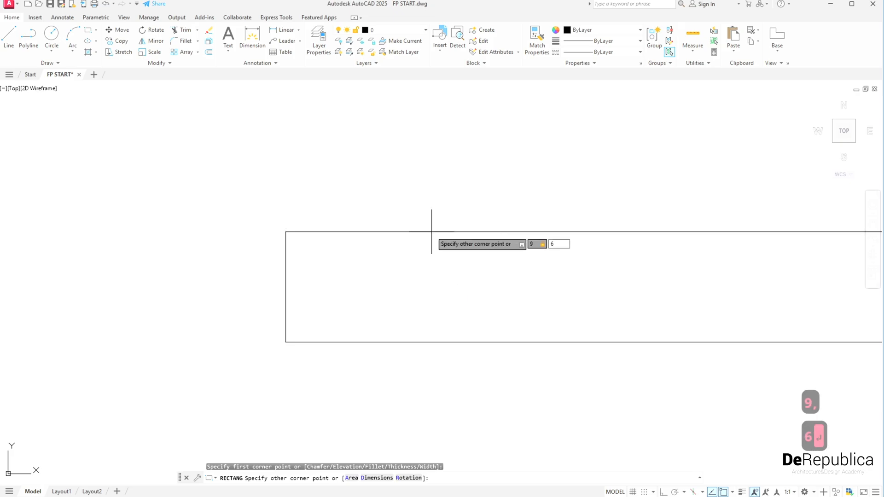
# Finish the 9 by 6 rectangle with the @9,6 corner as the first room outline
pyautogui.press('enter')
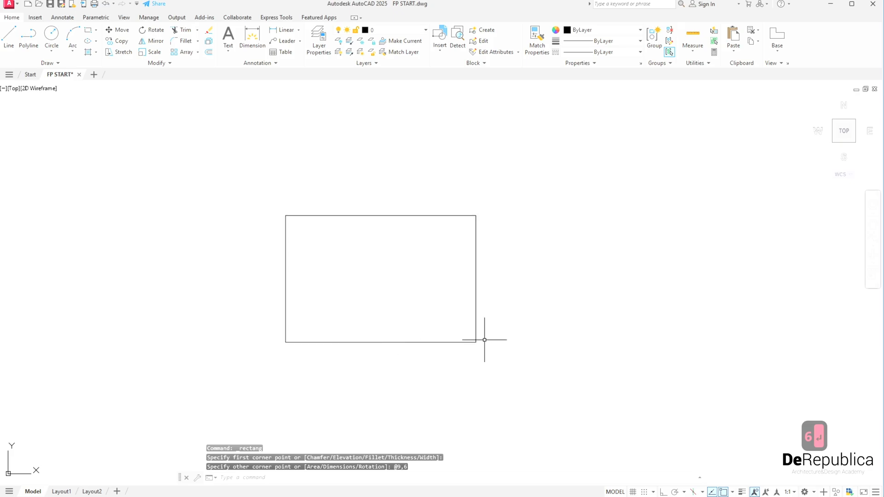
pyautogui.moveTo(342, 187)
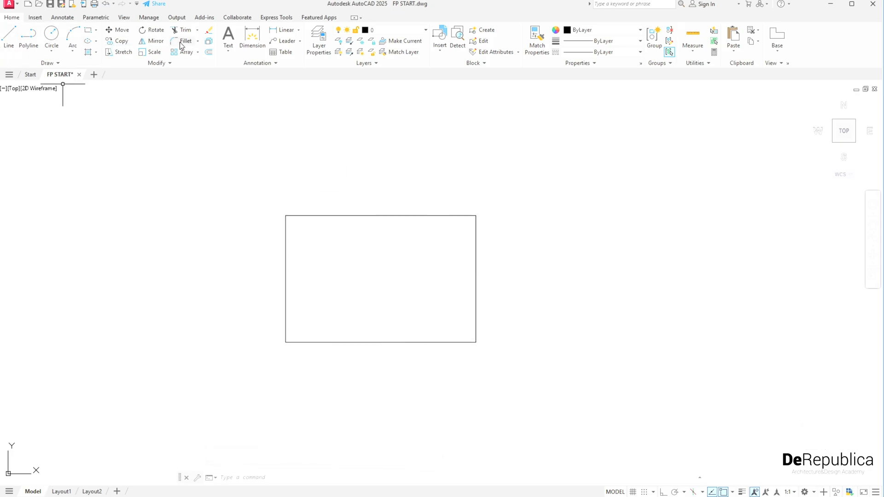
pyautogui.moveTo(431, 181)
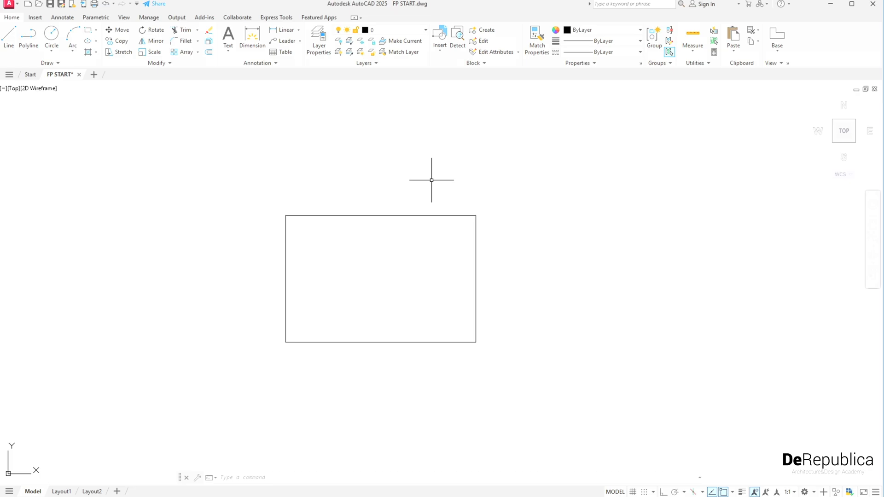
# Draw a 5-10-5 polyline (PL) from the rectangle's top-right corner forming the tall right room
pyautogui.write('PLINE Specify start point:')
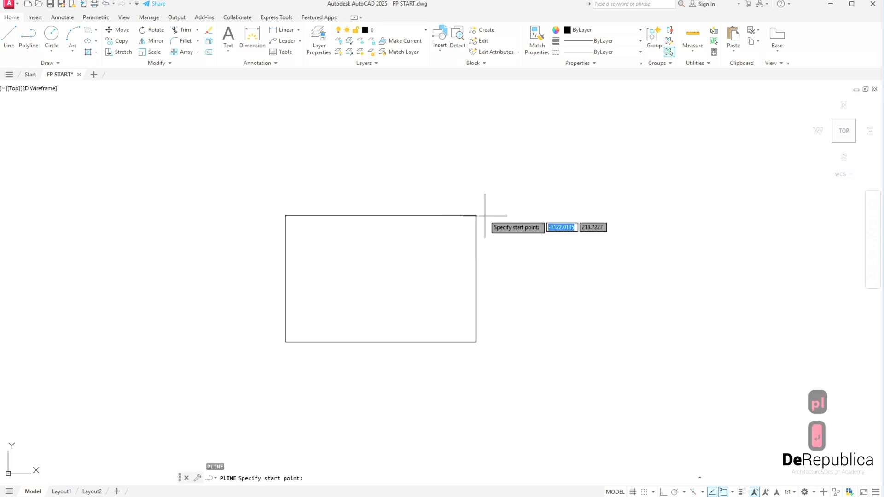
pyautogui.click(476, 215)
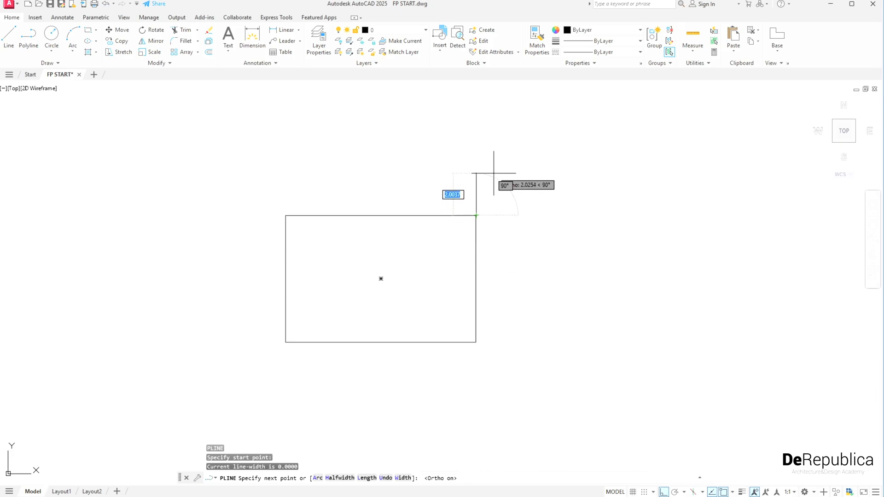
pyautogui.moveTo(543, 191)
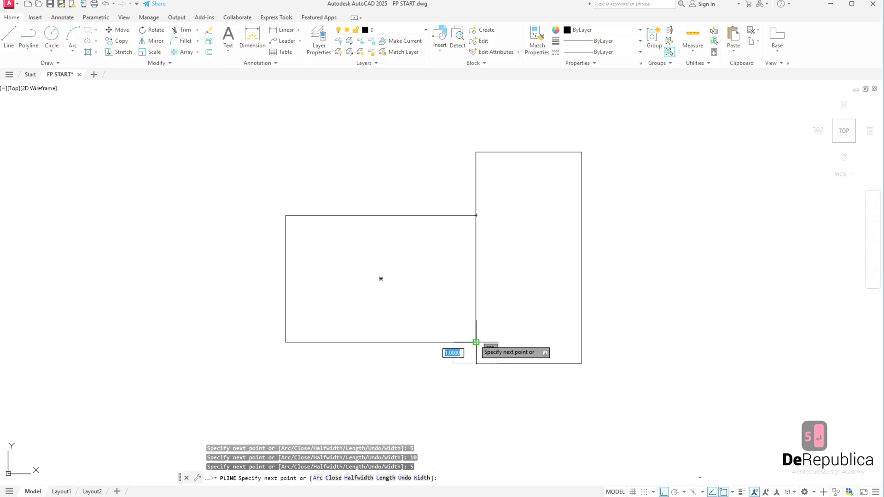
pyautogui.press('Escape')
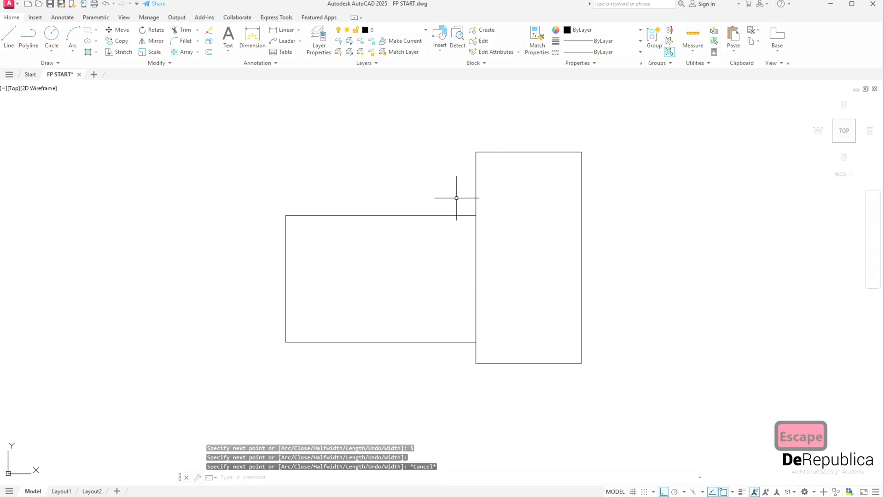
pyautogui.moveTo(317, 276)
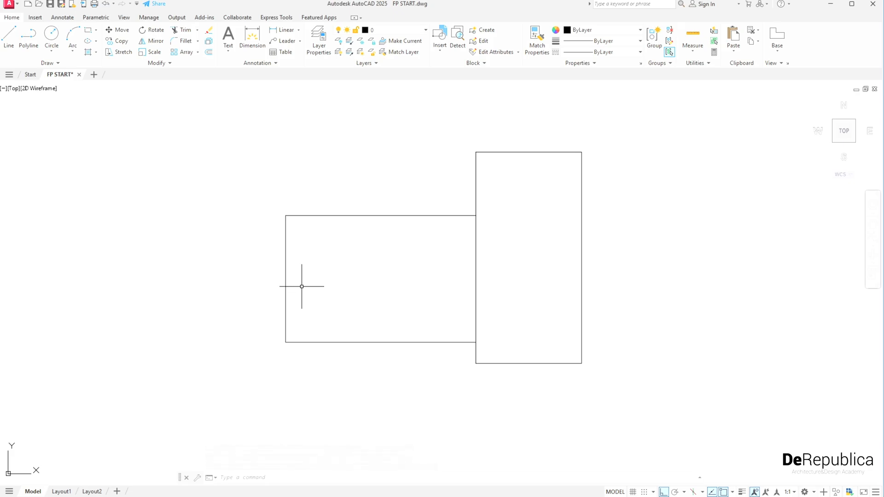
pyautogui.moveTo(482, 288)
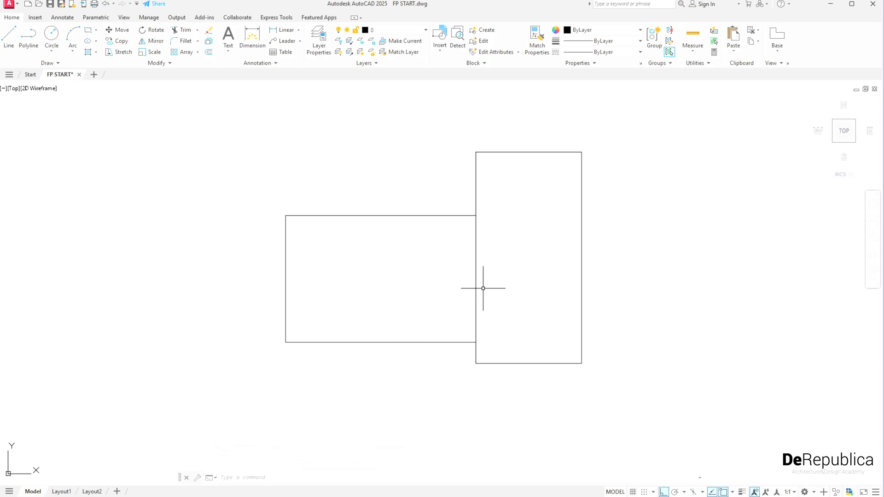
pyautogui.moveTo(388, 281)
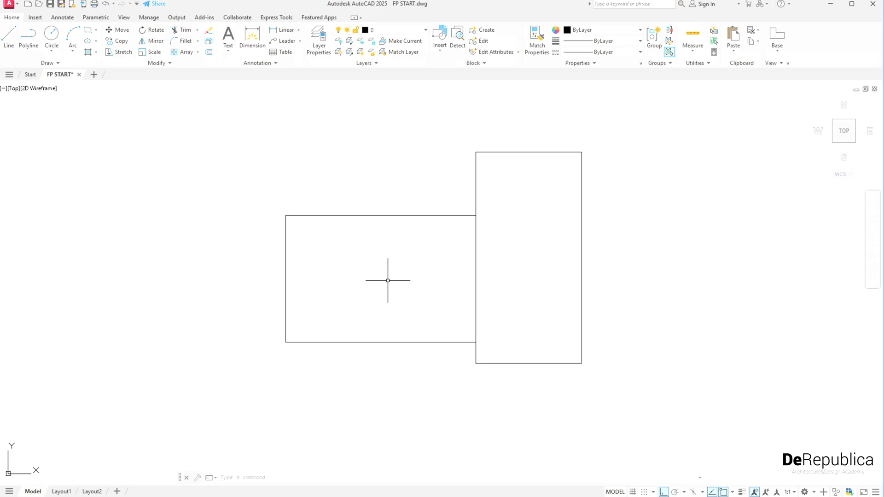
# Place vertical and horizontal xlines (XL) through the rectangle's top-left corner
pyautogui.write('X')
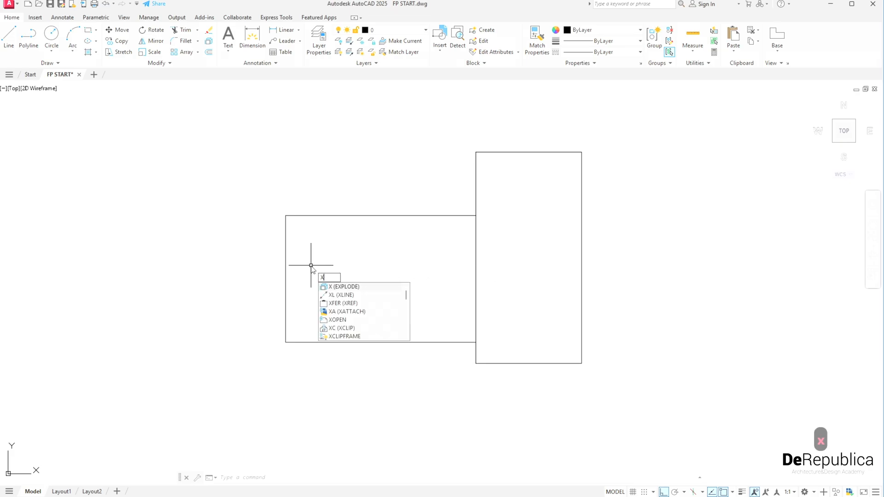
pyautogui.write('L')
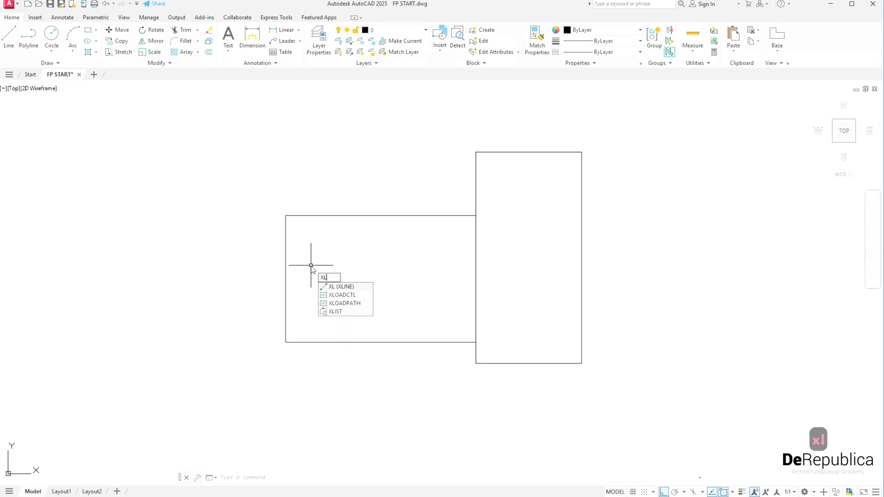
pyautogui.press('enter')
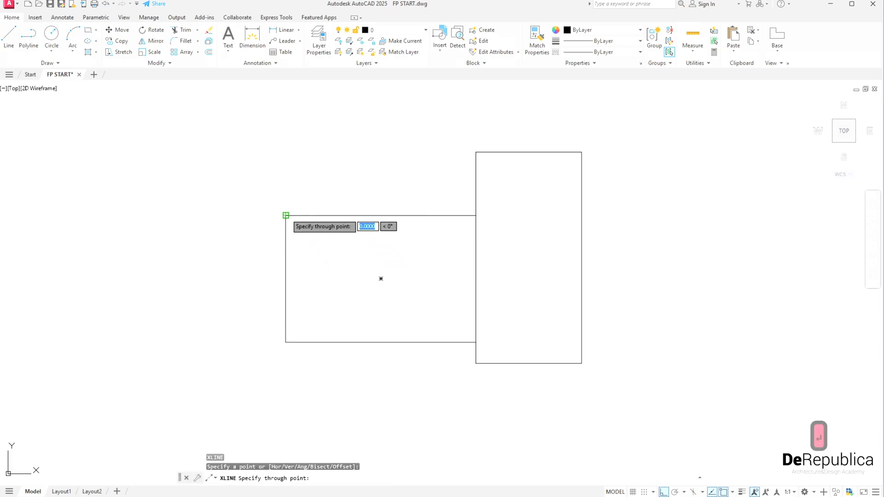
pyautogui.press('Escape')
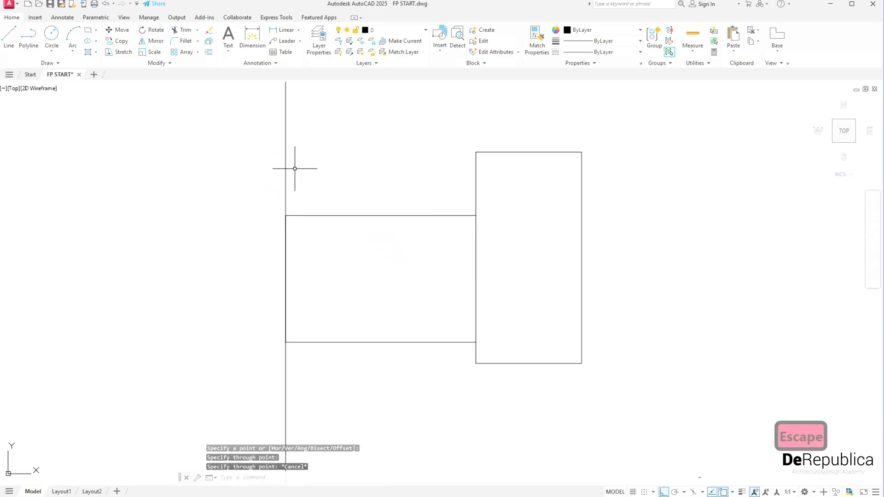
pyautogui.moveTo(356, 199)
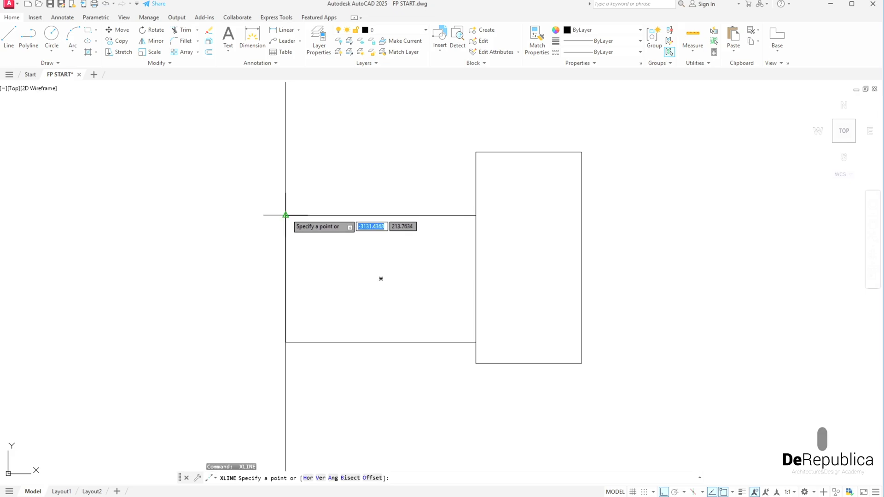
pyautogui.moveTo(285, 216)
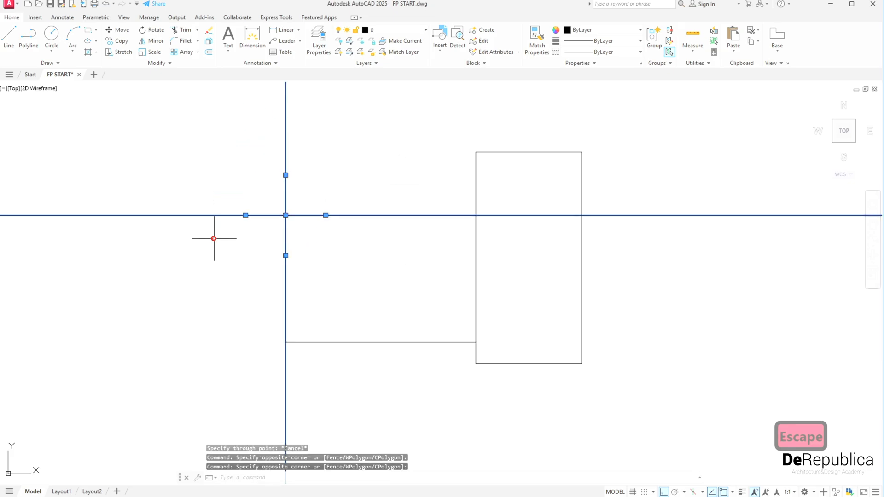
# Set both selected construction lines to red in the Properties colour list
pyautogui.click(640, 30)
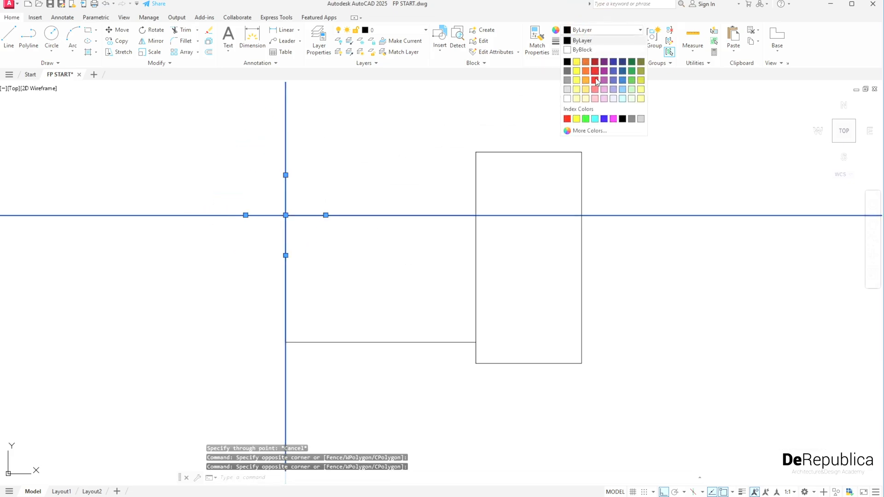
pyautogui.press('Escape')
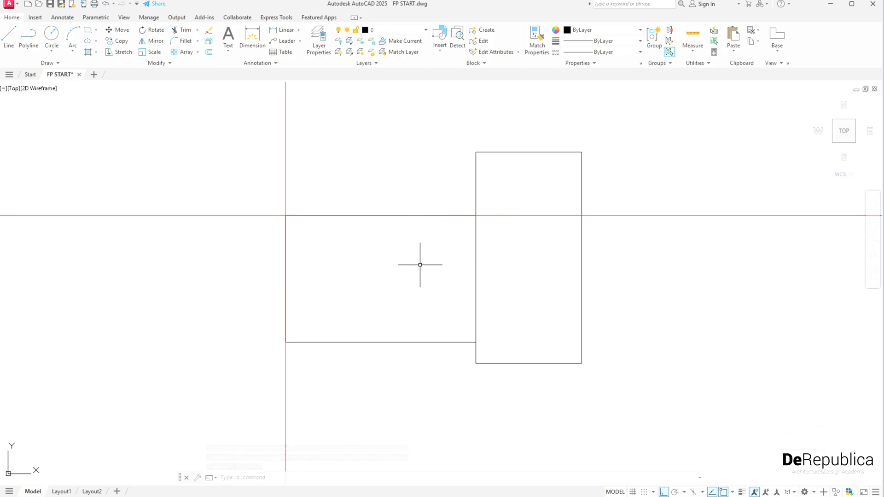
# Offset the vertical xline 2.8 right, then twice more by 1 unit
pyautogui.write('OFFSET Specify offset distance or [Through Erase Layer] <0.1000>:')
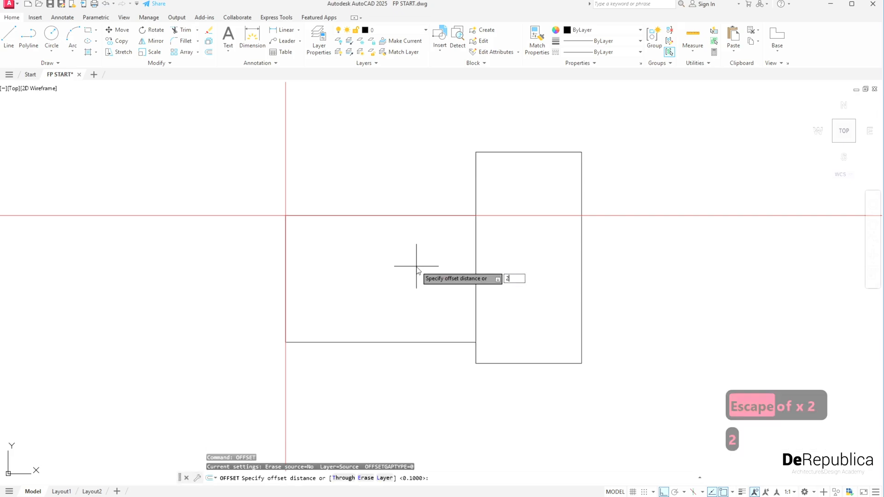
pyautogui.write('2.8')
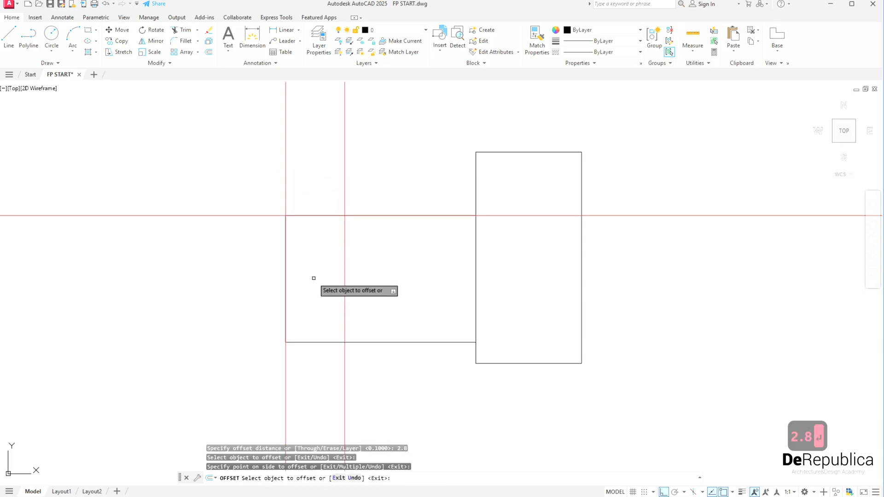
pyautogui.press('Escape')
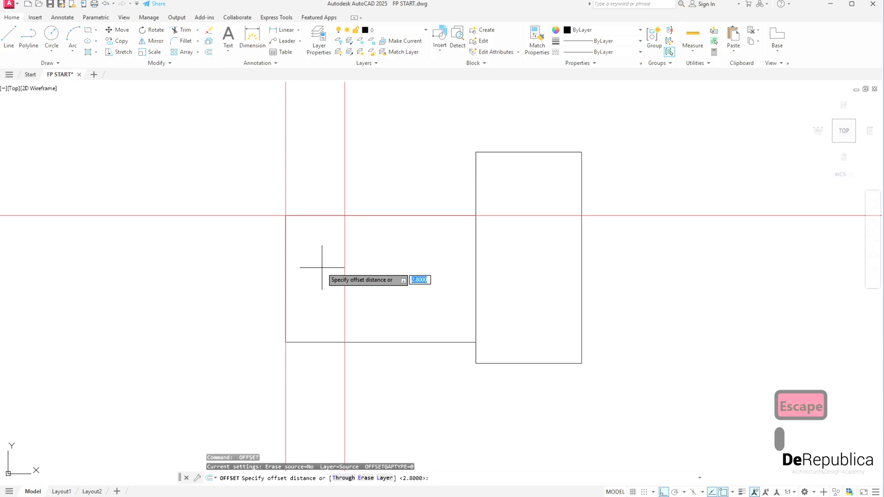
pyautogui.write('1')
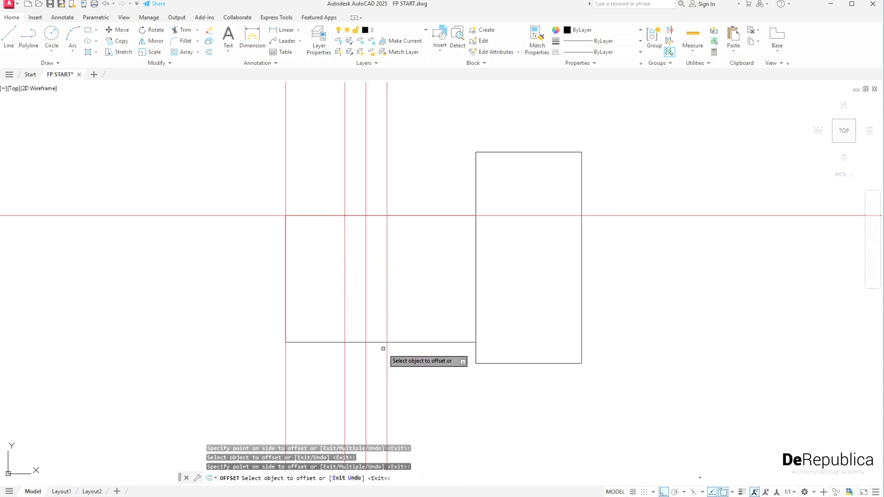
pyautogui.moveTo(441, 274)
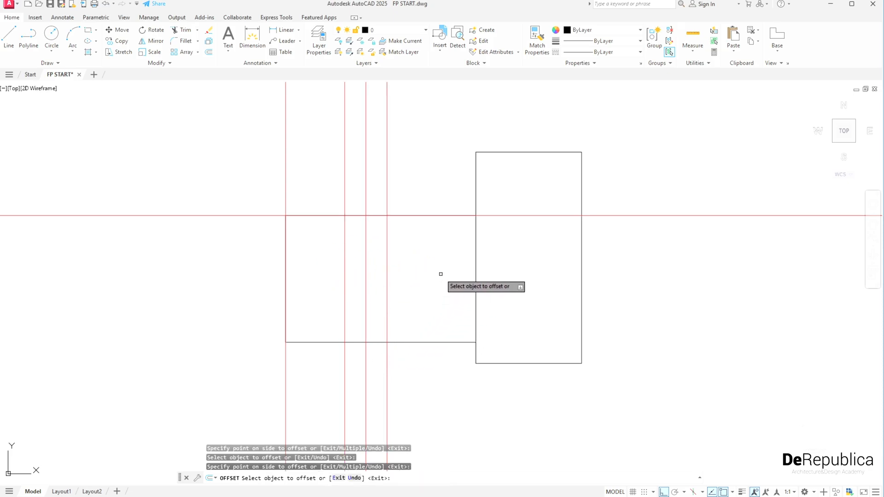
pyautogui.press('Escape')
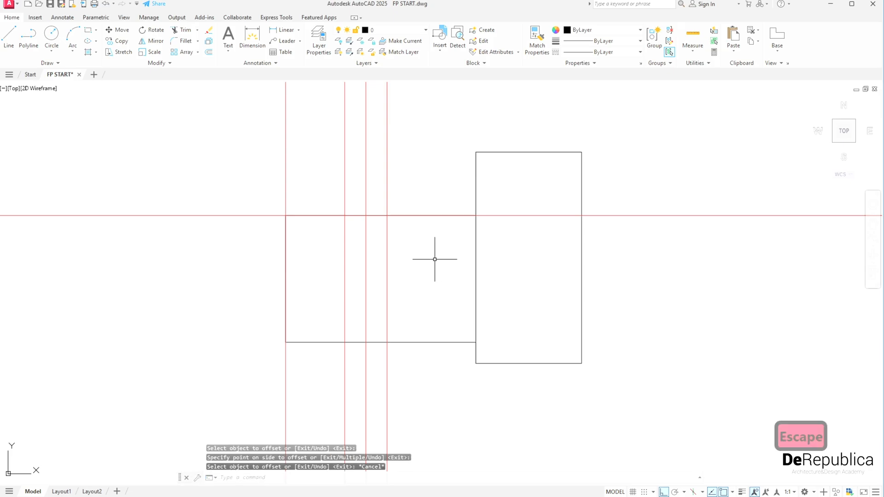
# Offset the horizontal xline 1.2 units downward as a lower guide
pyautogui.write('O')
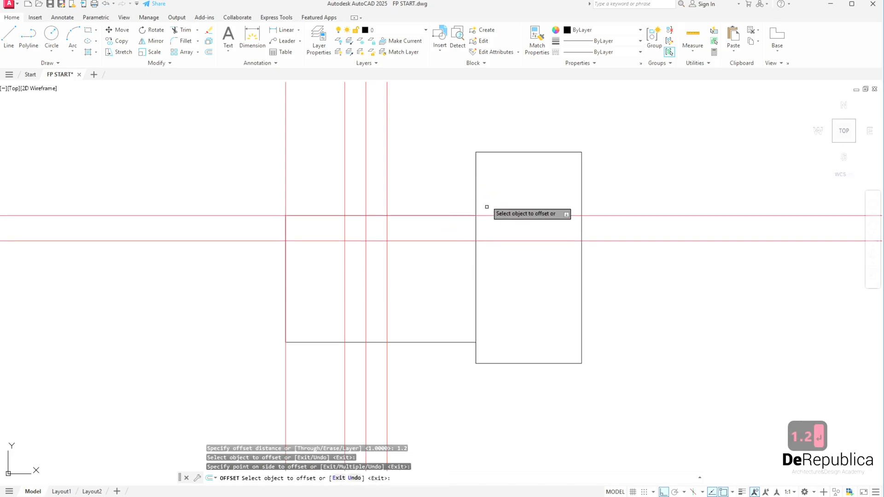
pyautogui.press('Escape')
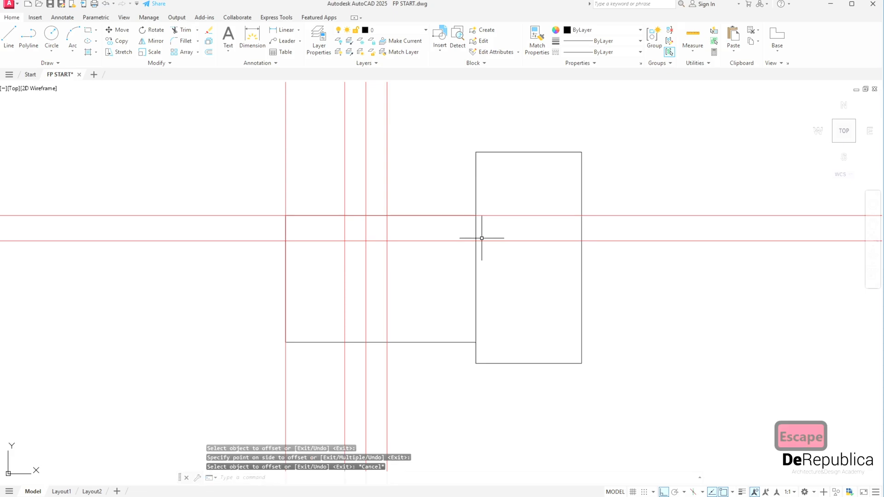
pyautogui.moveTo(516, 360)
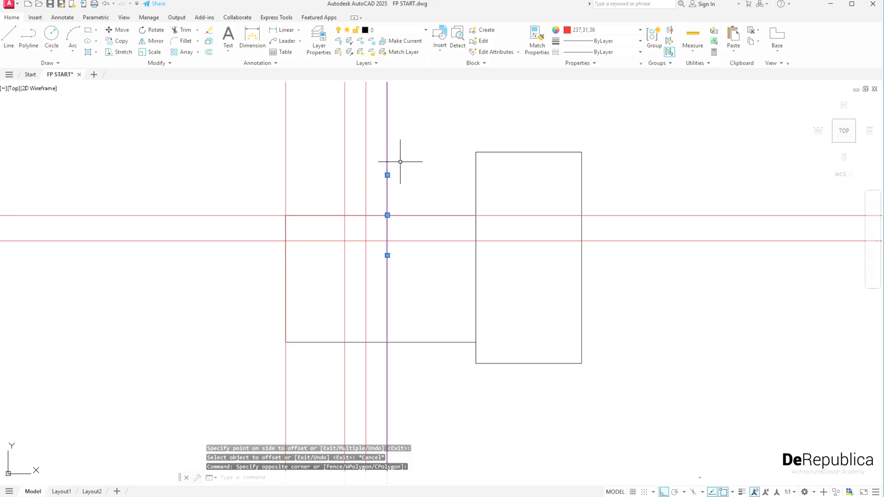
# Copy (CO) a vertical construction line to the right of the tall second room
pyautogui.write('CO')
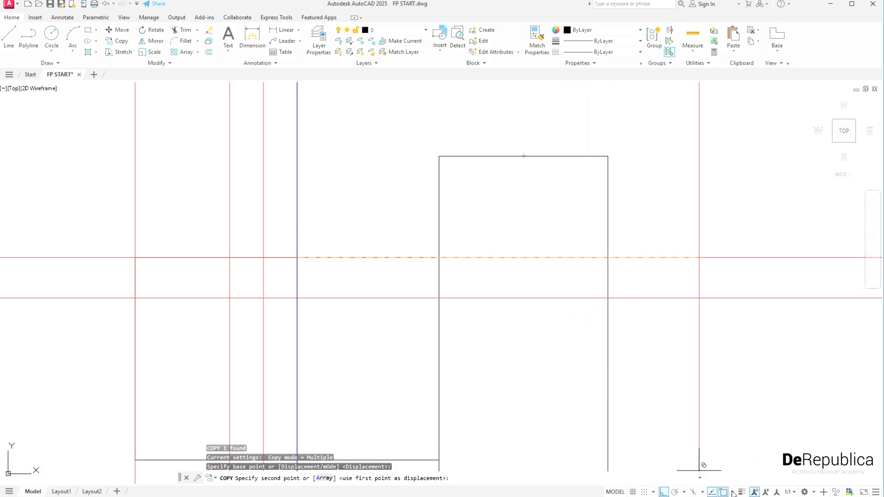
pyautogui.moveTo(733, 492)
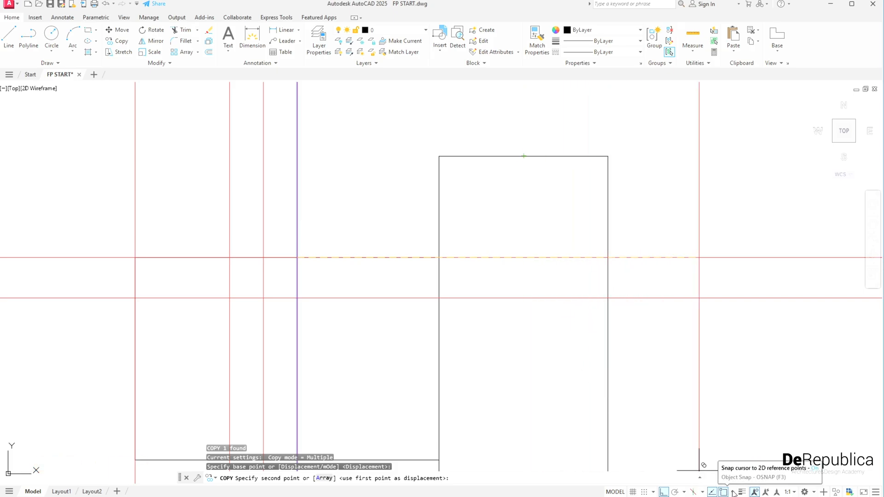
pyautogui.click(723, 492)
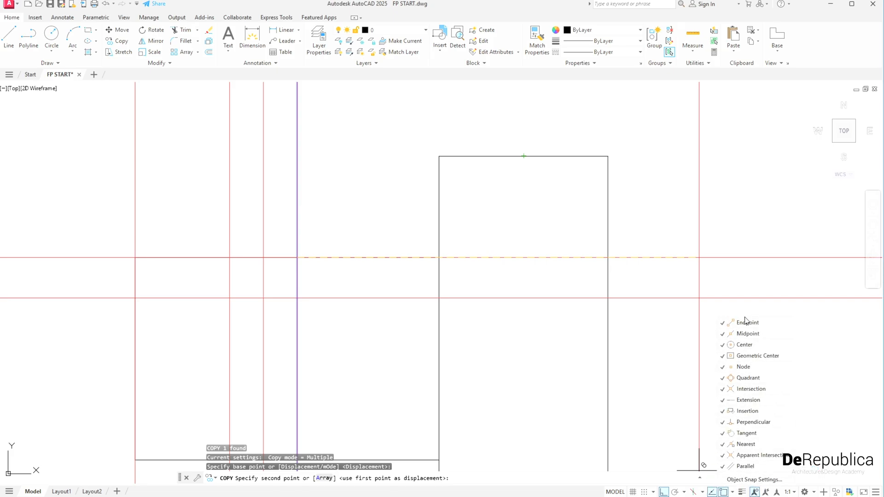
pyautogui.moveTo(753, 466)
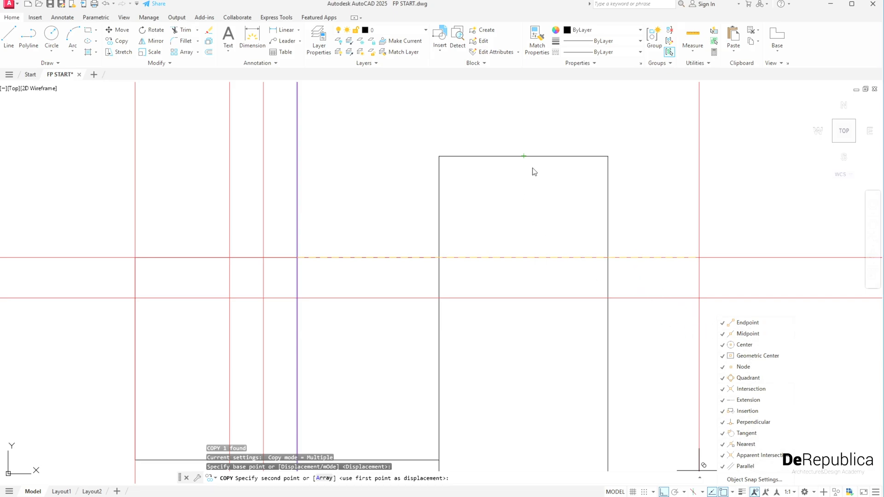
pyautogui.press('Escape')
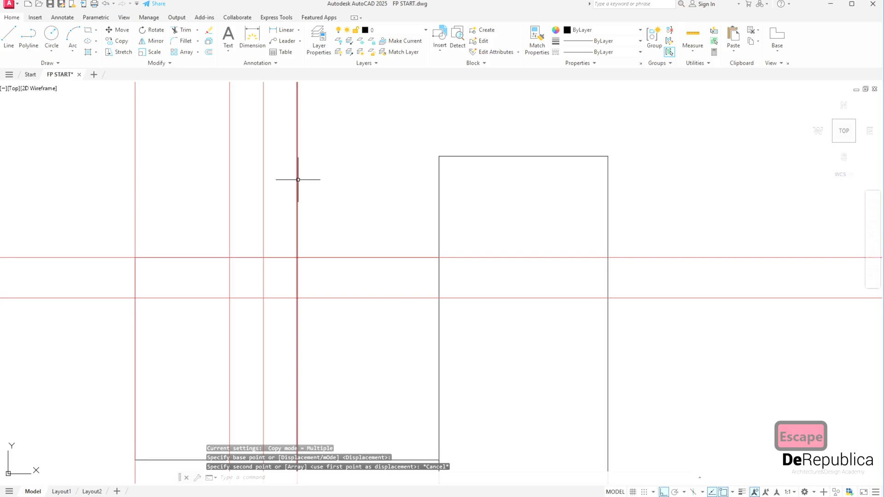
# Copy horizontal construction lines at typed distances and erase an unwanted one
pyautogui.write('CO')
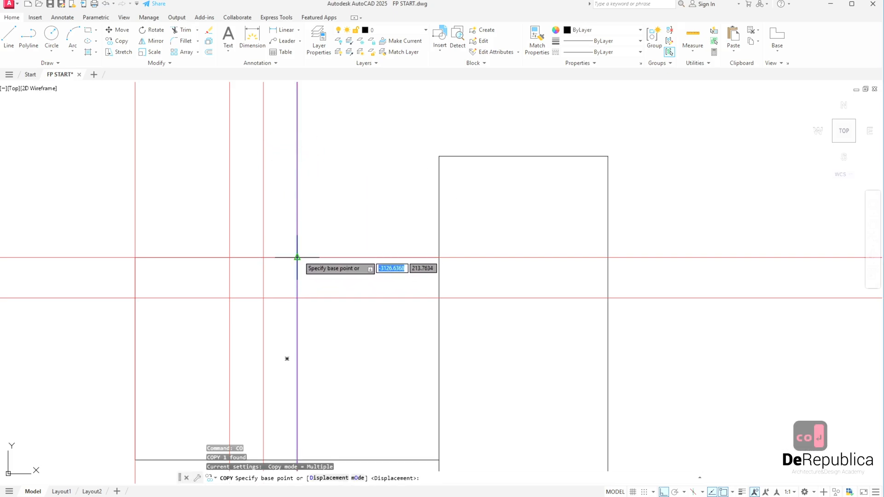
pyautogui.click(298, 257)
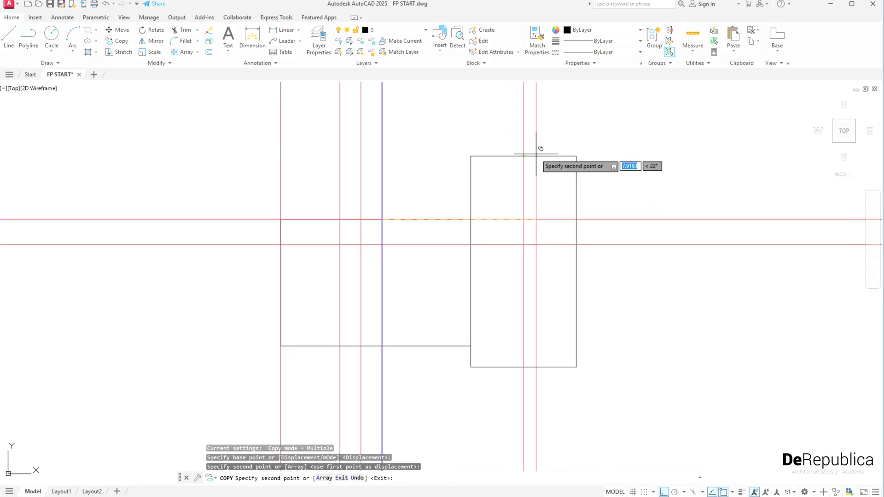
pyautogui.press('Escape')
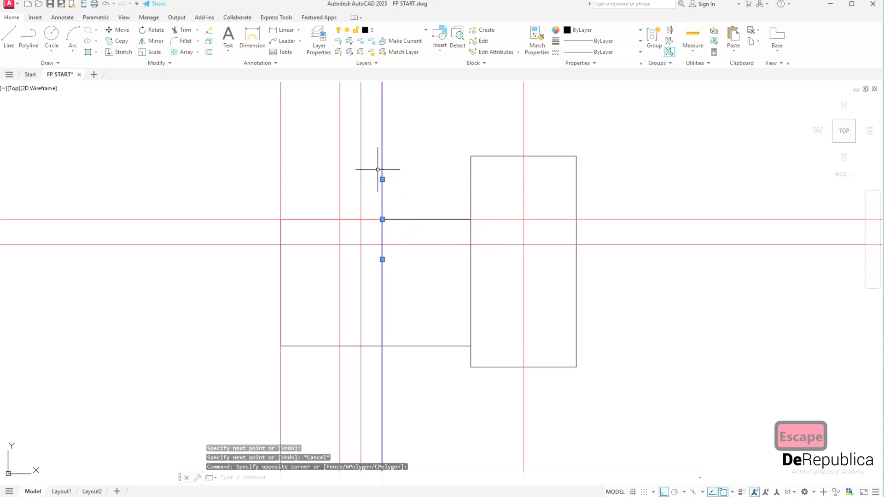
pyautogui.write('CO')
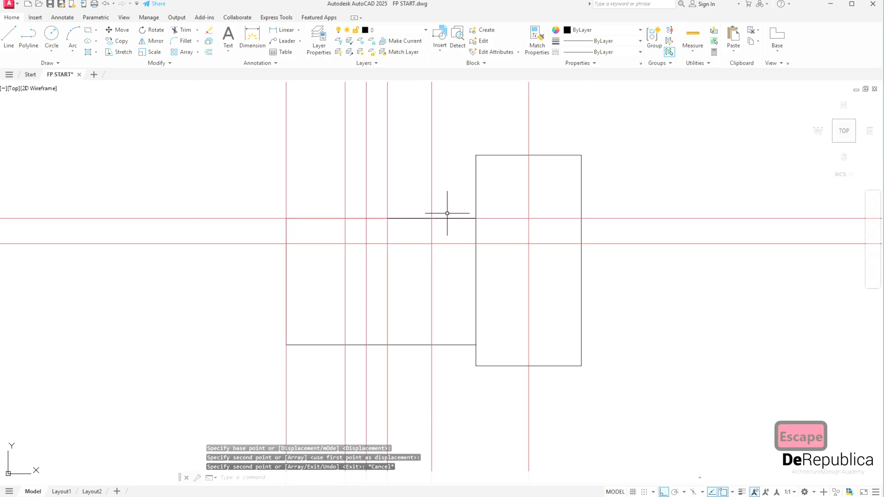
pyautogui.moveTo(431, 196)
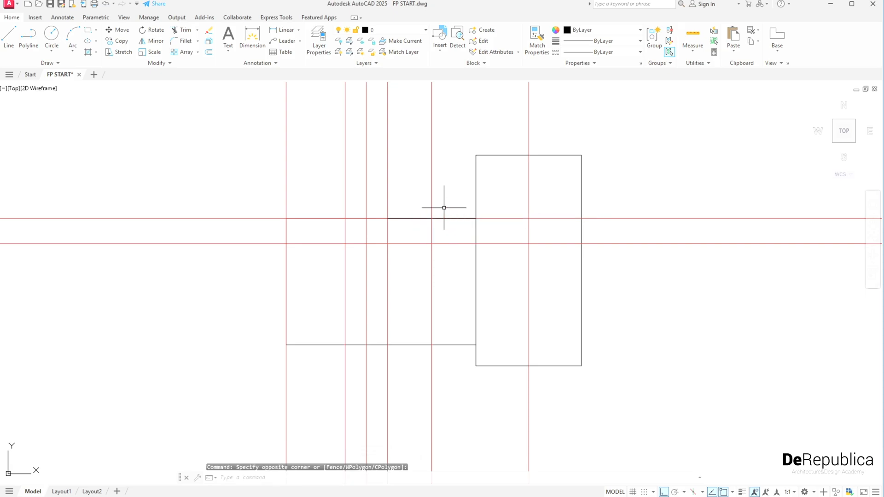
pyautogui.write('E')
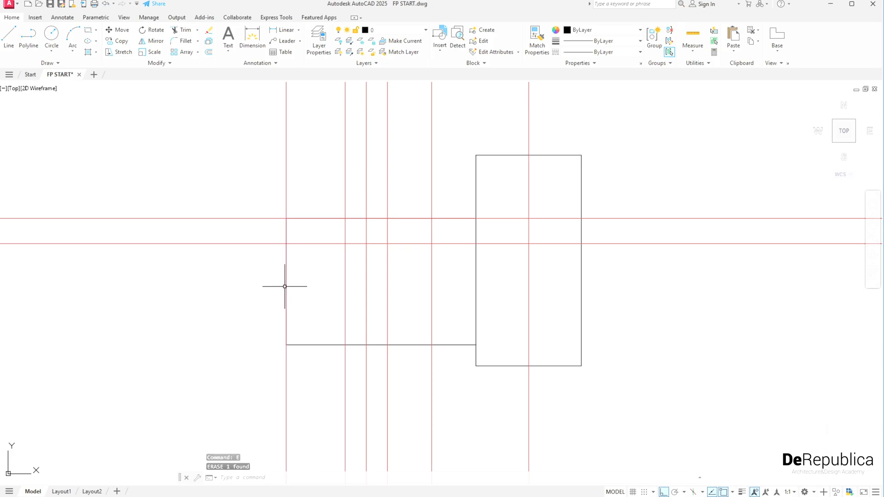
pyautogui.click(293, 245)
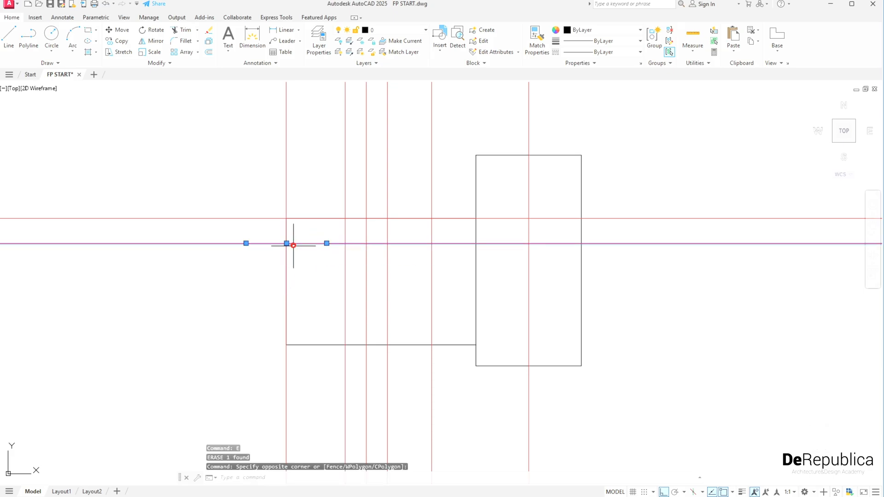
pyautogui.write('CO')
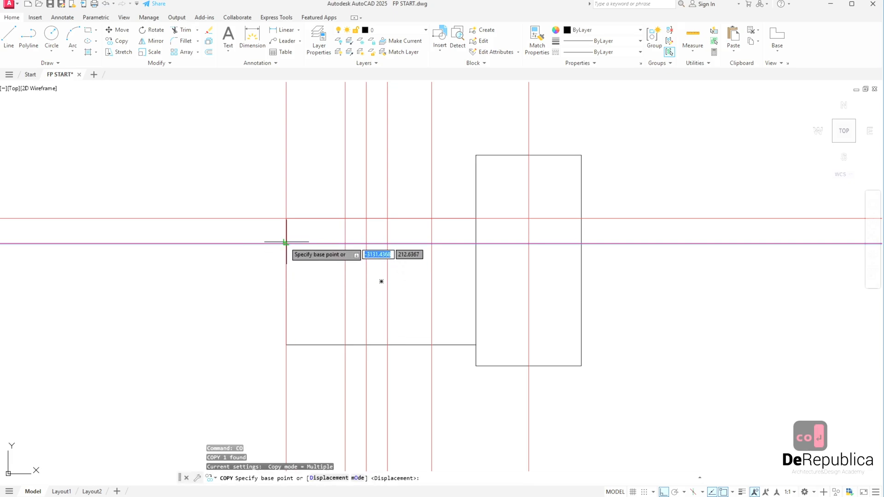
pyautogui.click(286, 243)
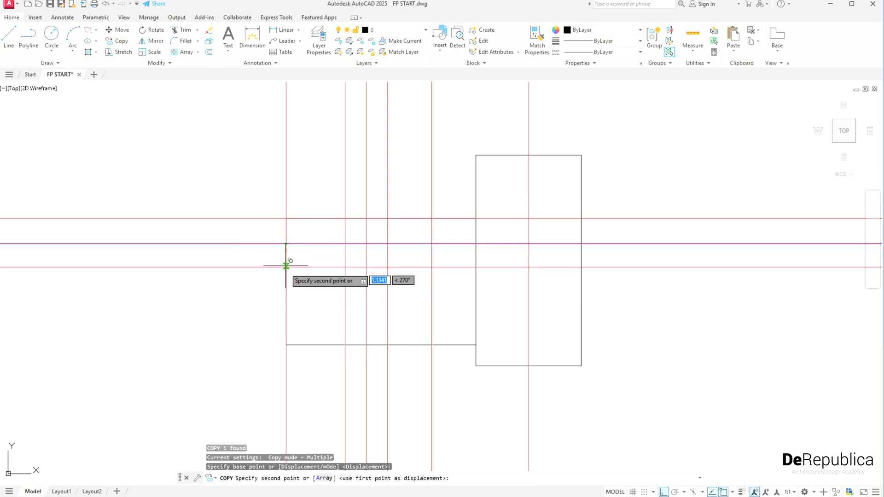
pyautogui.press('Escape')
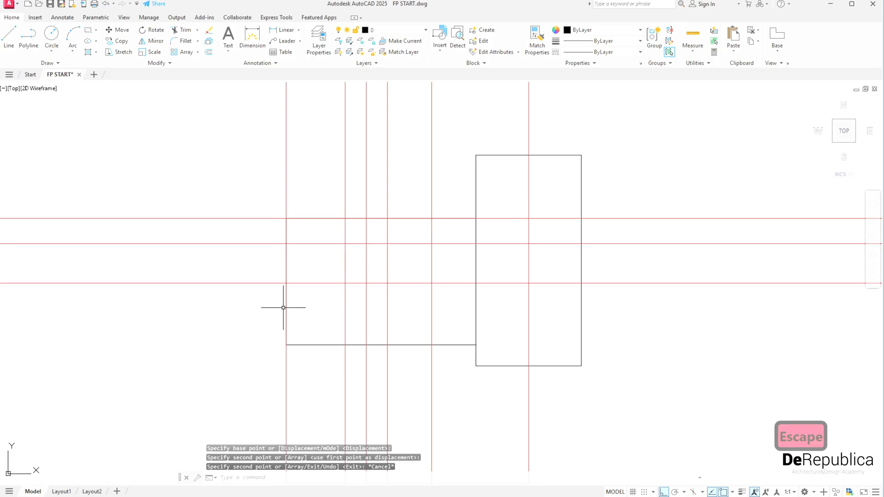
pyautogui.press('Escape')
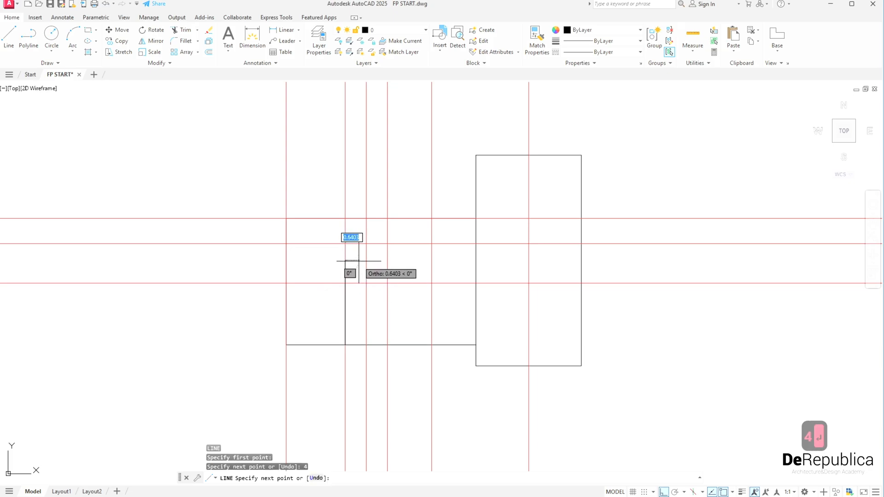
# Draw short partition lines with typed lengths inside the left and right rooms
pyautogui.press('Escape')
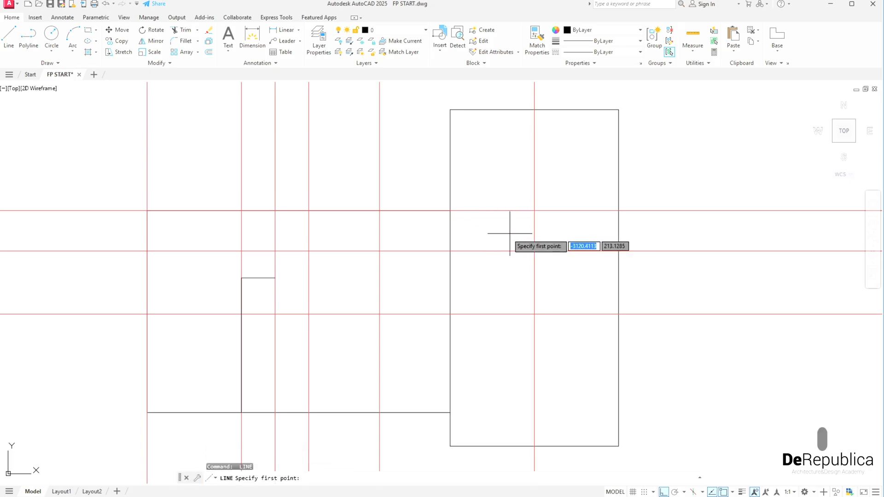
pyautogui.click(461, 210)
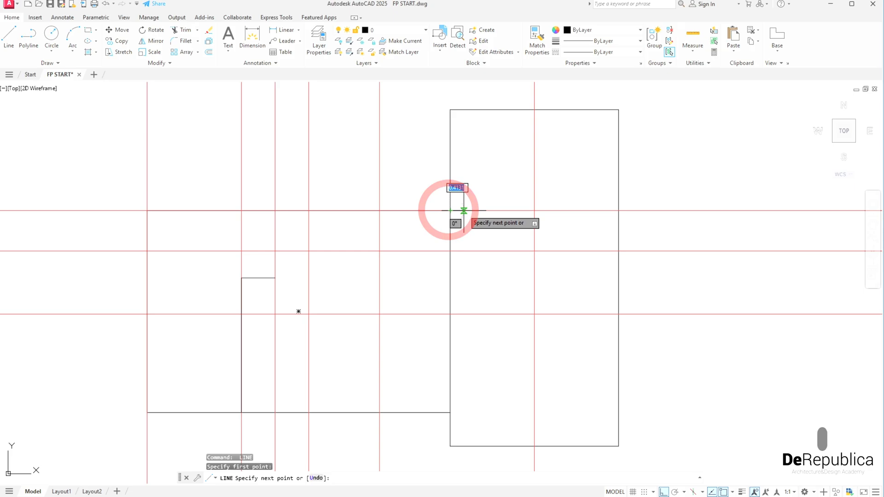
pyautogui.press('escape')
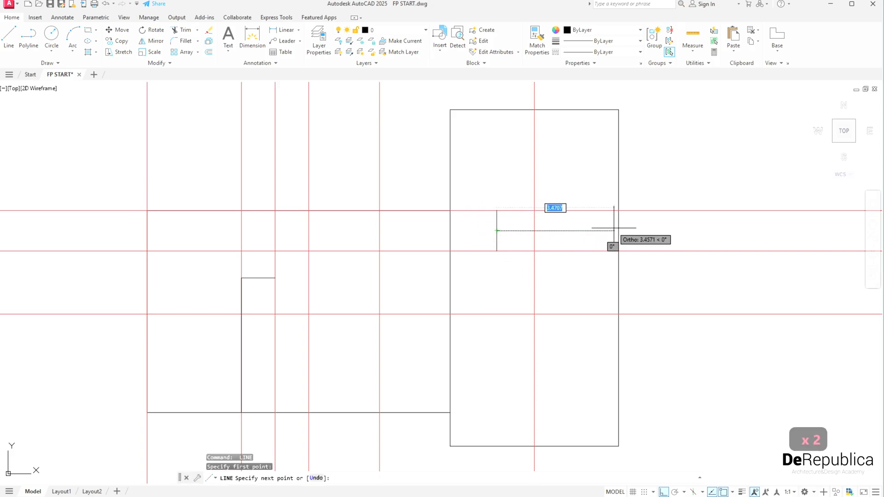
pyautogui.press('Escape')
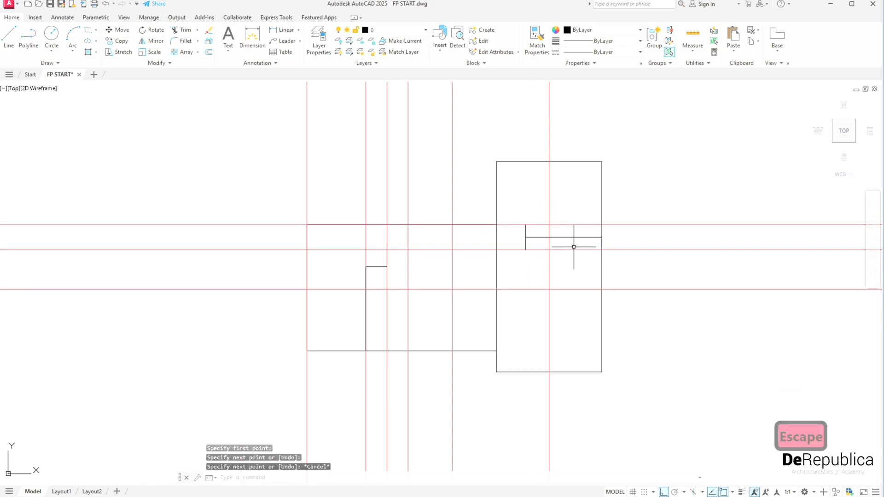
pyautogui.press('Escape')
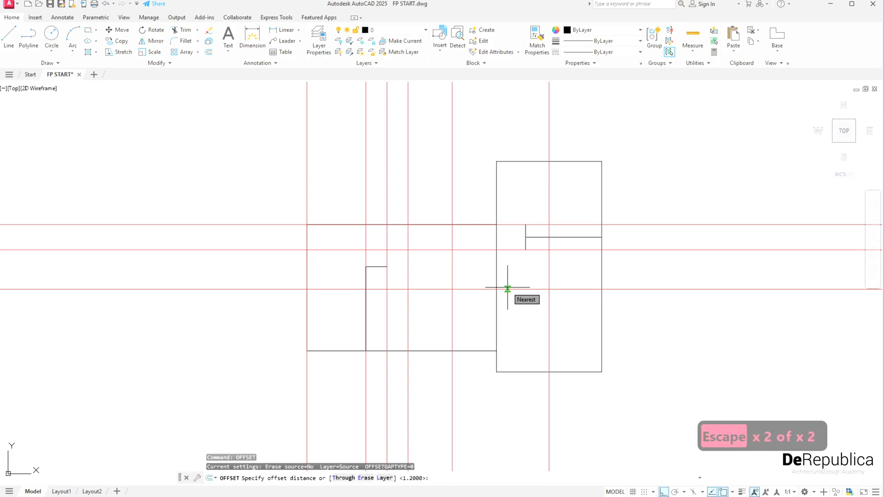
# Offset both room outlines 0.2 inward for double-line wall thickness
pyautogui.write('0.2')
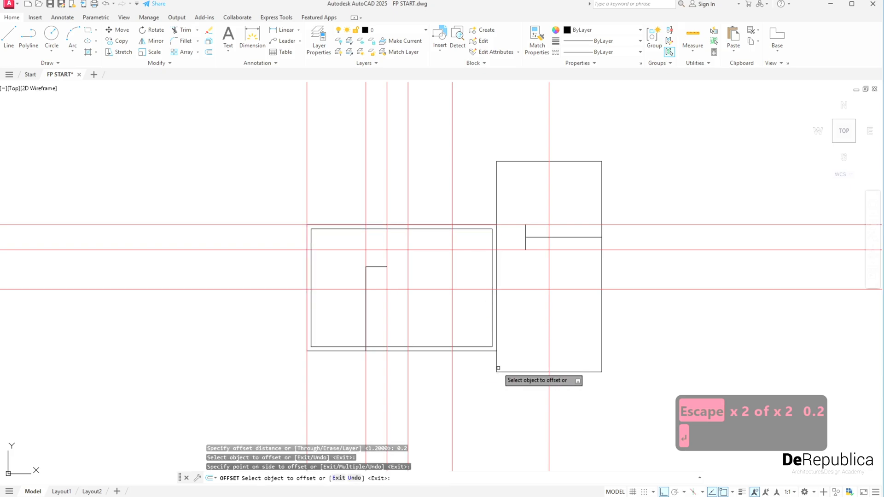
pyautogui.press('escape')
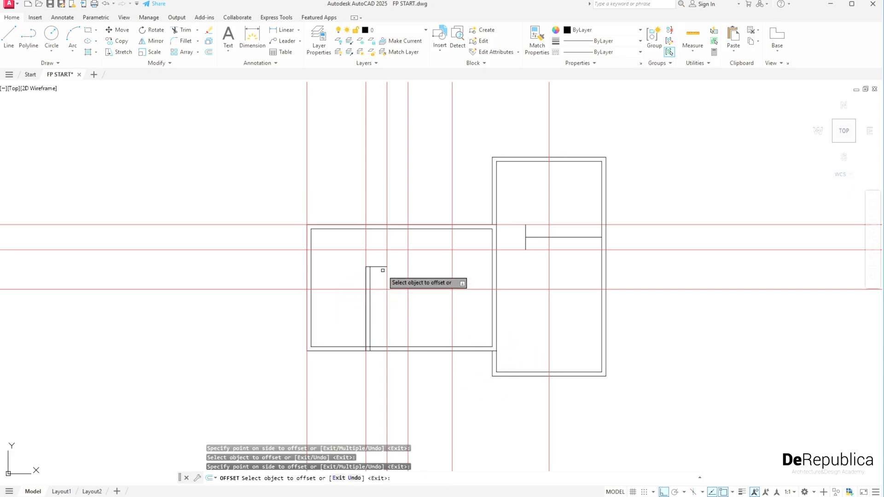
pyautogui.press('Escape')
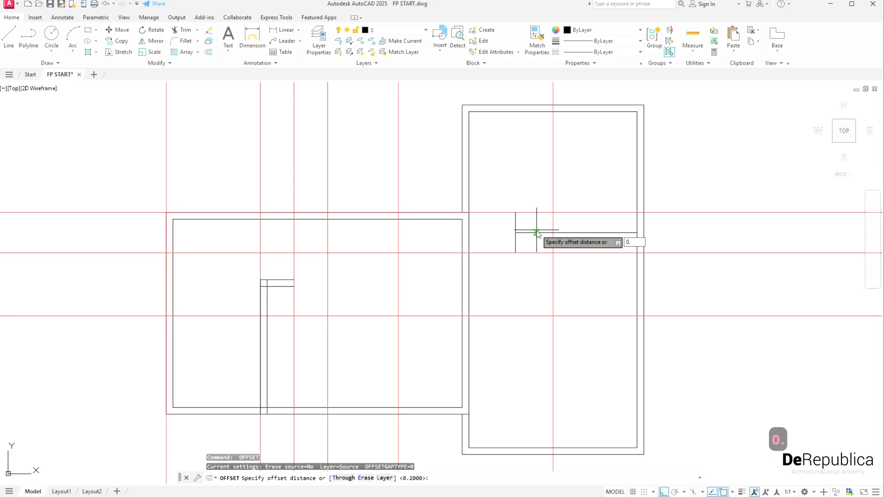
# Offset the interior partition lines 0.1 to thicken them
pyautogui.write('0.1')
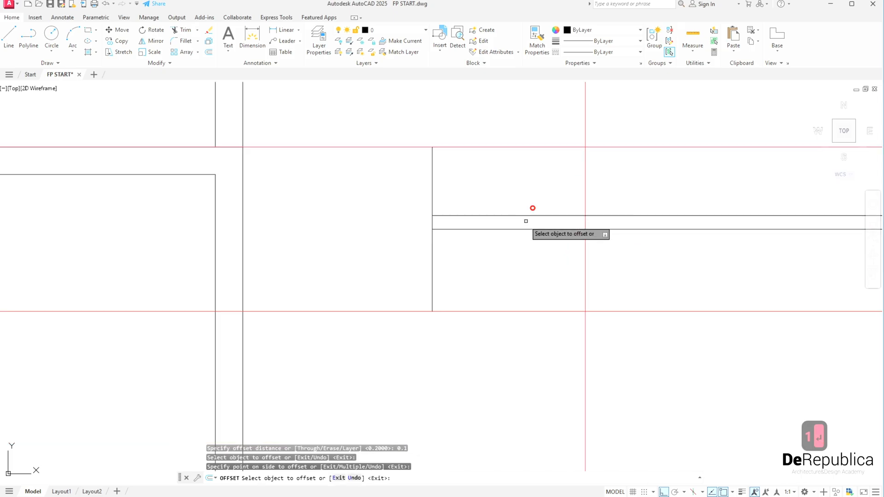
pyautogui.click(534, 209)
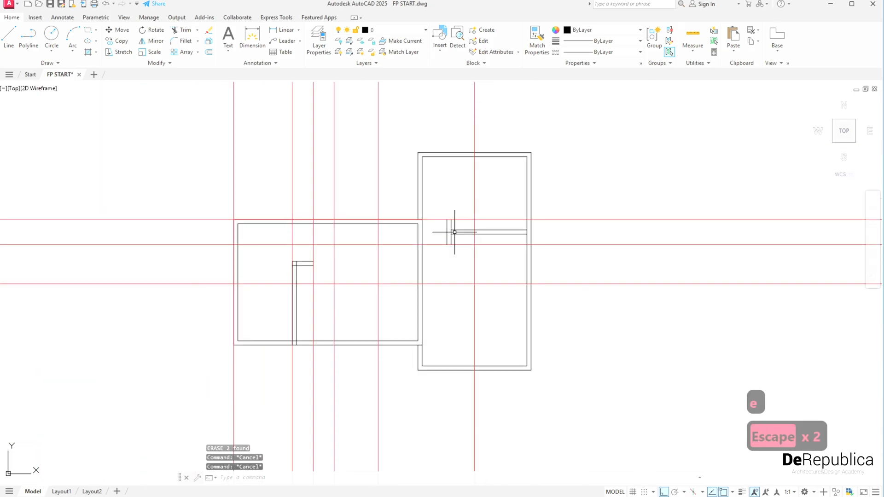
# Offset (O) existing construction lines into more horizontal and vertical guides across both rooms
pyautogui.write('O')
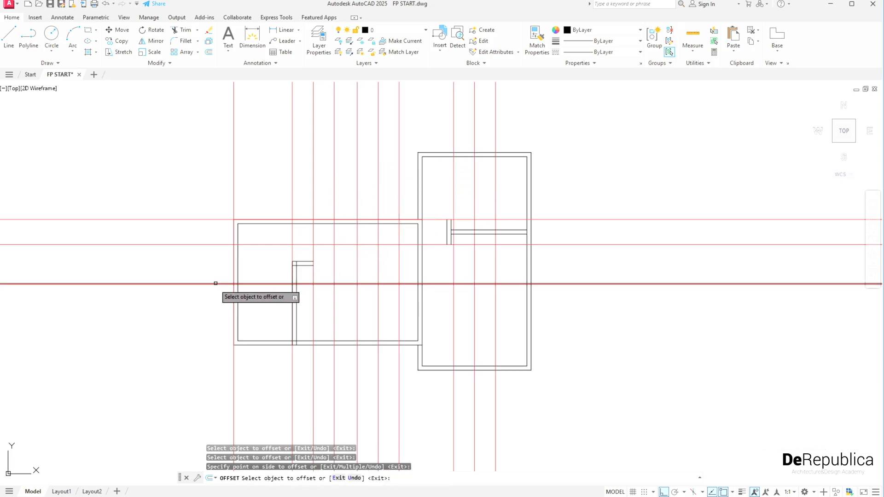
pyautogui.click(210, 283)
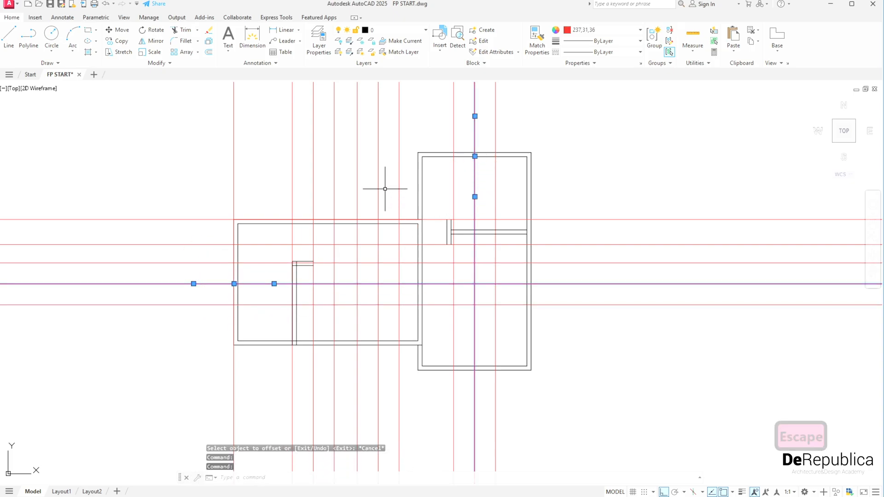
pyautogui.write('e')
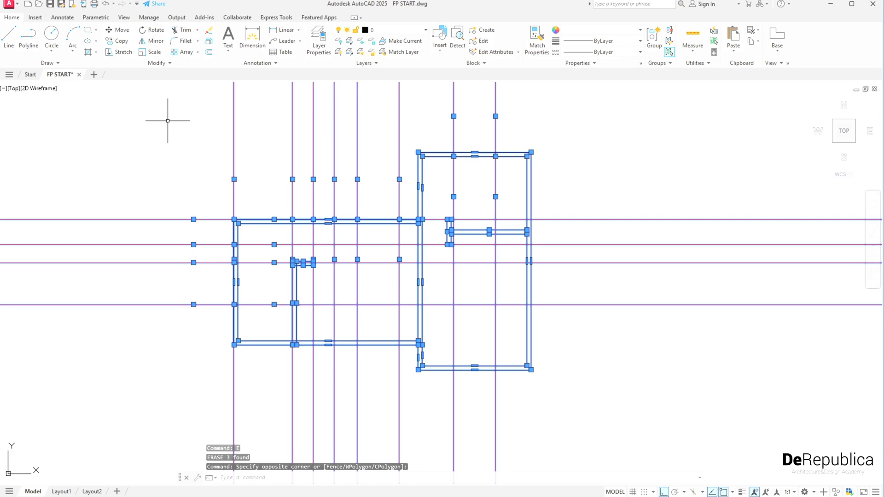
# Trim (TR) wall segments between the guide lines to open doorway gaps
pyautogui.write('TR')
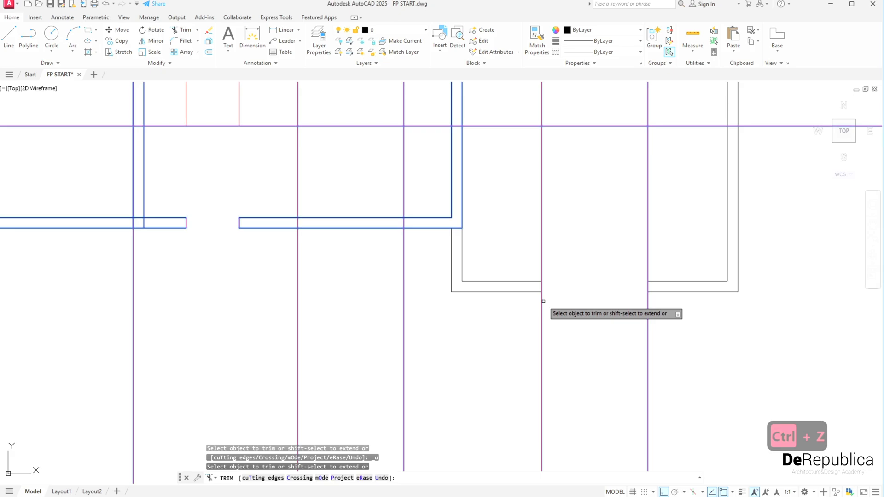
pyautogui.click(627, 313)
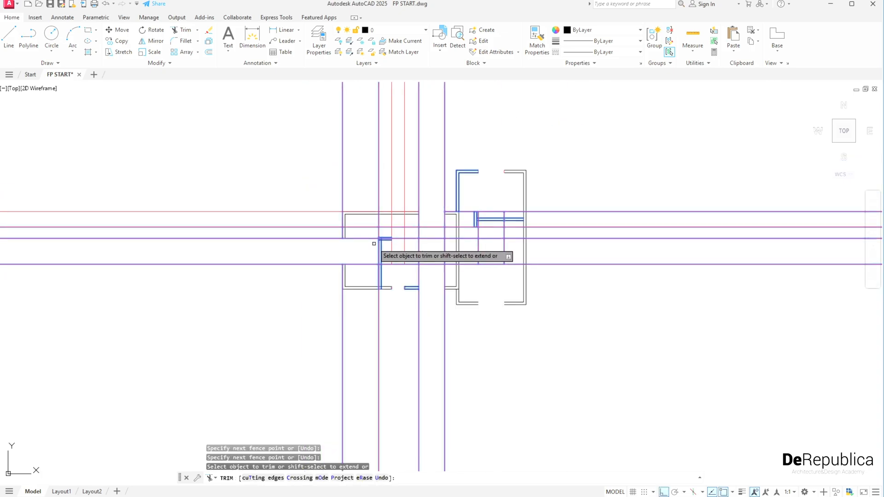
pyautogui.press('Escape')
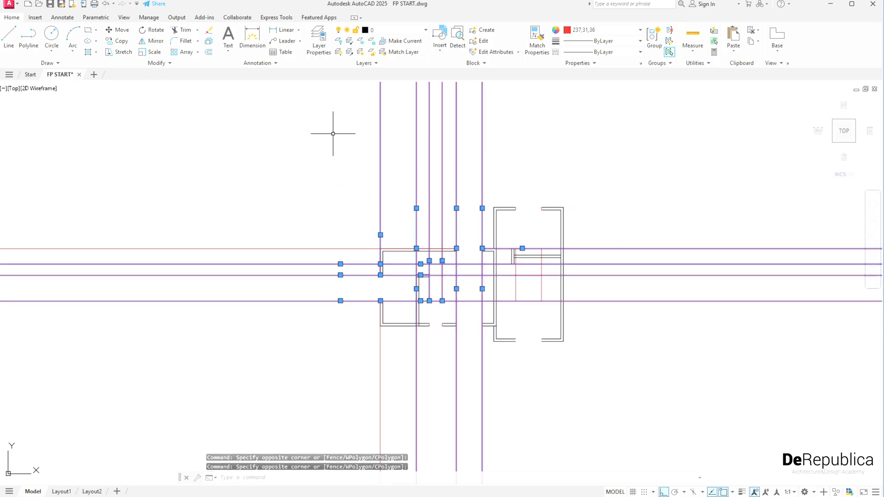
pyautogui.moveTo(357, 353)
pyautogui.write('E')
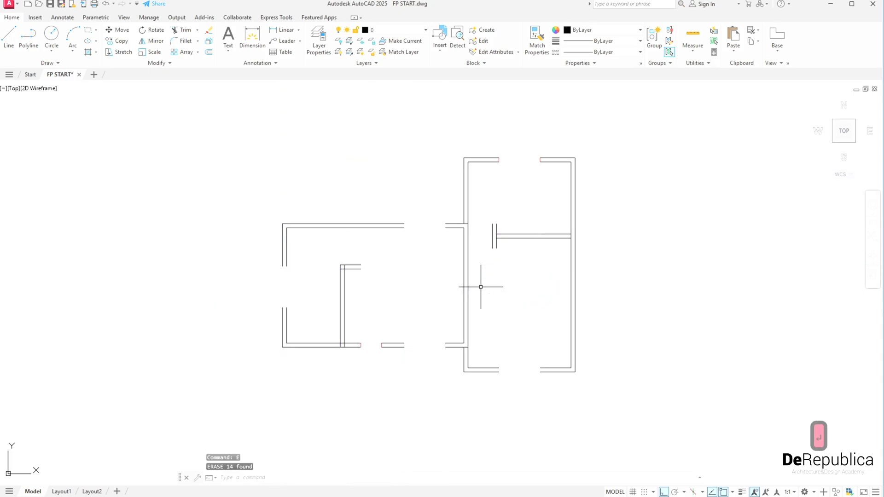
pyautogui.moveTo(476, 289)
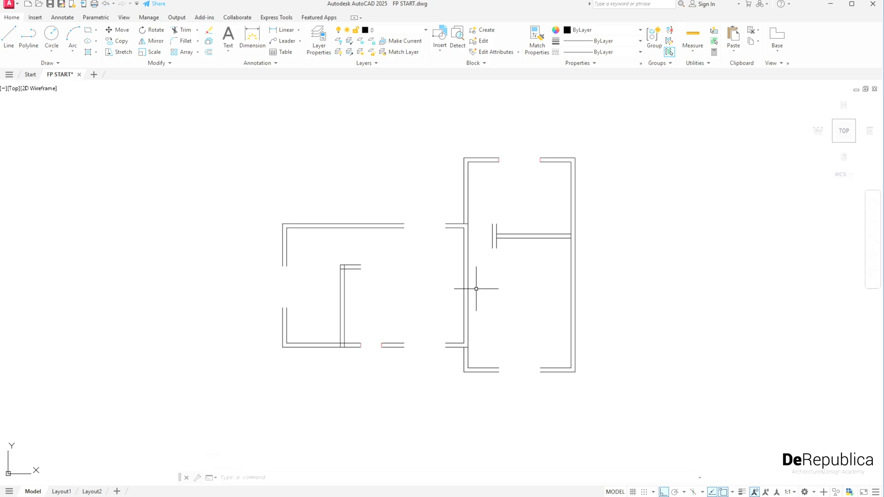
pyautogui.moveTo(532, 162)
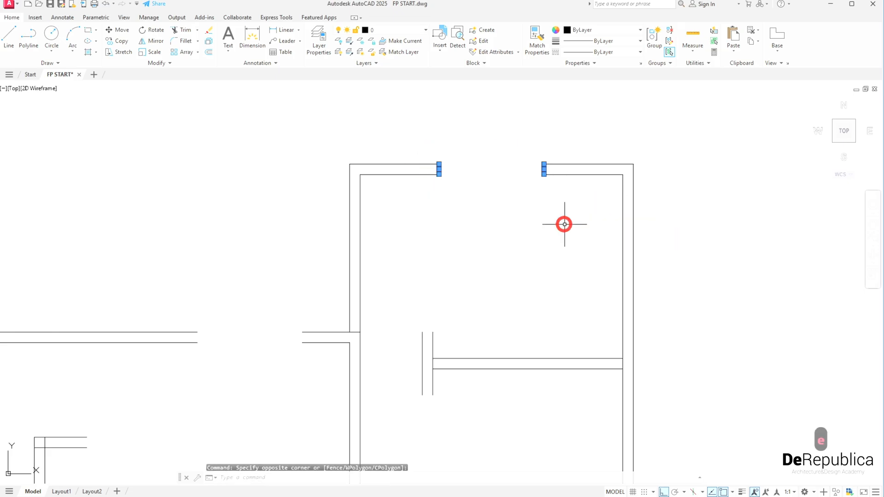
# Draw the window glazing lines across the top wall opening, then start copying them to the lower gaps
pyautogui.write('REC')
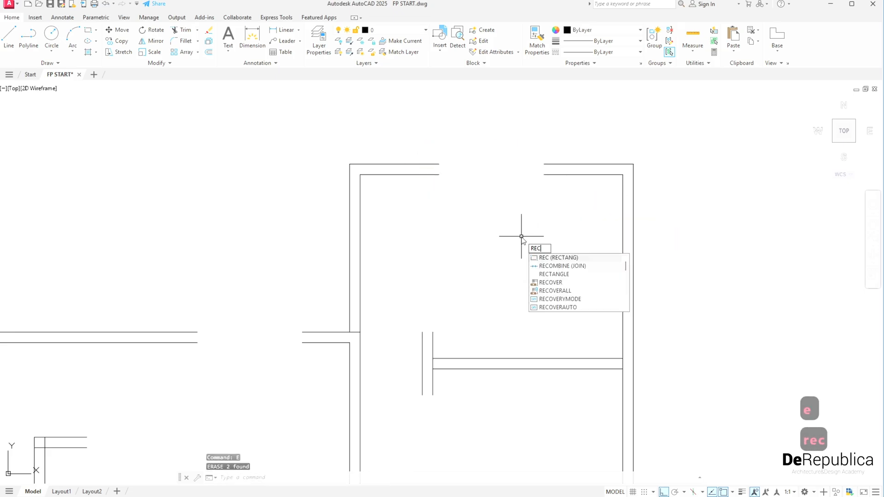
pyautogui.click(582, 30)
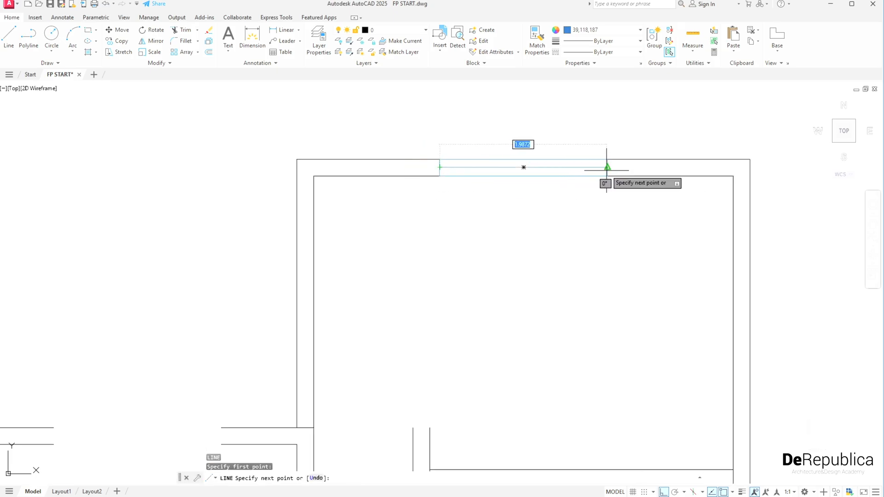
pyautogui.press('Escape')
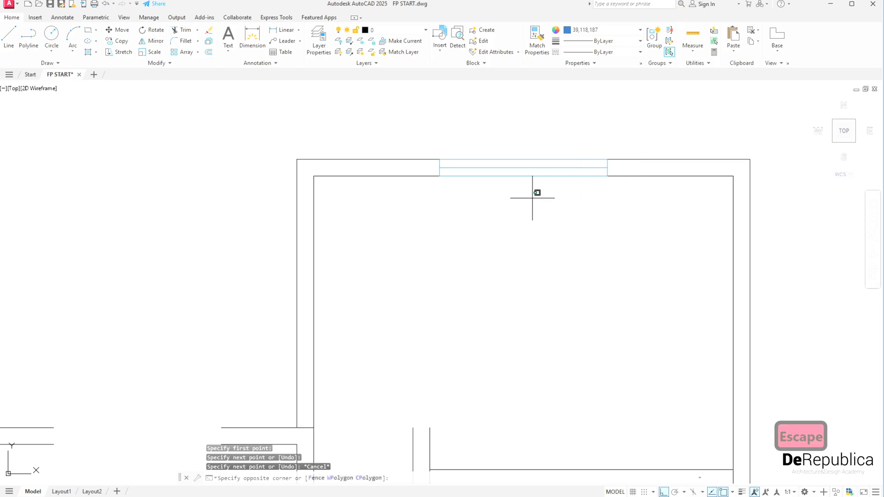
pyautogui.write('Co')
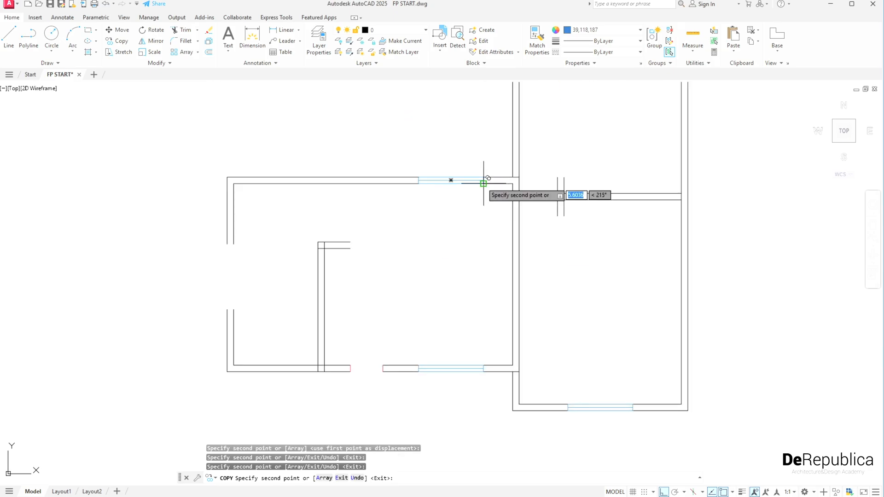
# Rotate a window copy 90° and stretch it to fill the first room's left wall opening
pyautogui.press('Escape')
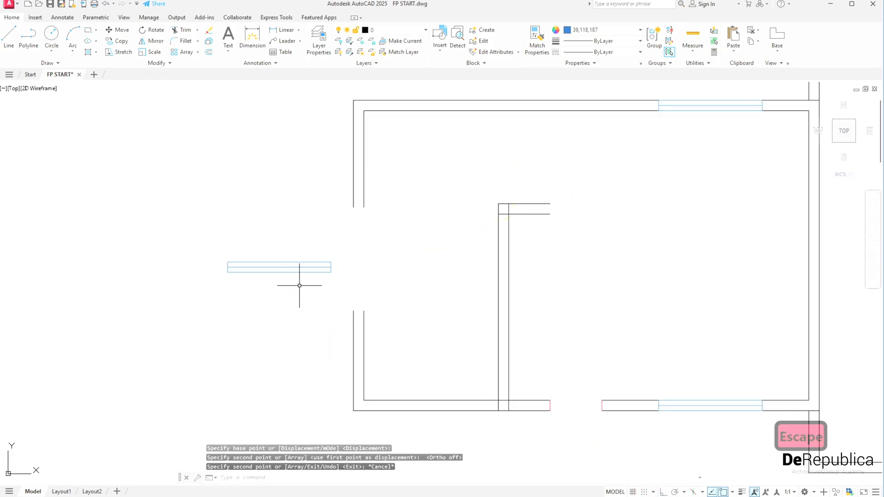
pyautogui.write('ro')
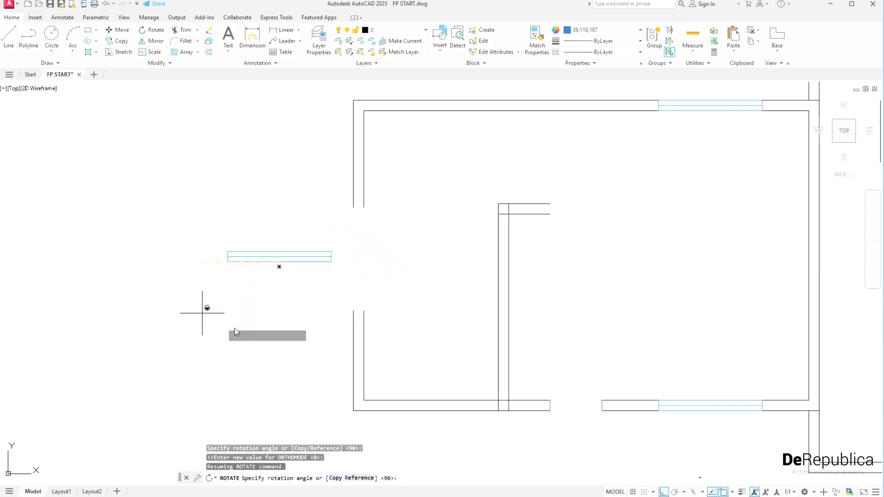
pyautogui.moveTo(306, 220)
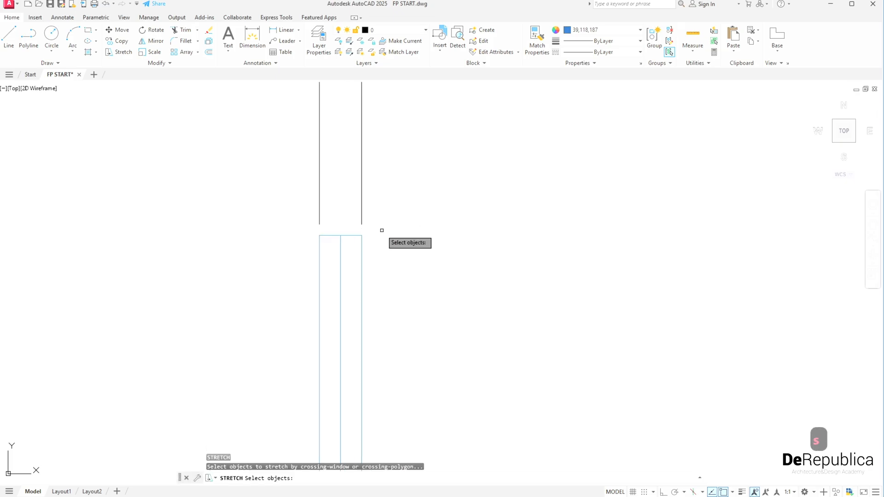
pyautogui.click(322, 224)
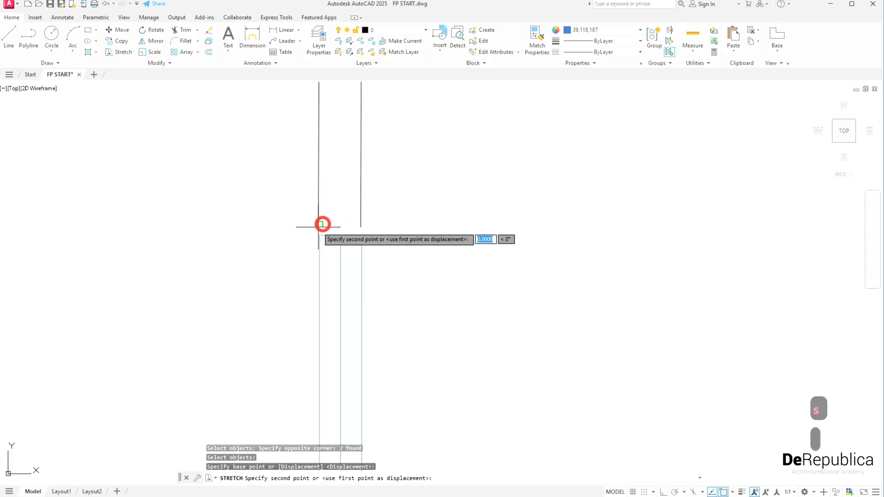
pyautogui.press('Escape')
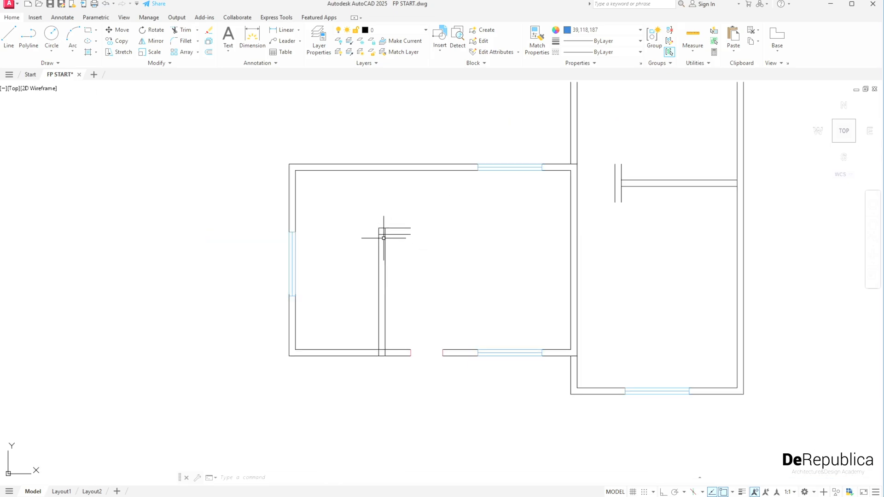
# Trim the wall overlaps with TR and draw partition wall lines to entered lengths
pyautogui.moveTo(383, 237); pyautogui.dragTo(652, 378)
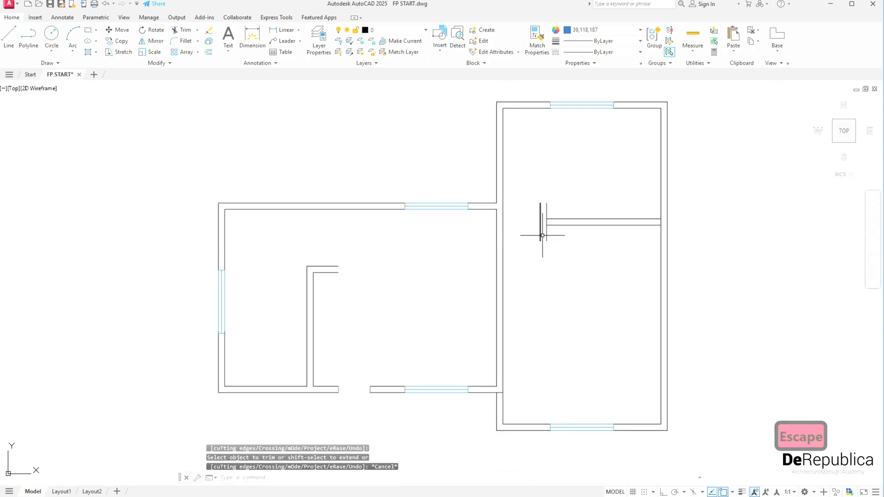
pyautogui.write('TR')
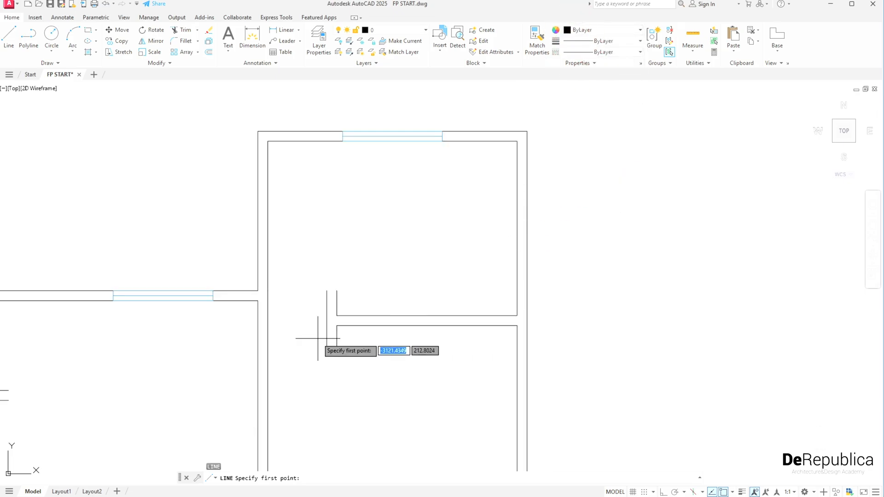
pyautogui.click(318, 338)
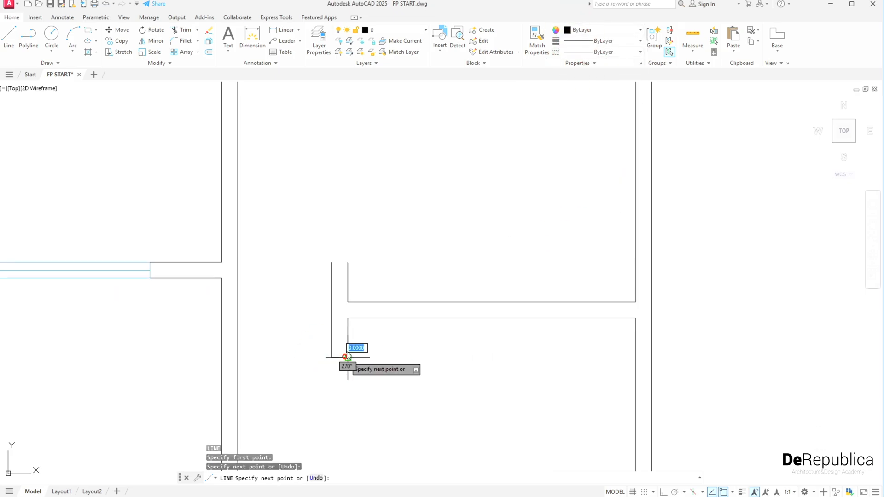
pyautogui.press('Escape')
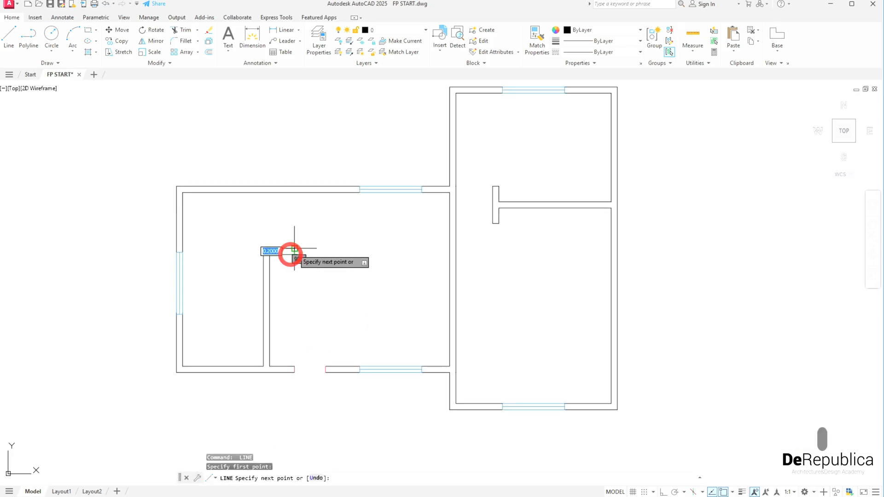
pyautogui.press('Escape')
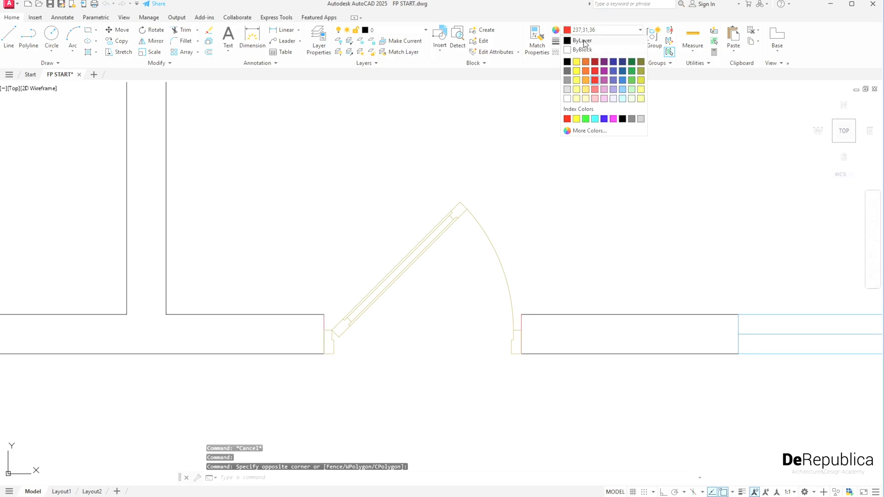
# Match the door jamb lines' properties to the neighbouring wall using MA
pyautogui.press('escape')
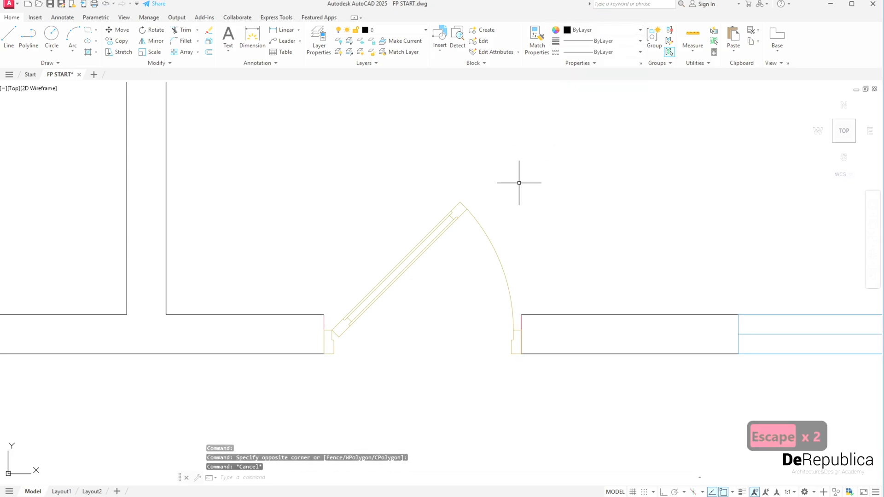
pyautogui.write('ma')
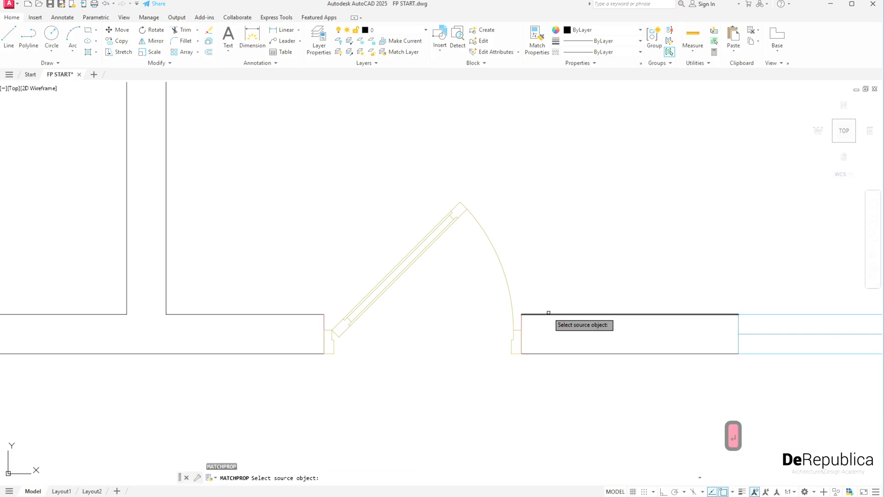
pyautogui.click(547, 312)
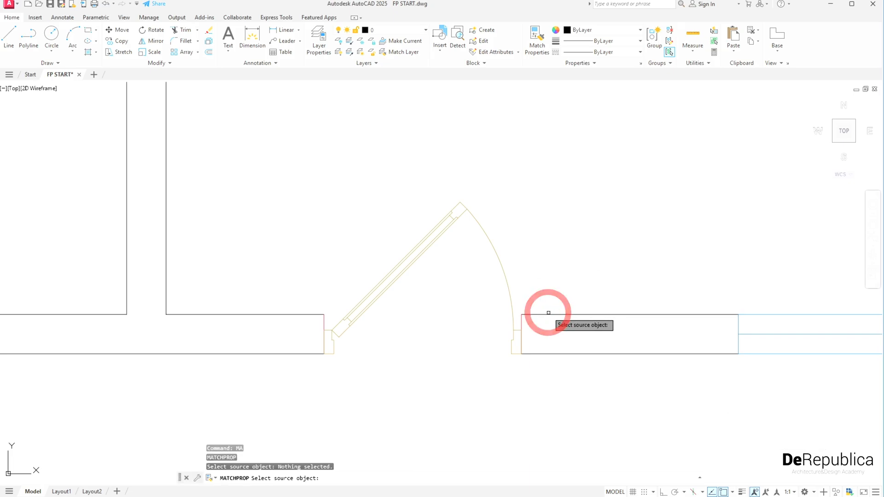
pyautogui.click(548, 313)
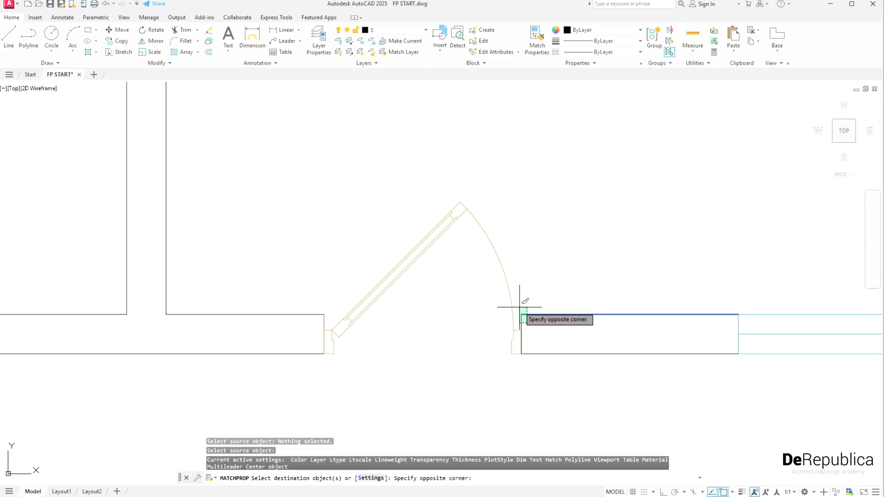
pyautogui.press('Escape')
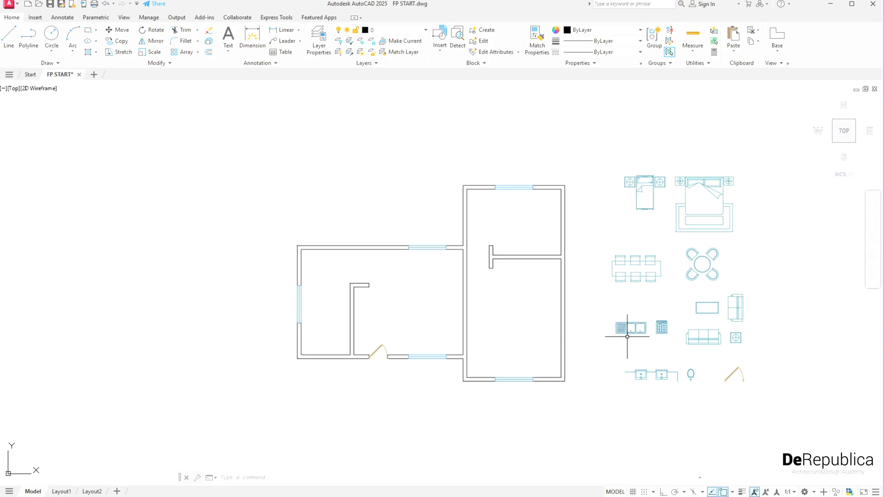
pyautogui.moveTo(700, 389)
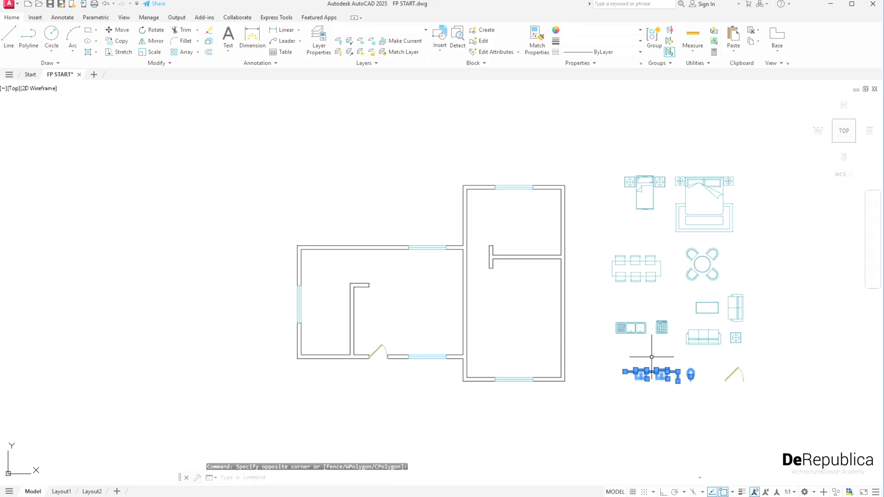
# Place the beds in both bedrooms, mirroring the double bed and erasing its source
pyautogui.press('Escape')
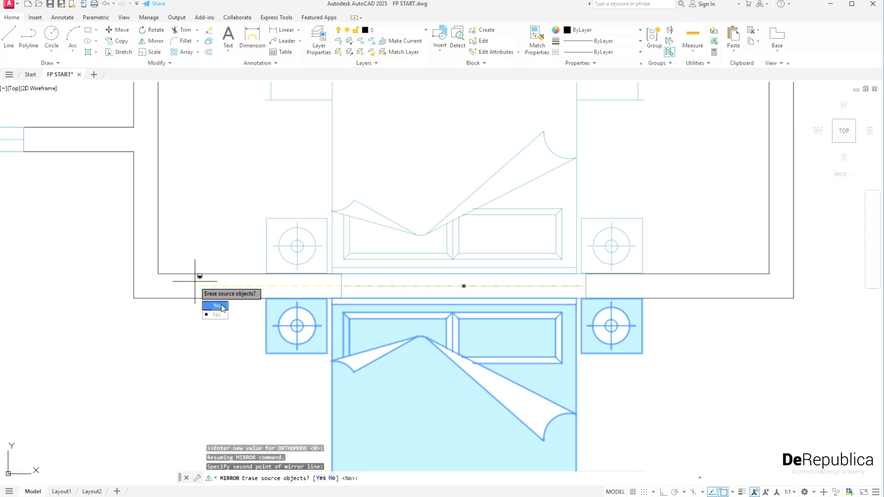
pyautogui.click(216, 306)
pyautogui.write('M')
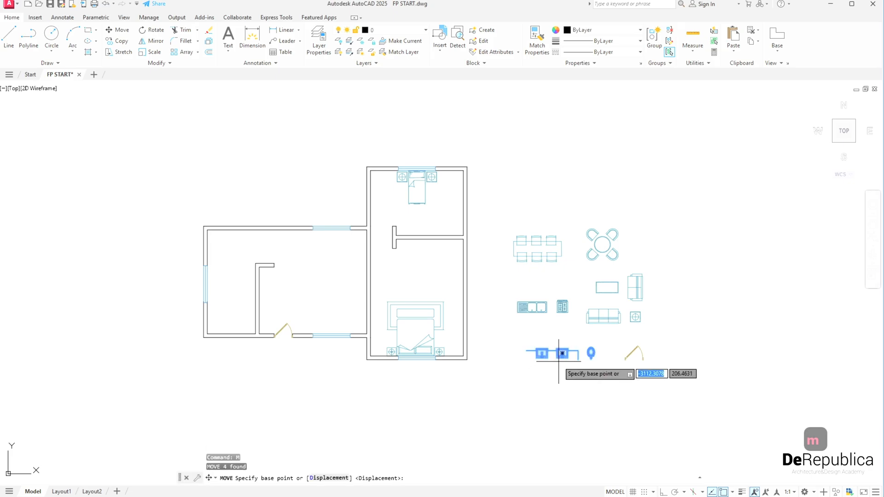
# Rotate the sink and toilet blocks 90° and move them against the left room's outer wall
pyautogui.click(559, 353)
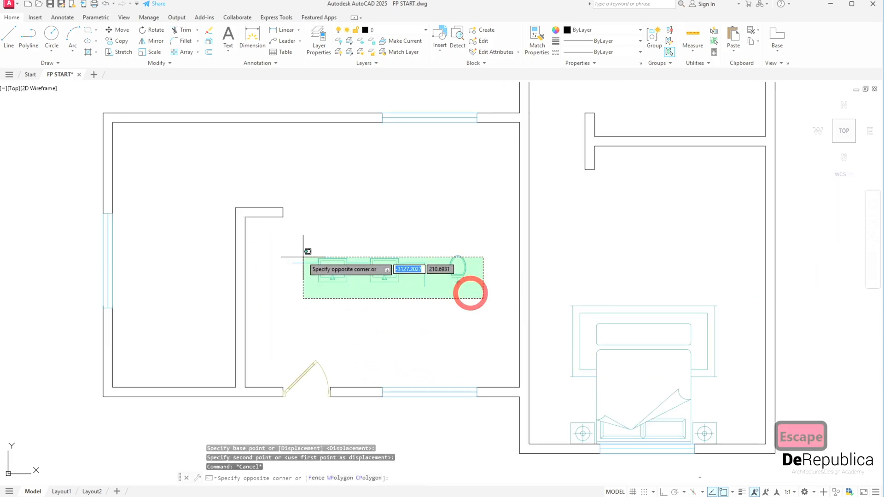
pyautogui.write('R')
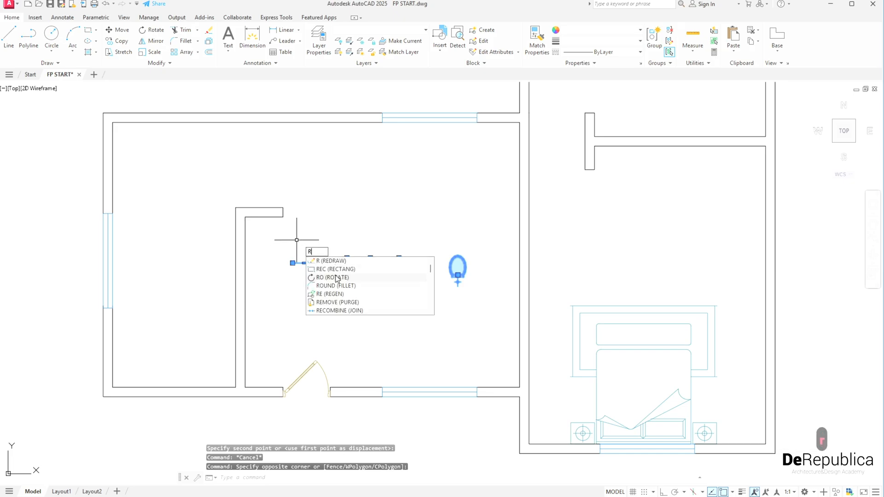
pyautogui.click(332, 277)
pyautogui.write('M')
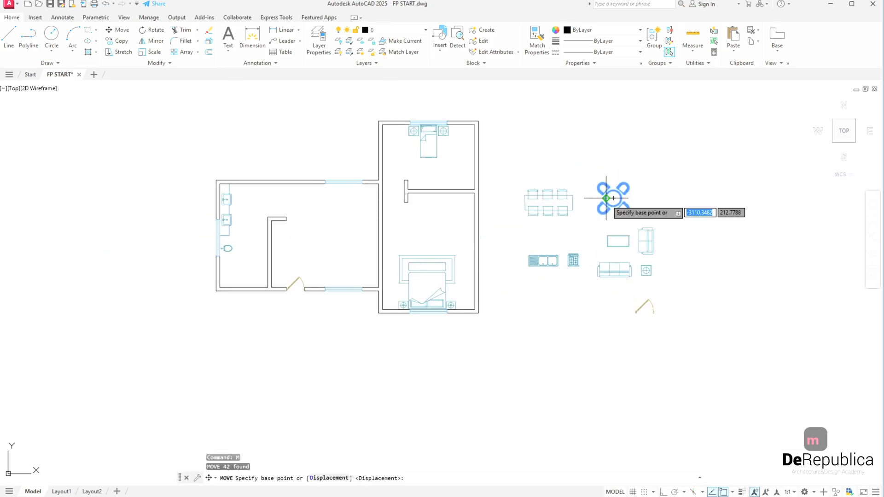
# Move the dining sets, sofa and kitchen blocks into the room and offset the partition 0.6 for the counter
pyautogui.click(606, 199)
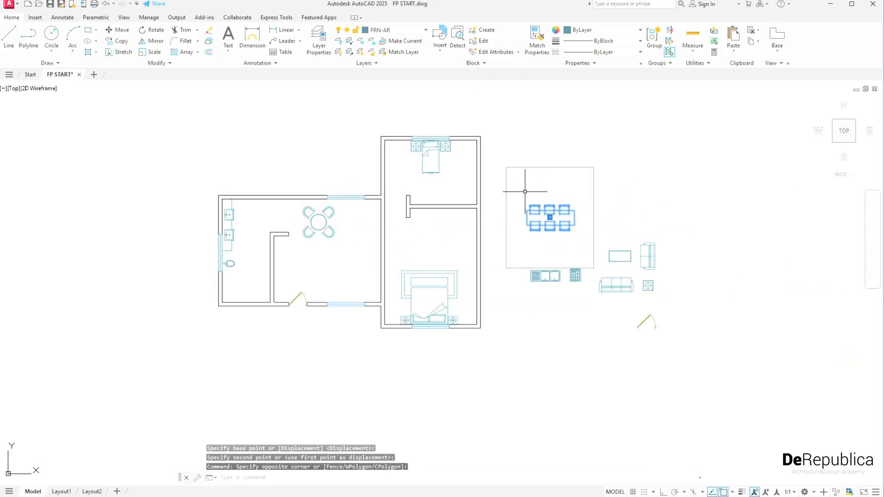
pyautogui.moveTo(550, 217); pyautogui.dragTo(314, 164)
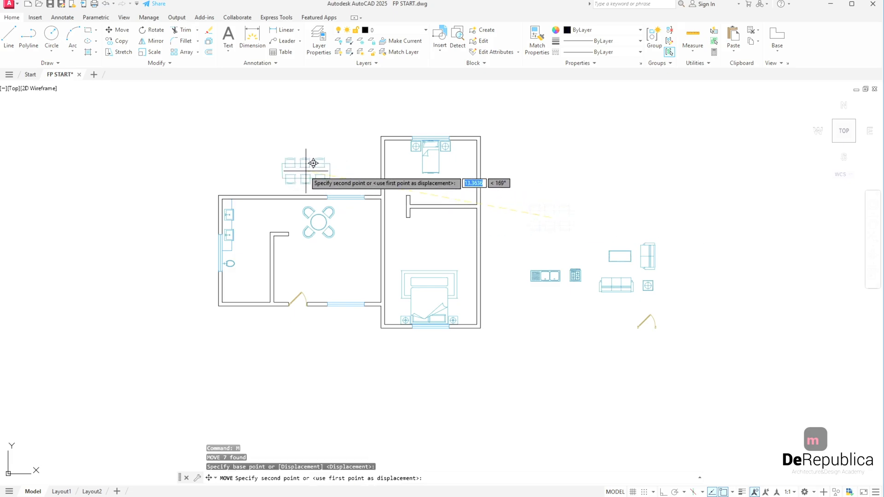
pyautogui.click(573, 288)
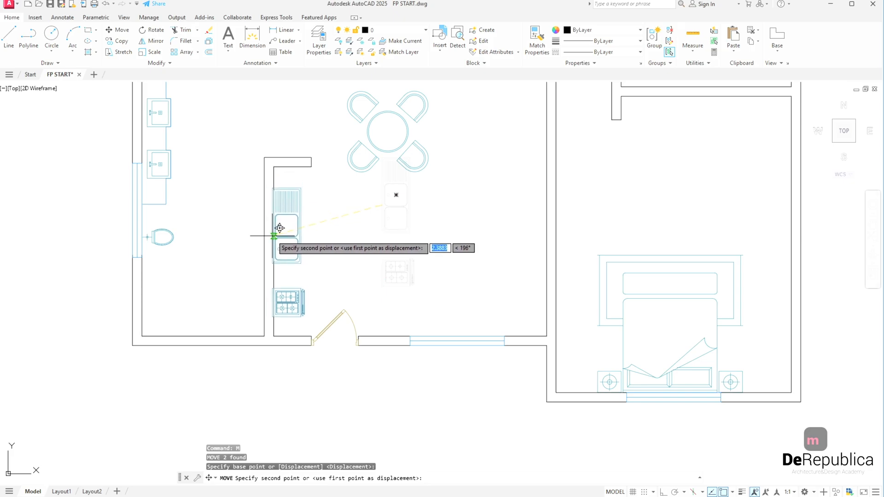
pyautogui.press('Escape')
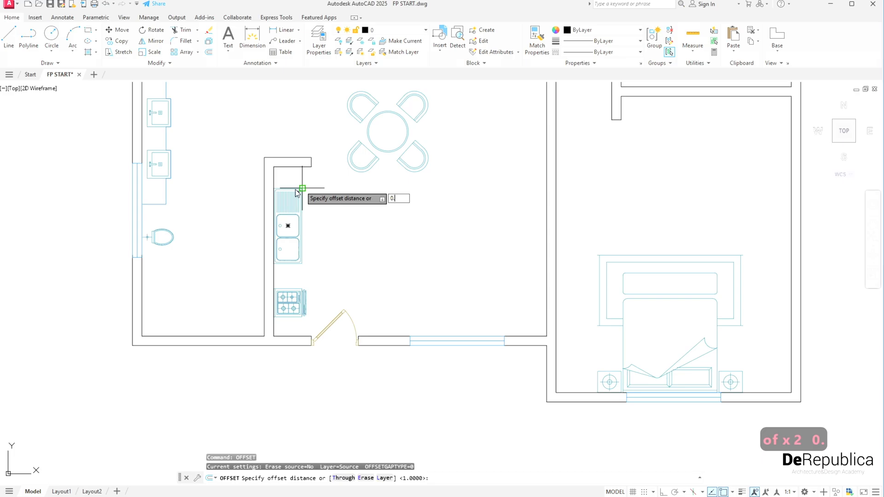
pyautogui.write('0.6')
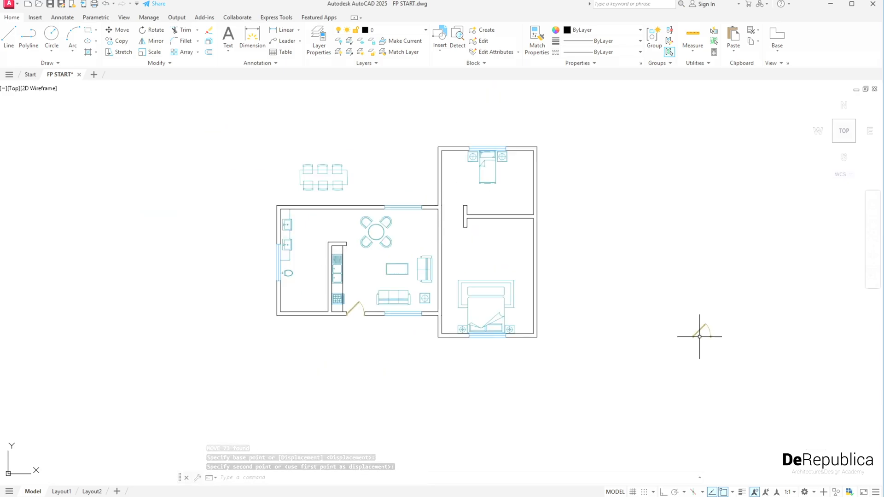
# Copy the door to the bedroom opening and mirror it about the wall line, keeping the source
pyautogui.write('Co')
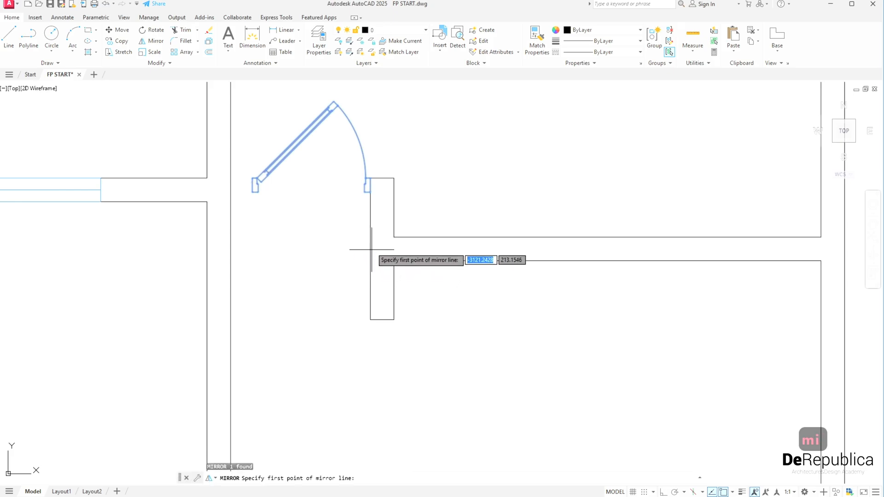
pyautogui.click(372, 248)
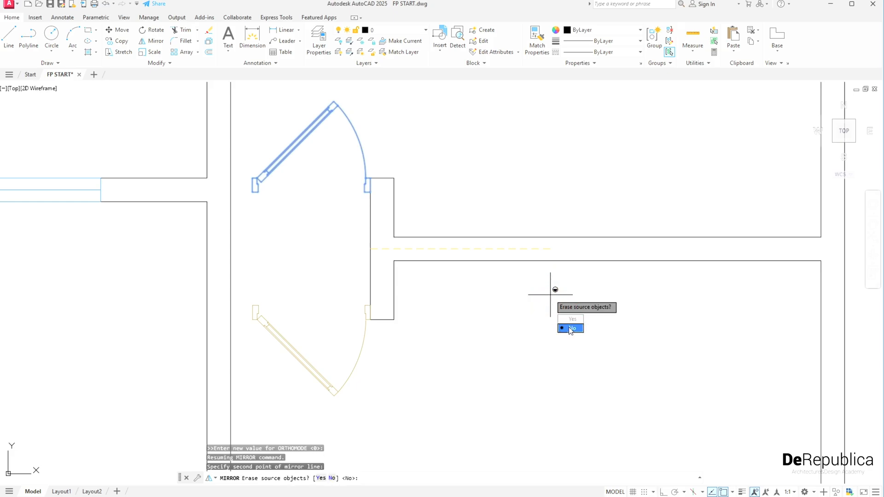
pyautogui.click(572, 329)
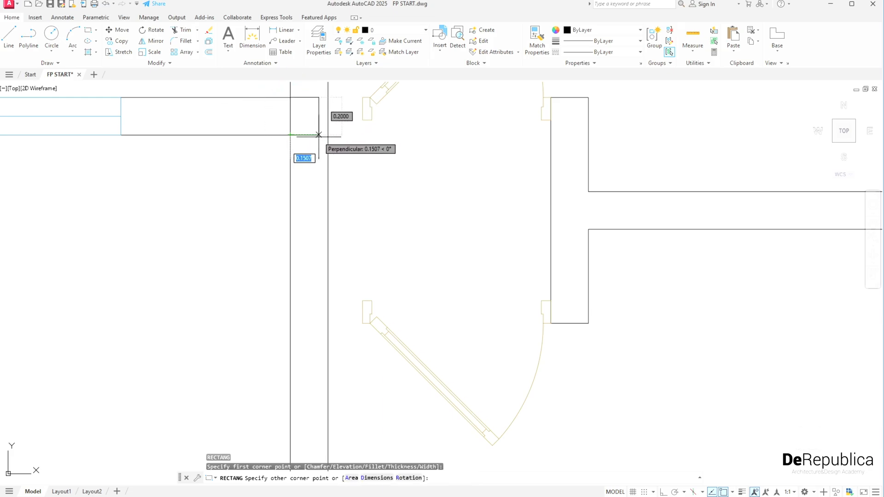
# Draw a small square wall post and move it into place beside the doorway with object snaps
pyautogui.click(303, 138)
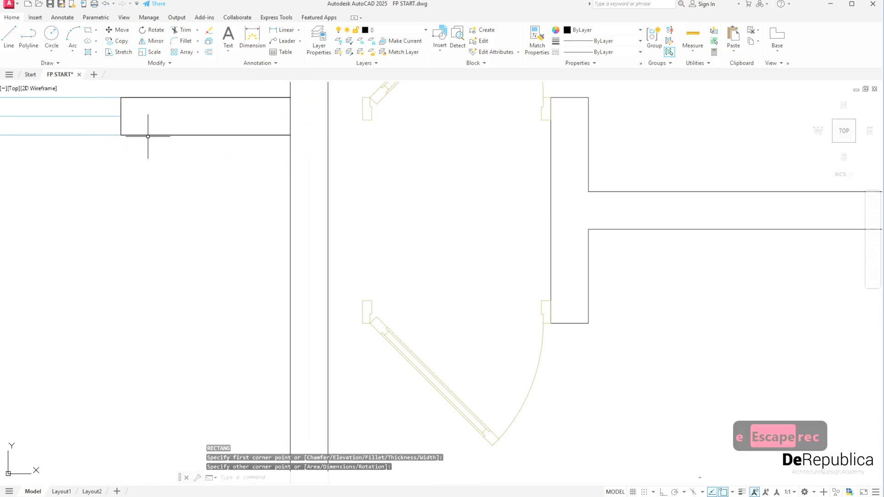
pyautogui.press('Escape')
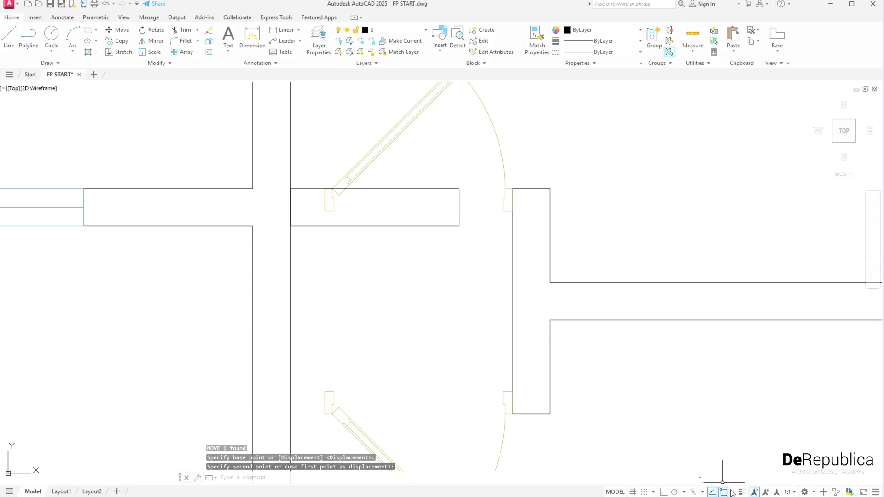
pyautogui.click(694, 491)
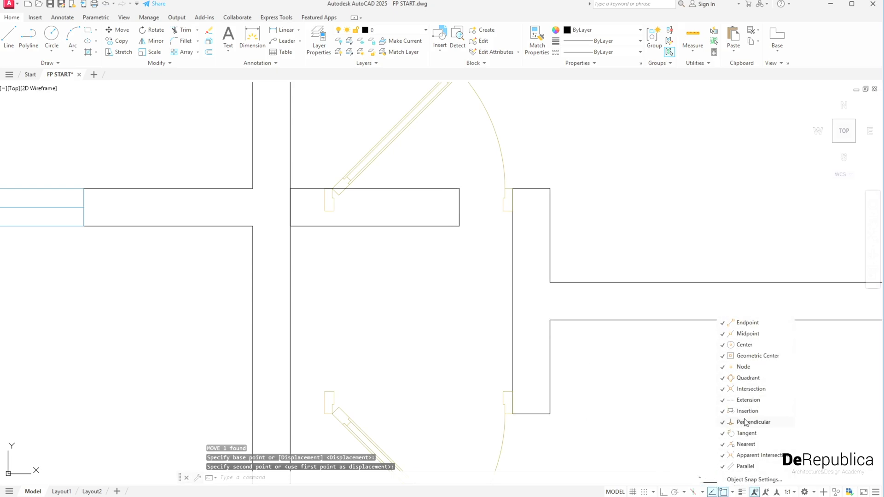
pyautogui.press('Escape')
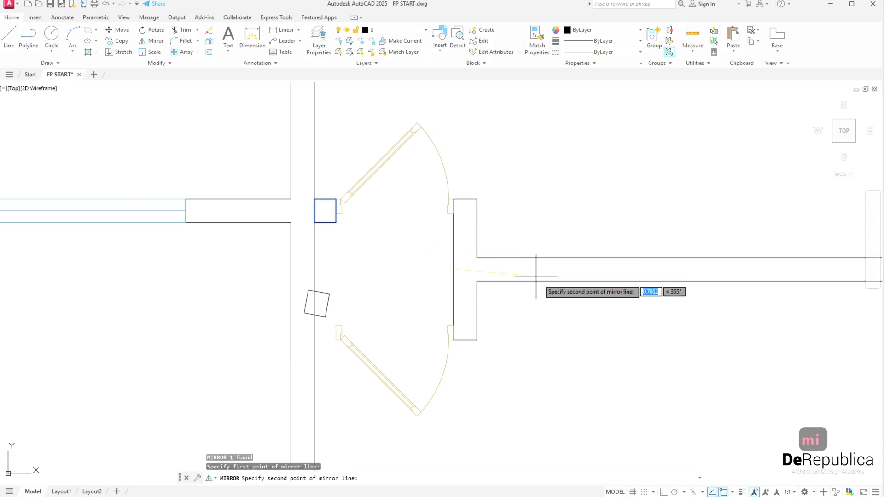
# Mirror the square post across the doorway, keeping the original
pyautogui.click(561, 278)
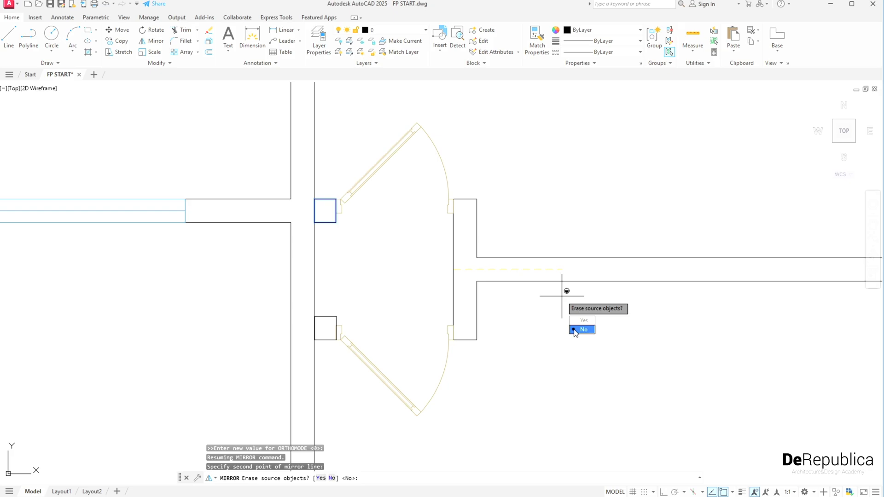
pyautogui.click(585, 330)
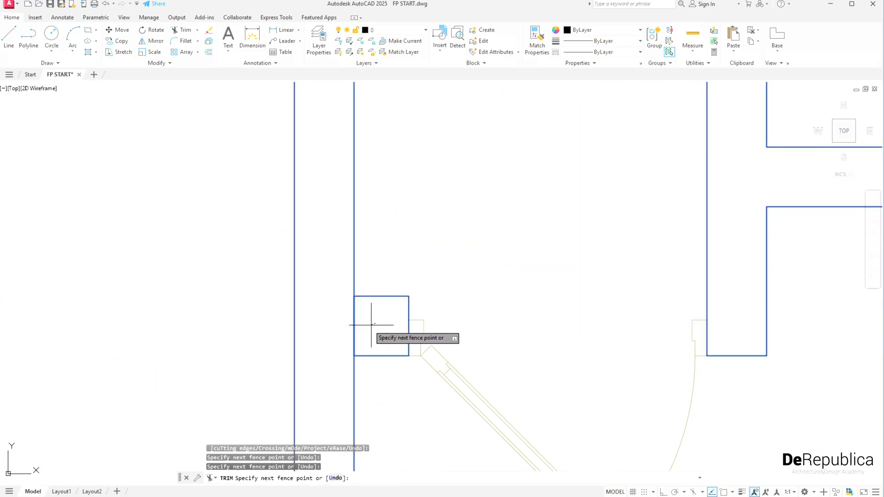
# Trim and extend (EX) the wall lines so they meet the posts at the double-door opening
pyautogui.press('Escape')
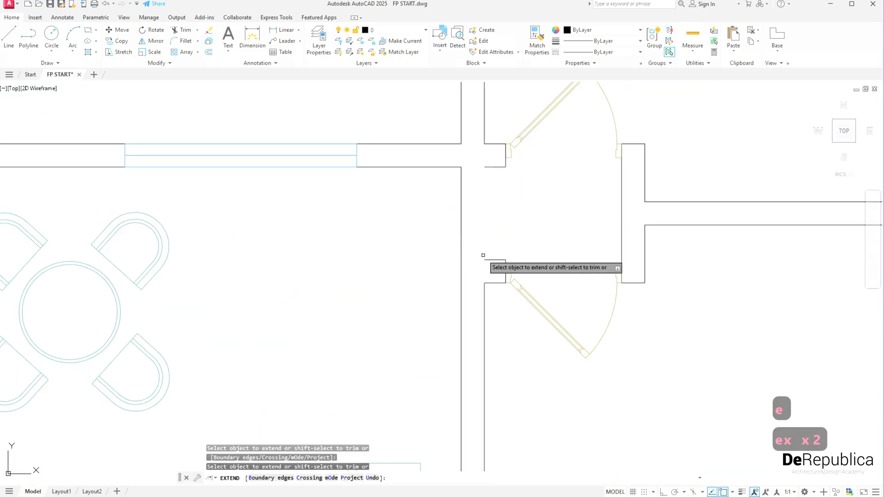
pyautogui.write('EX')
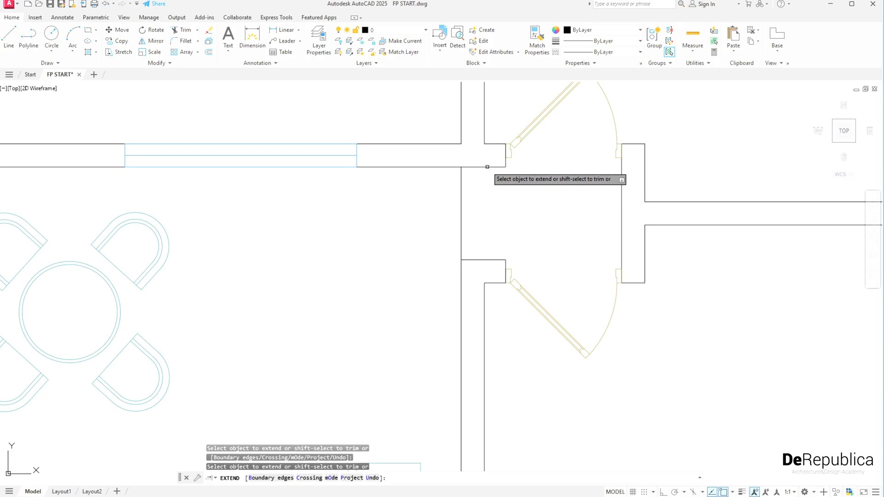
pyautogui.press('escape')
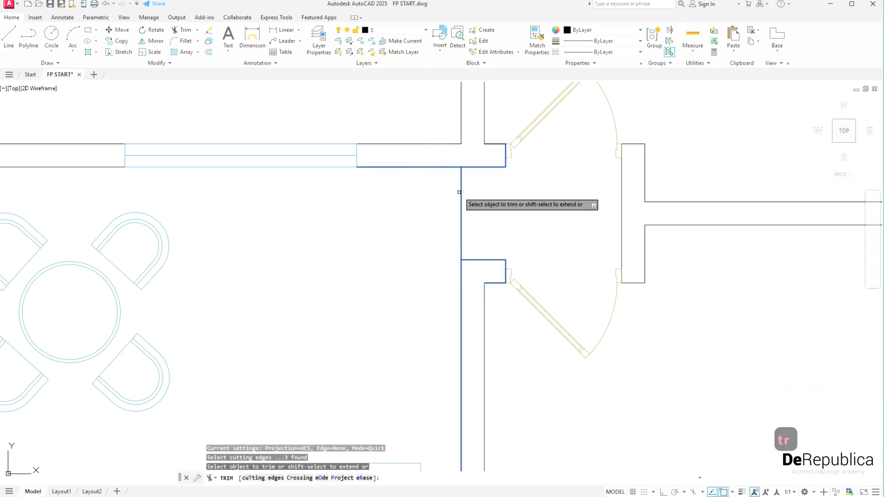
pyautogui.press('escape')
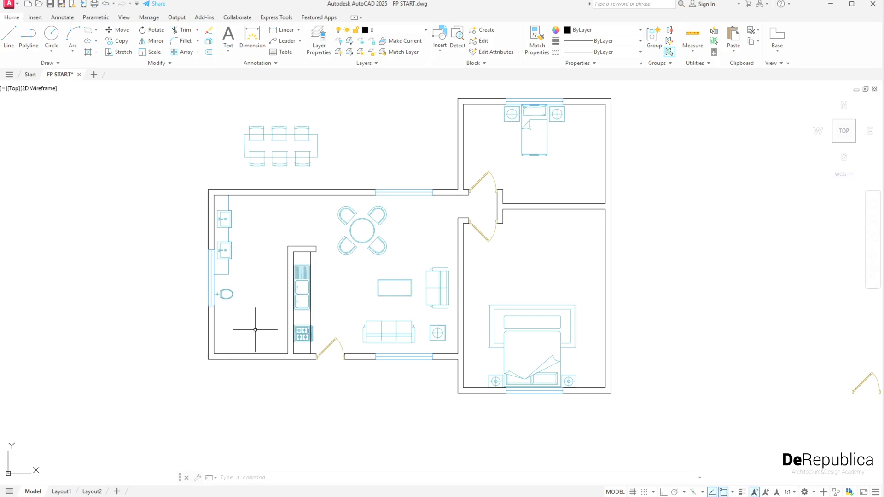
pyautogui.moveTo(259, 332)
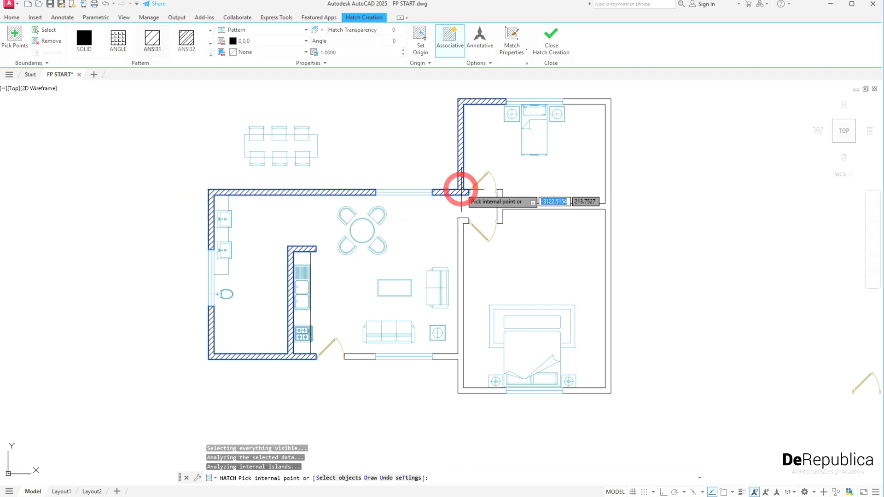
# Hatch the main and bedroom walls, then switch the ANSI31 wall hatch to SOLID keeping black
pyautogui.press('Escape')
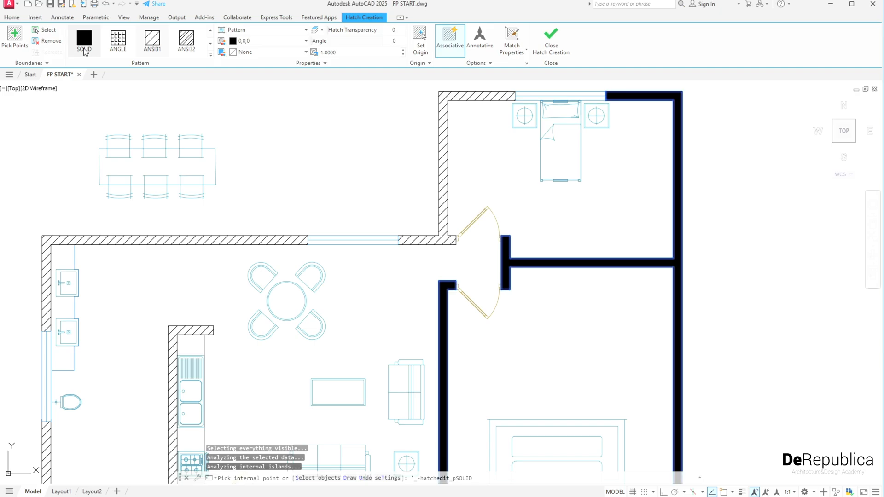
pyautogui.press('Escape')
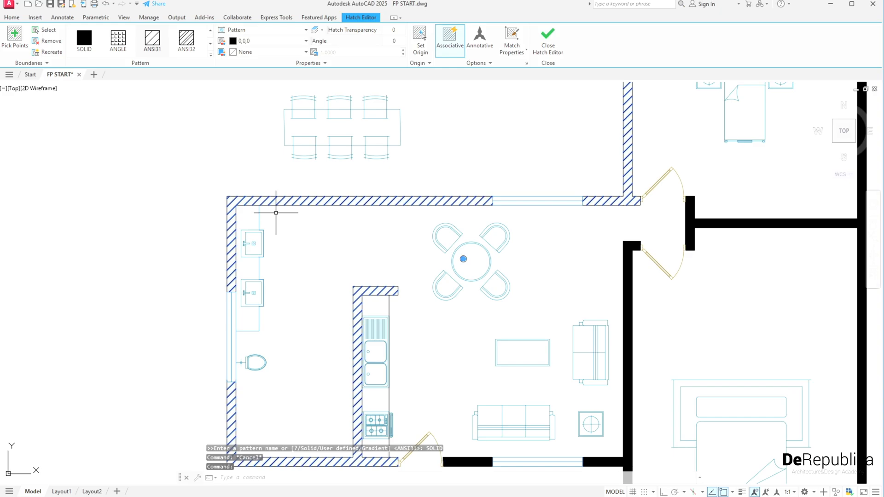
pyautogui.click(117, 40)
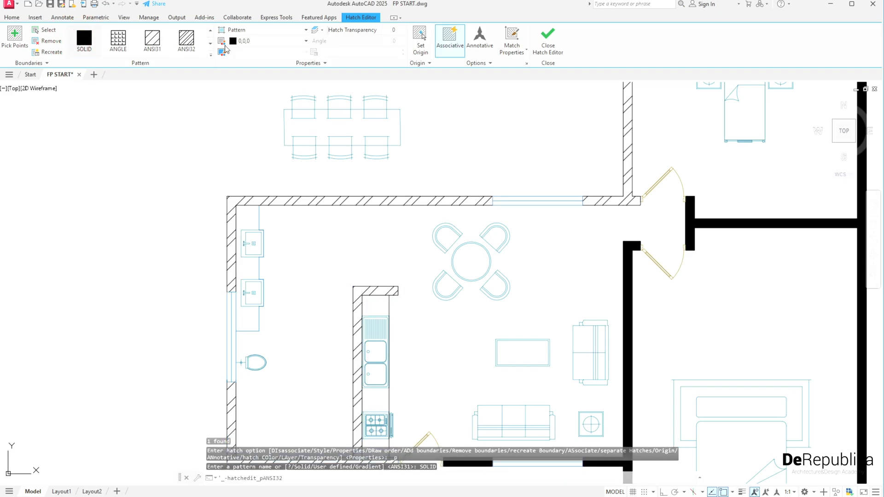
pyautogui.click(233, 41)
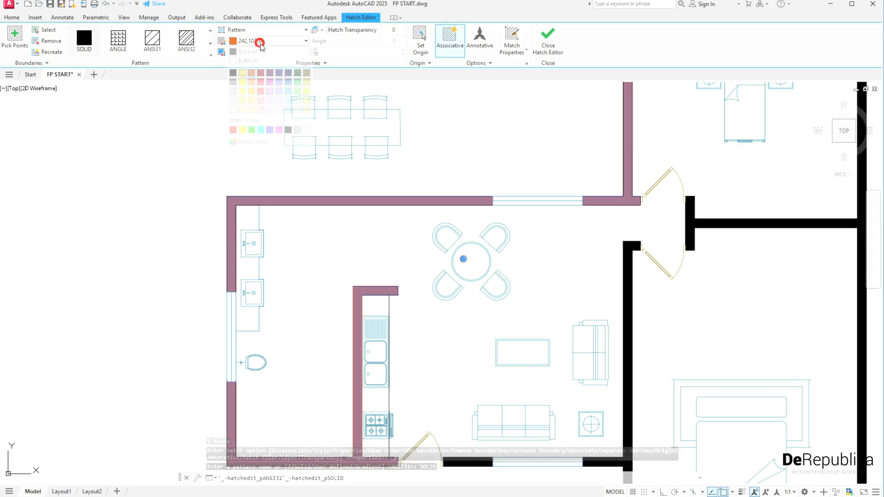
pyautogui.press('Escape')
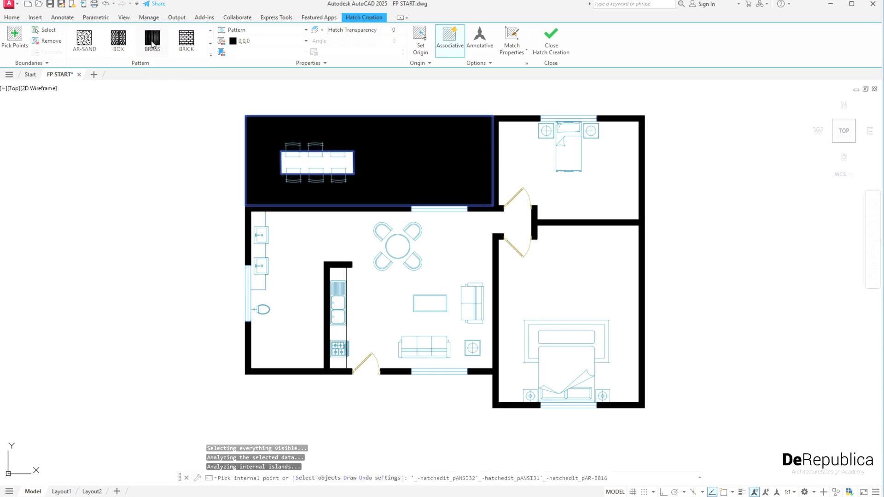
# Hatch the patio with the USER parallel-line pattern at 0.2 spacing in grey 99,100,102
pyautogui.click(119, 41)
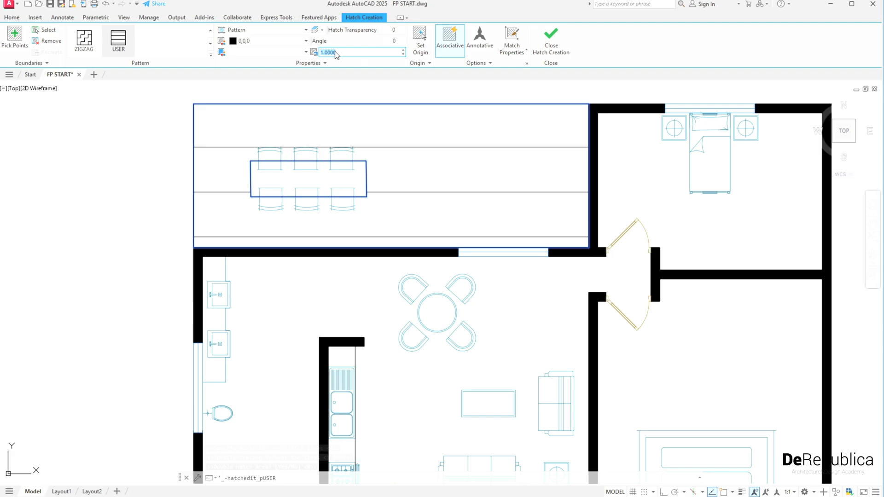
pyautogui.write('0.2000')
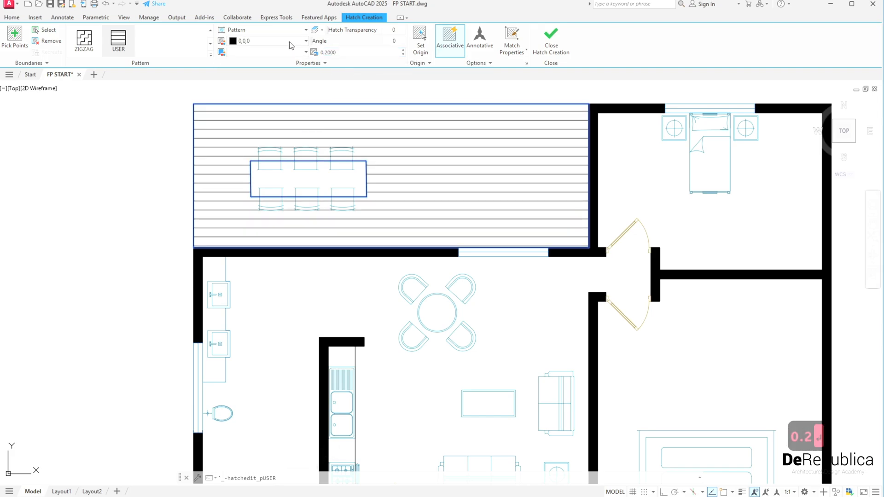
pyautogui.click(232, 41)
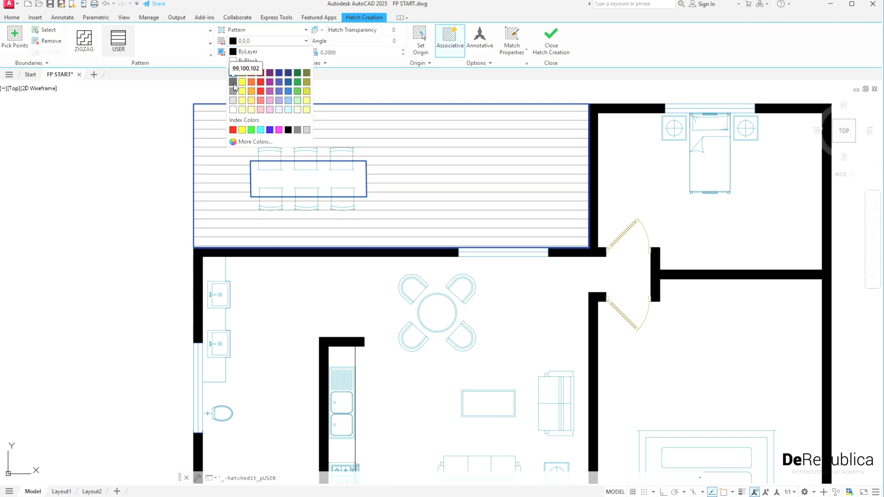
pyautogui.click(233, 82)
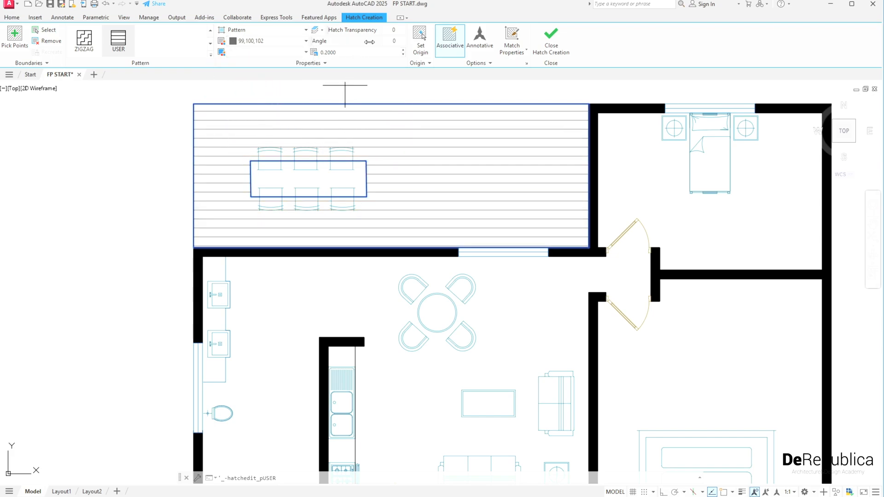
pyautogui.click(361, 52)
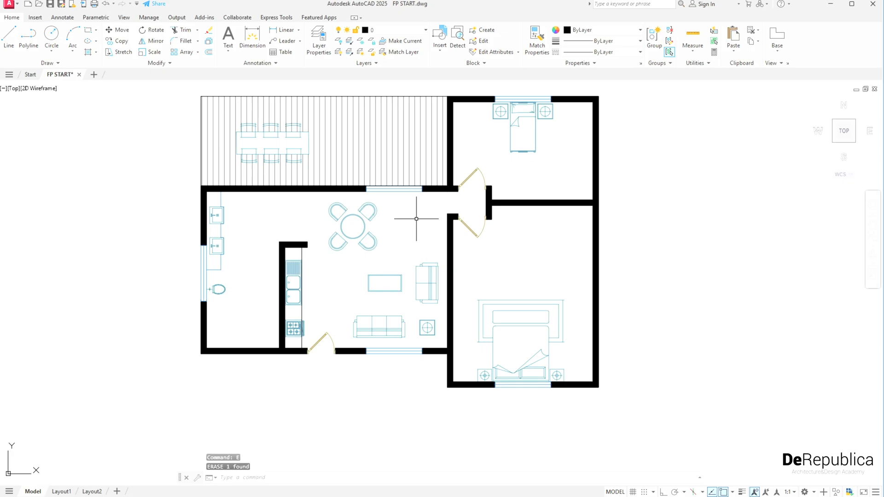
# Start a horizontal single-line text label in the lower bedroom
pyautogui.press('Escape')
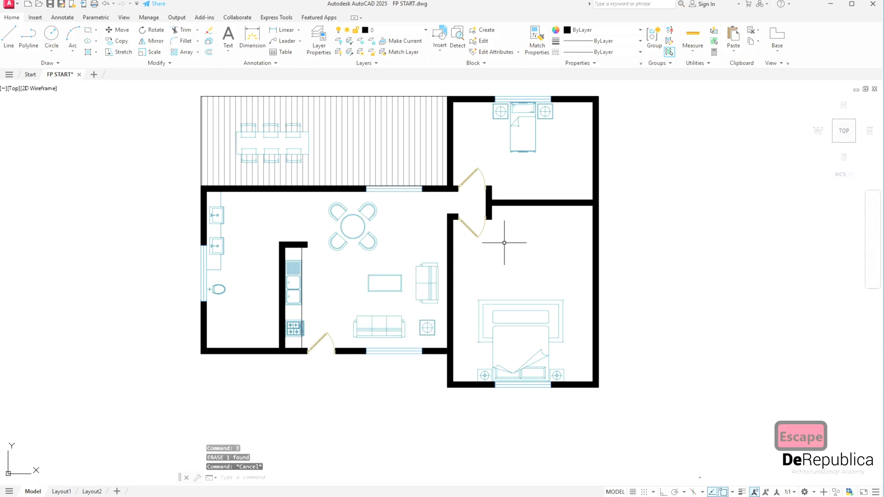
pyautogui.write('TEDIT')
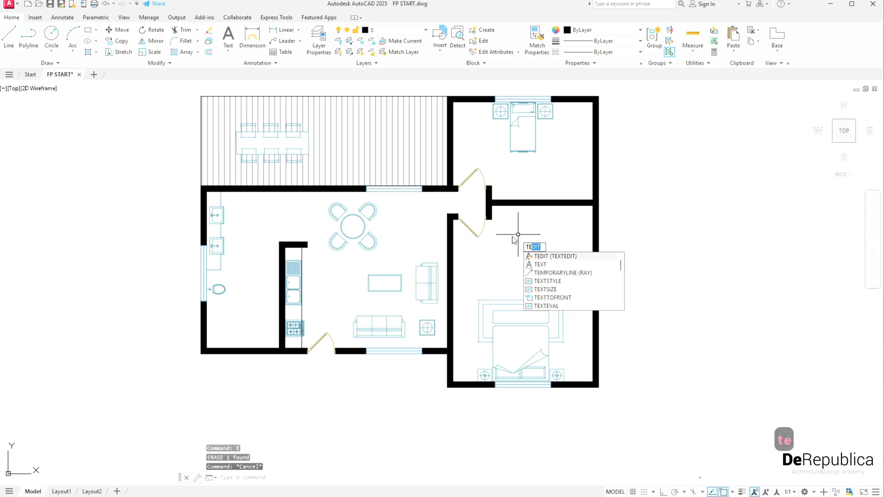
pyautogui.click(539, 265)
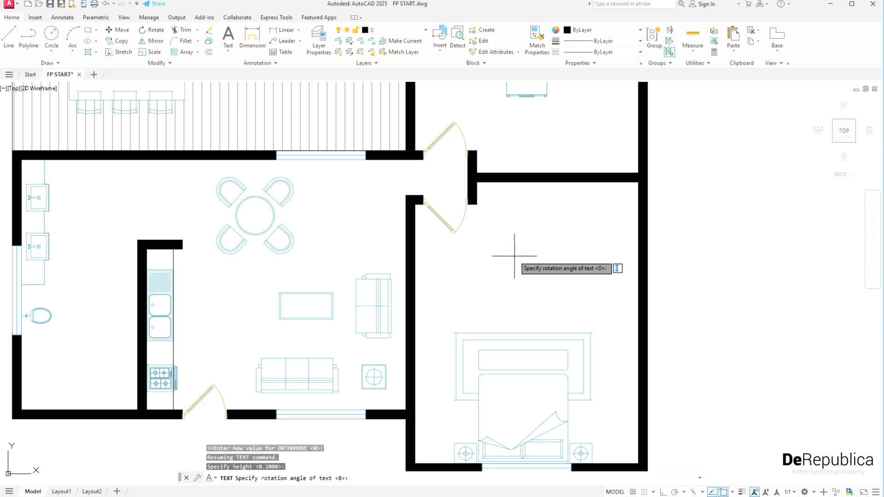
pyautogui.press('enter')
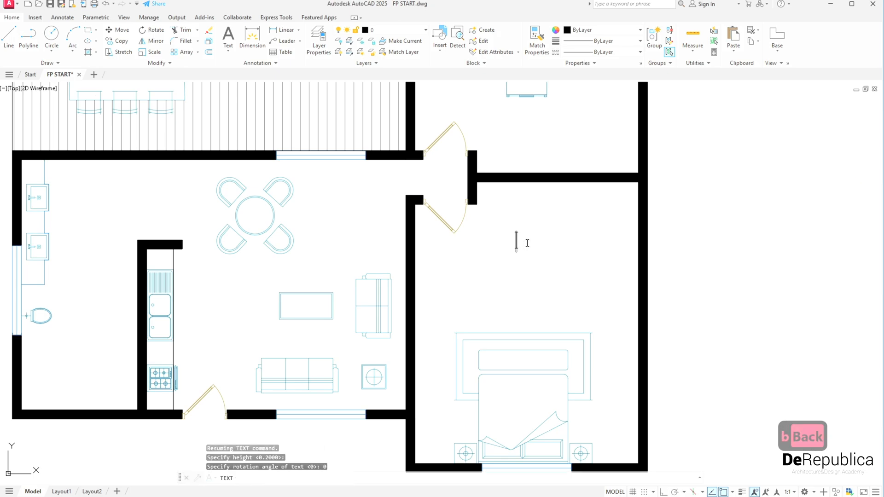
# Enter BEDROOM as the label and scale it by 0.7
pyautogui.write('BEDROOM')
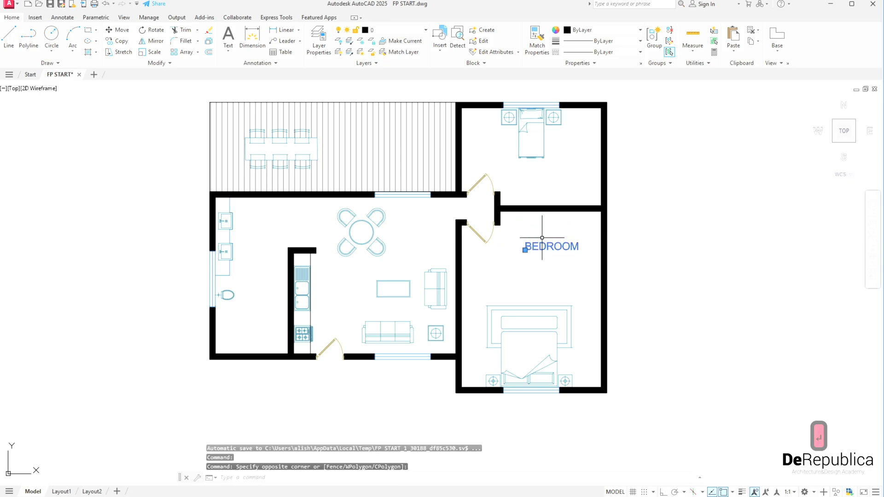
pyautogui.write('SC')
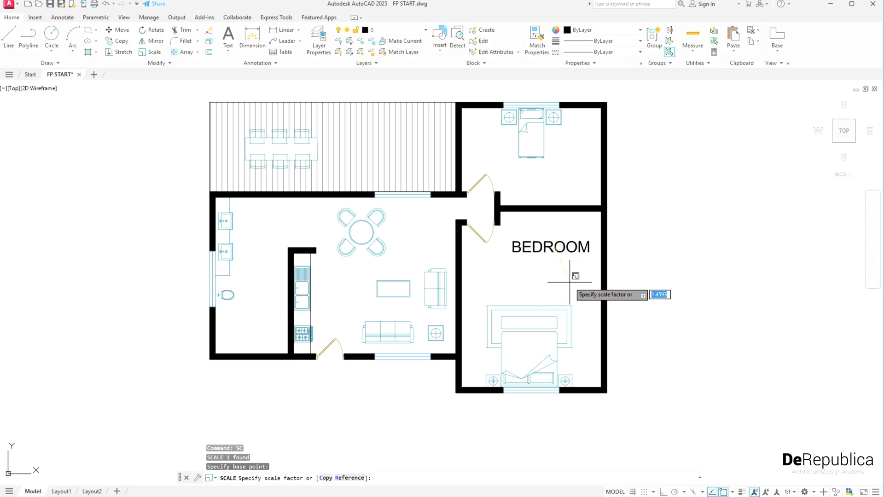
pyautogui.moveTo(565, 278)
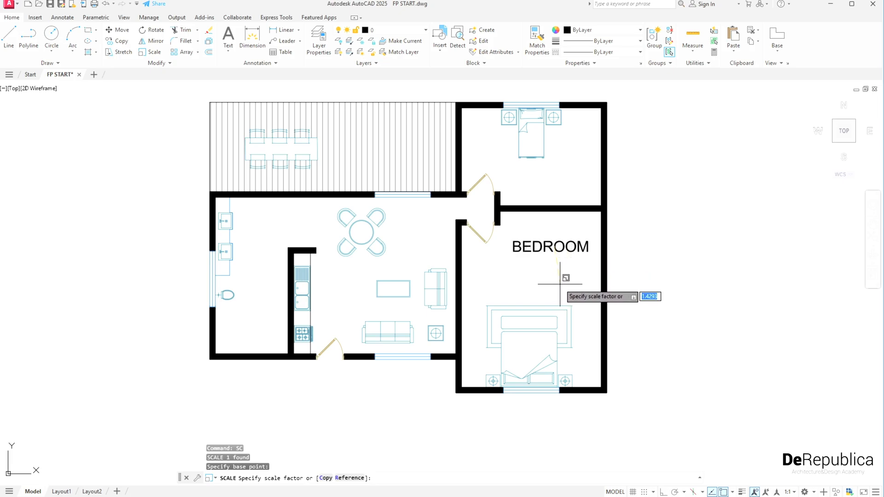
pyautogui.write('0.7')
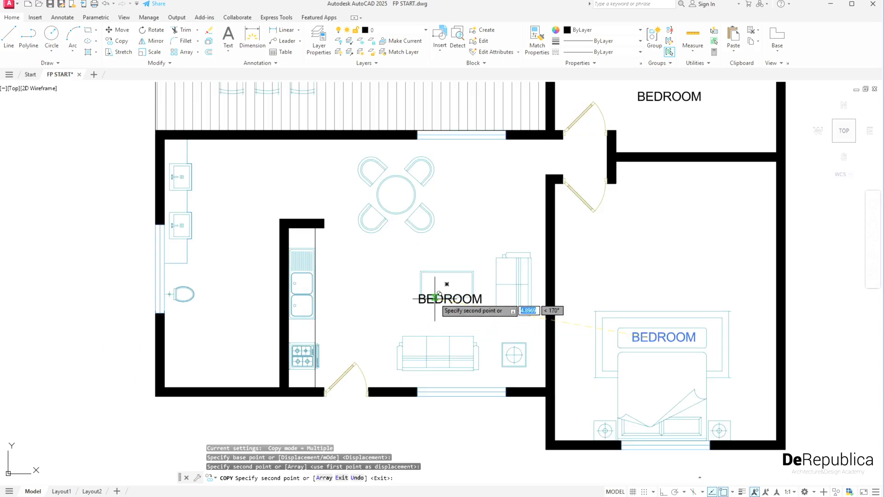
# Copy the BEDROOM text into the other rooms and retype copies as LIVING ROOM, BATH and KITCHEN
pyautogui.press('Escape')
pyautogui.write('LIVIN')
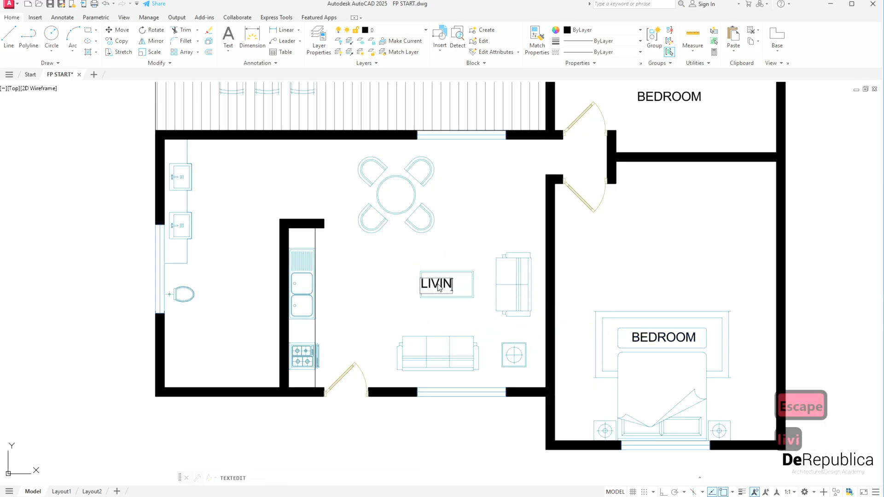
pyautogui.write('G ROOM')
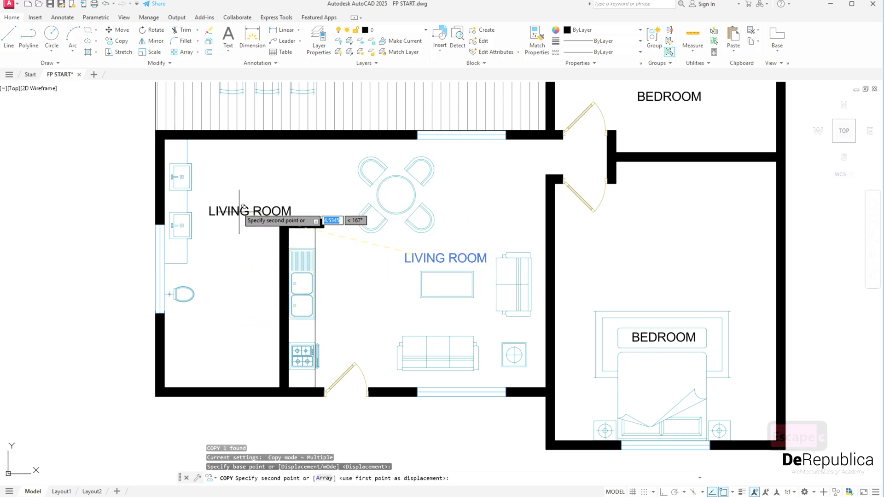
pyautogui.write('ba')
pyautogui.write('KITCHEN')
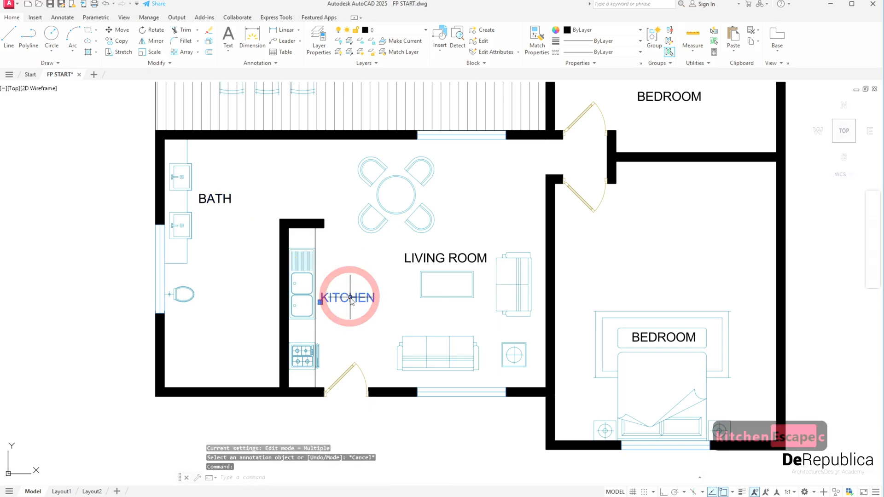
pyautogui.click(348, 297)
pyautogui.write('O')
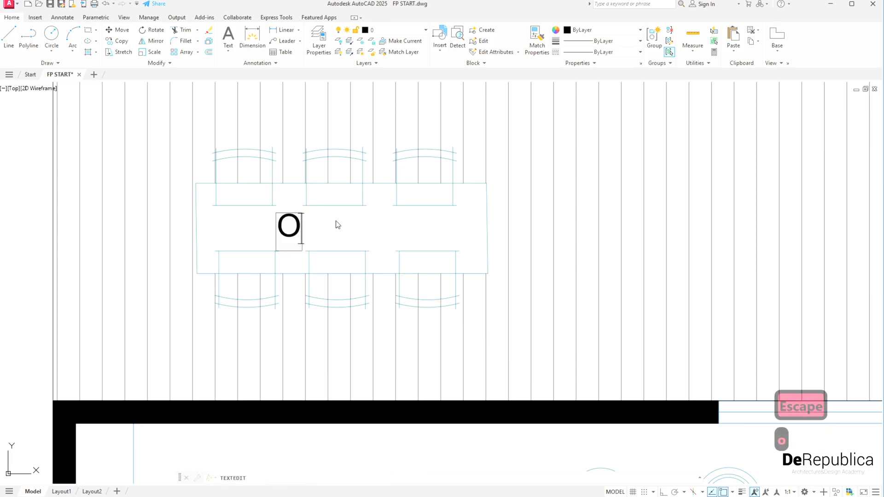
# Retype the deck-area label as OUTDOOR DINING
pyautogui.write('UTDOOR')
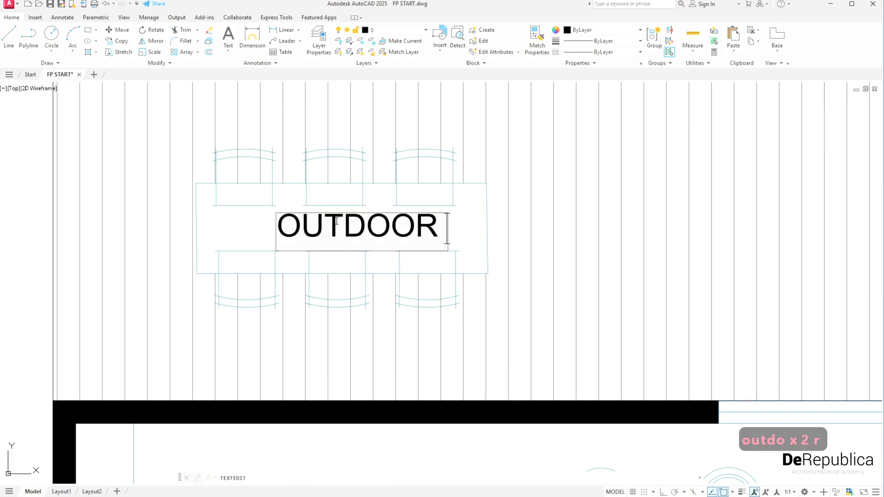
pyautogui.write('DINING')
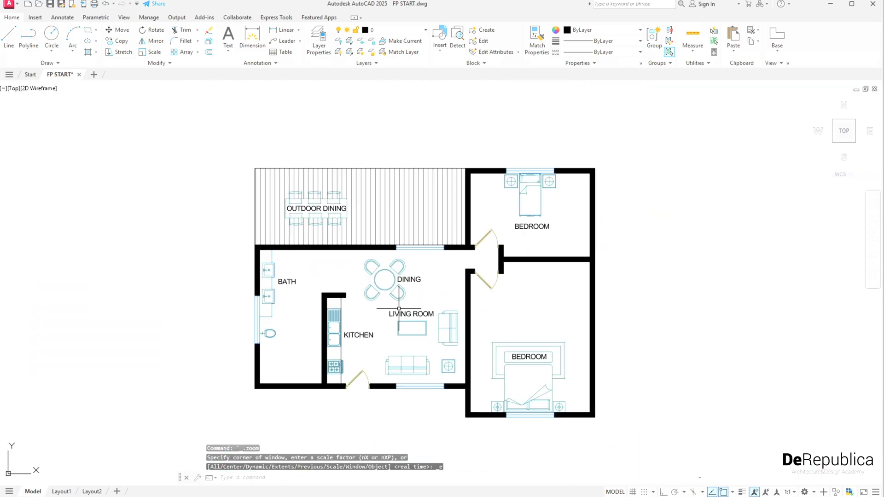
# Draw the closet rectangle and offset its end line repeatedly at 0.6 for dividers
pyautogui.press('escape')
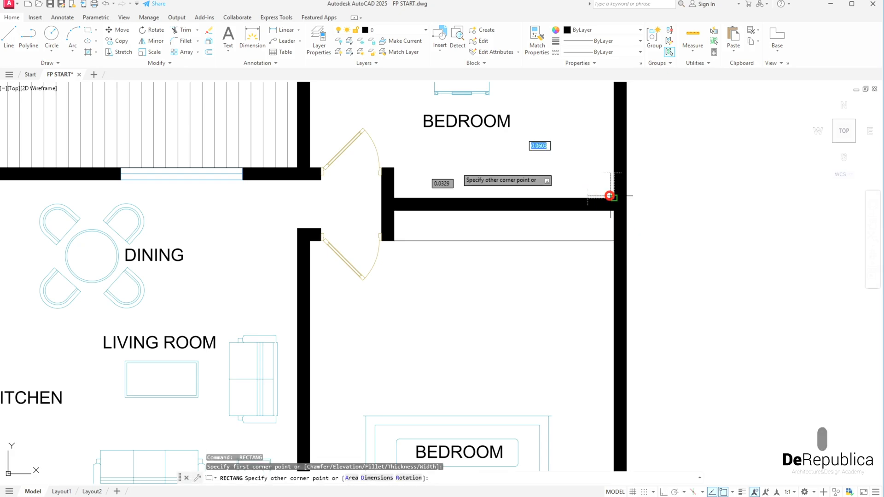
pyautogui.press('Escape')
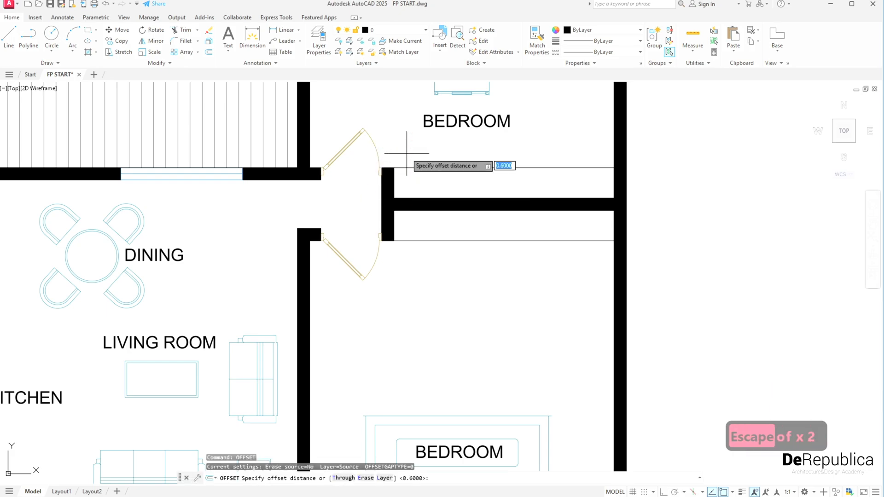
pyautogui.press('enter')
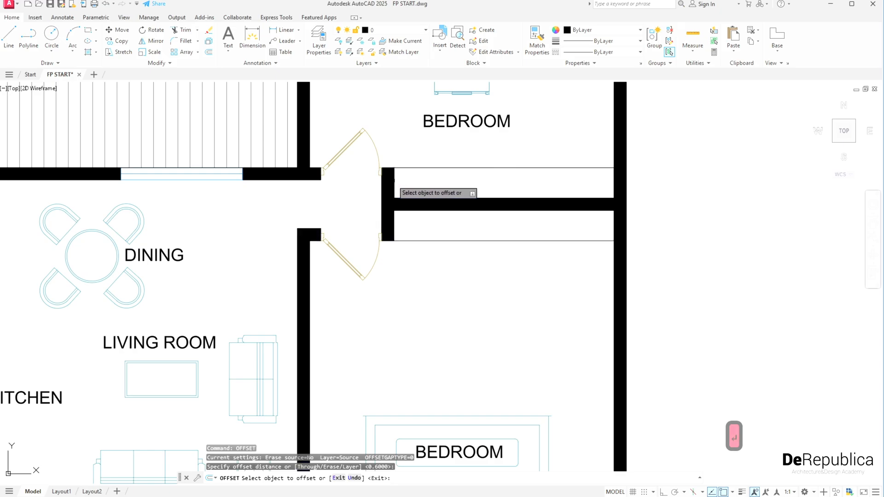
pyautogui.click(430, 183)
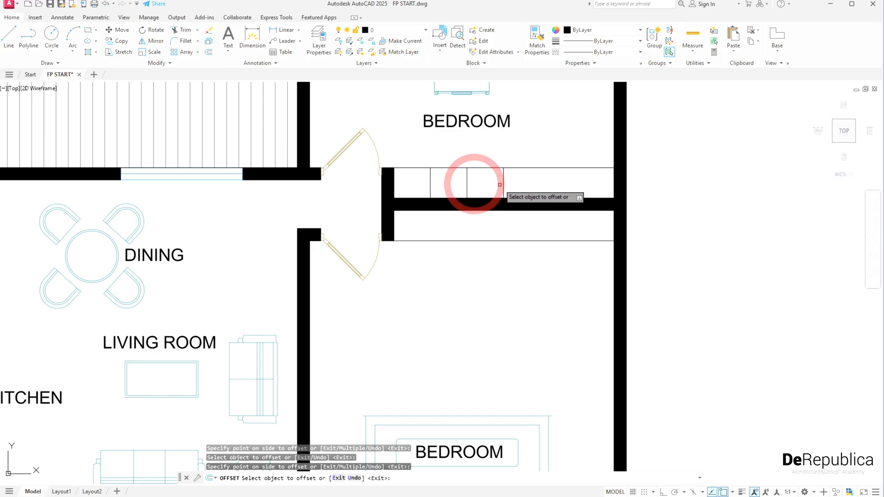
pyautogui.click(472, 183)
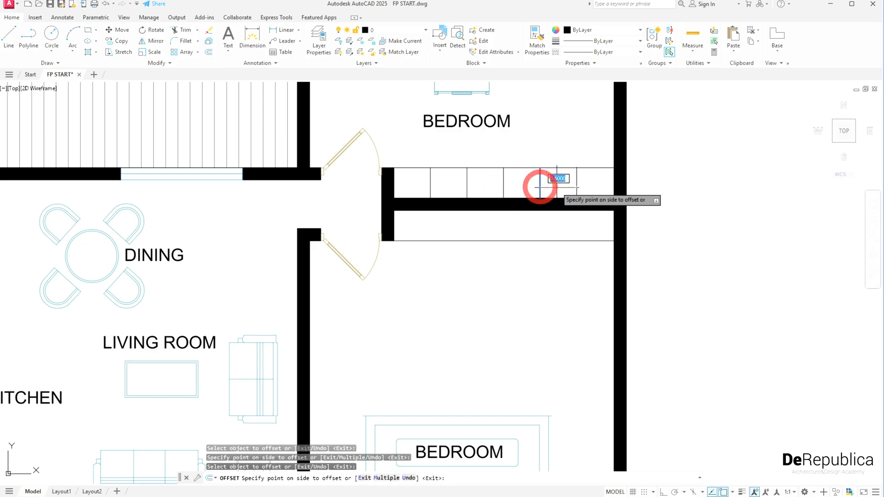
pyautogui.press('escape')
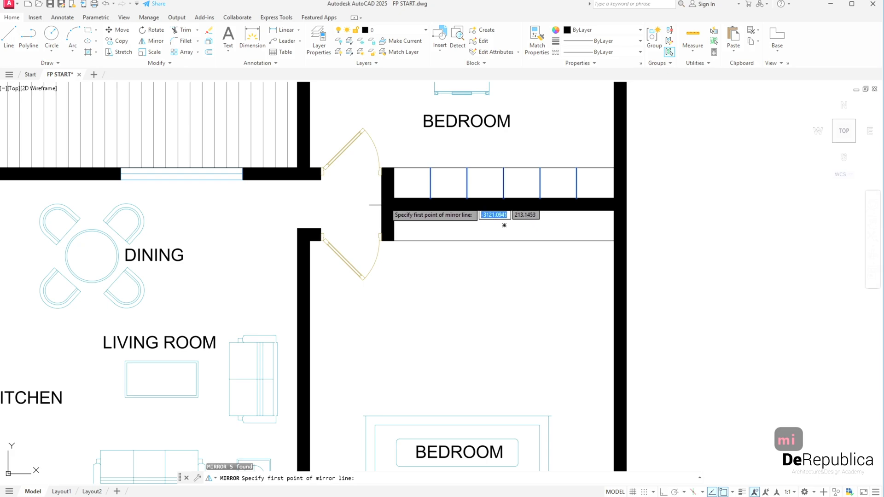
# Mirror the closet dividers to the other side of the bedroom wall
pyautogui.click(383, 204)
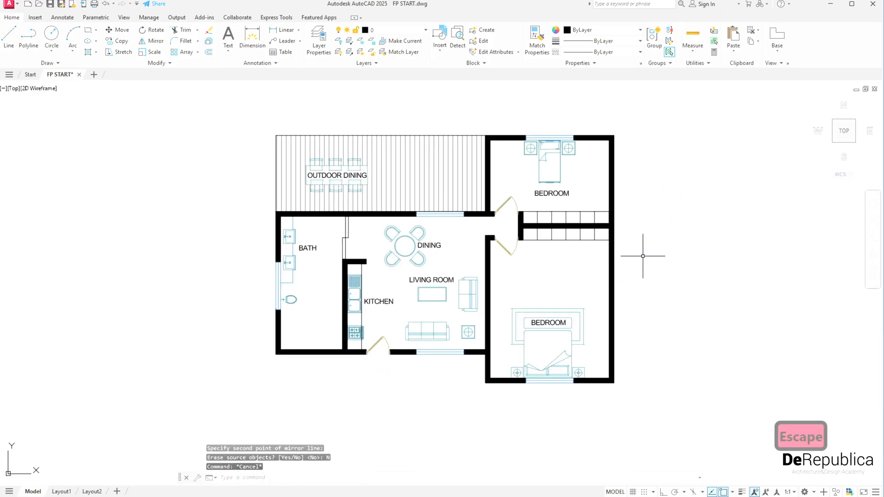
# Place an aligned dimension on the first top segment and continue it across the top walls with DCO
pyautogui.press('Escape')
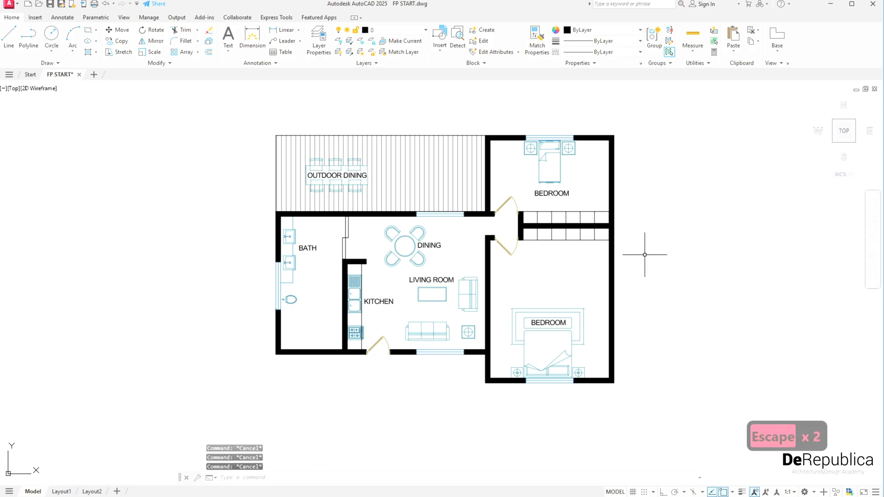
pyautogui.write('DIM')
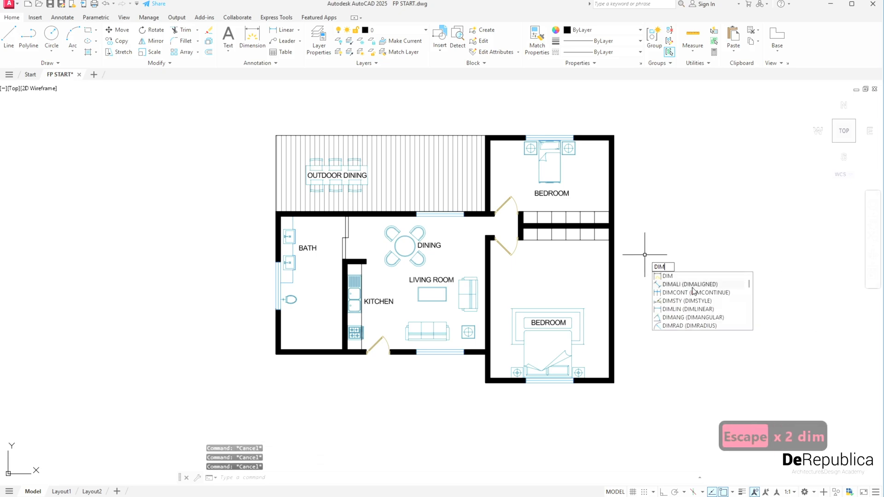
pyautogui.click(688, 284)
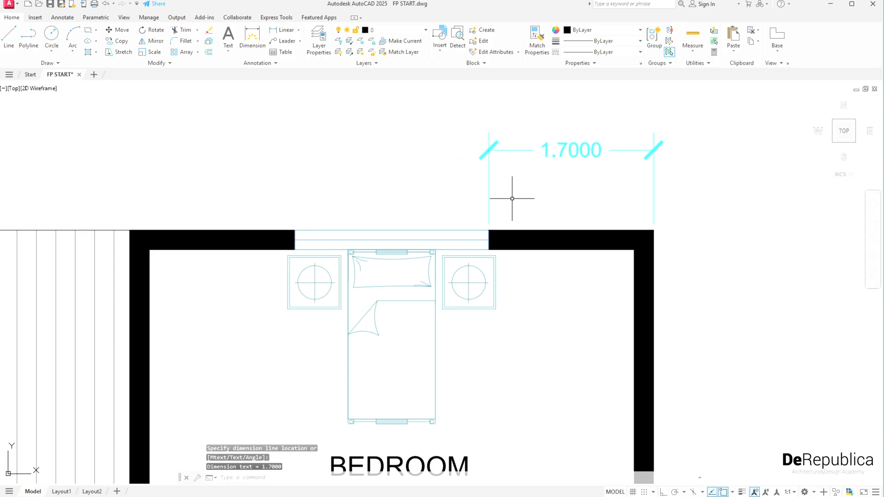
pyautogui.scroll(-3)
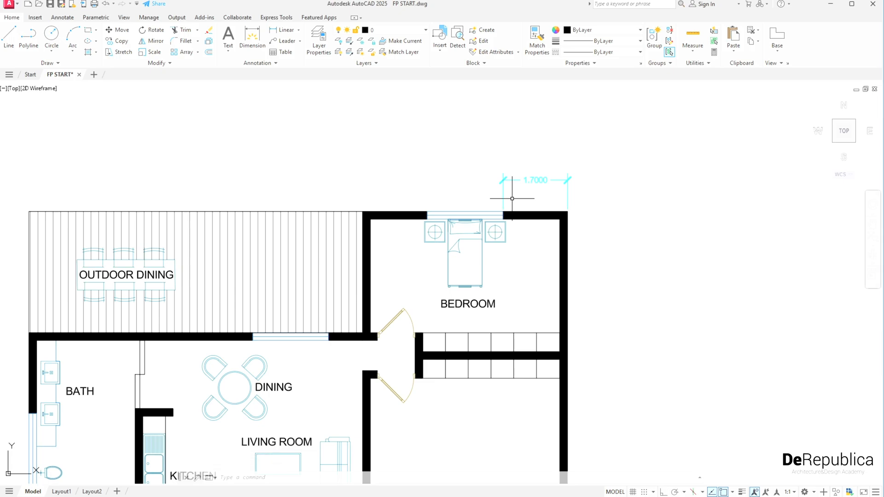
pyautogui.write('DCO')
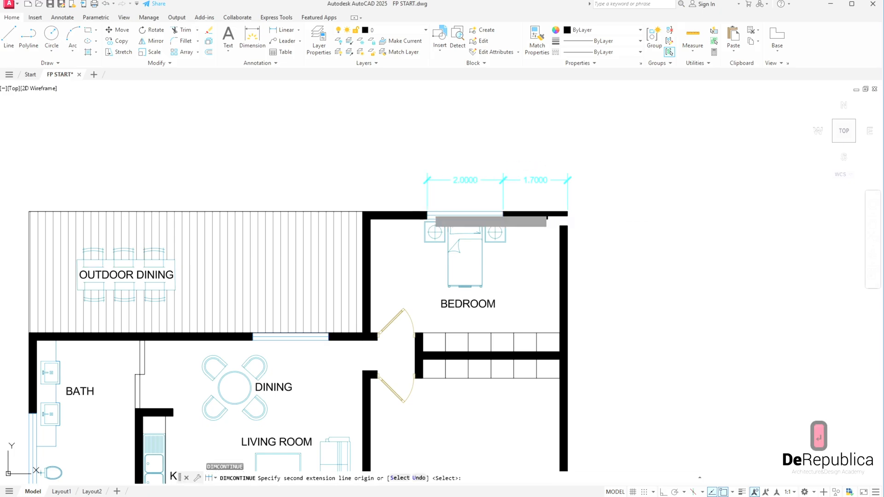
pyautogui.click(361, 211)
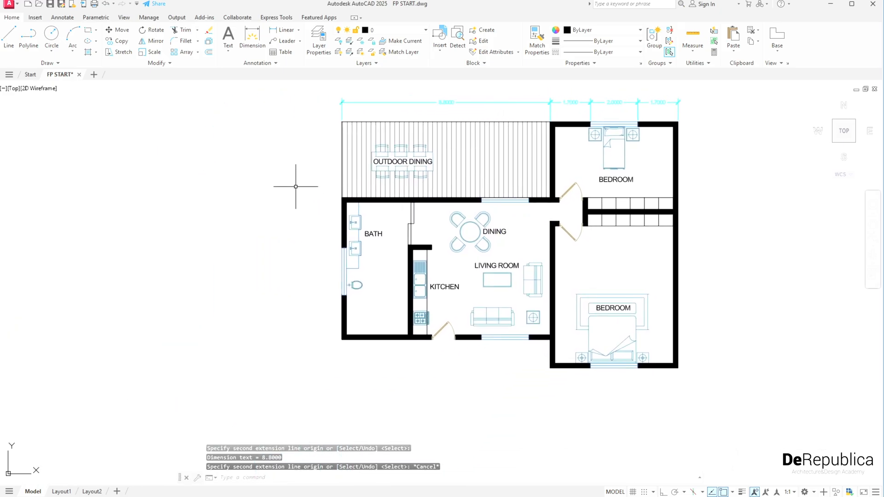
# Dimension from the deck's top-left corner and continue the chain down the left wall
pyautogui.write('DIM')
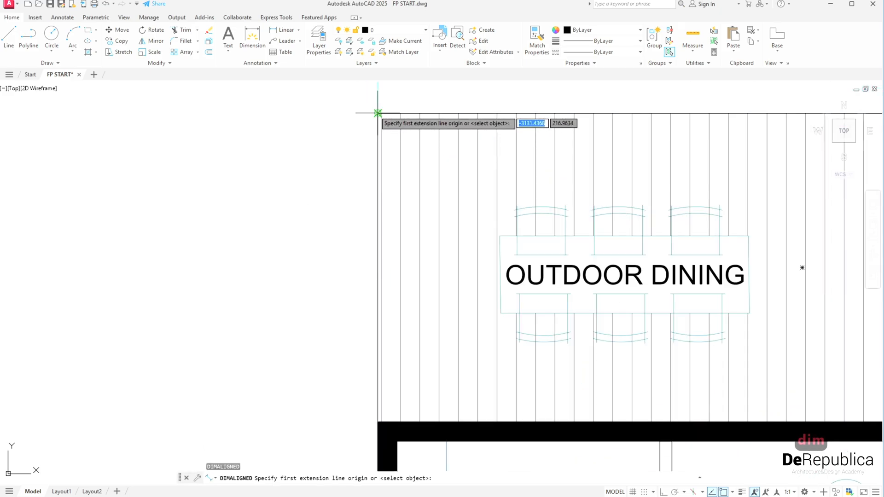
pyautogui.click(378, 422)
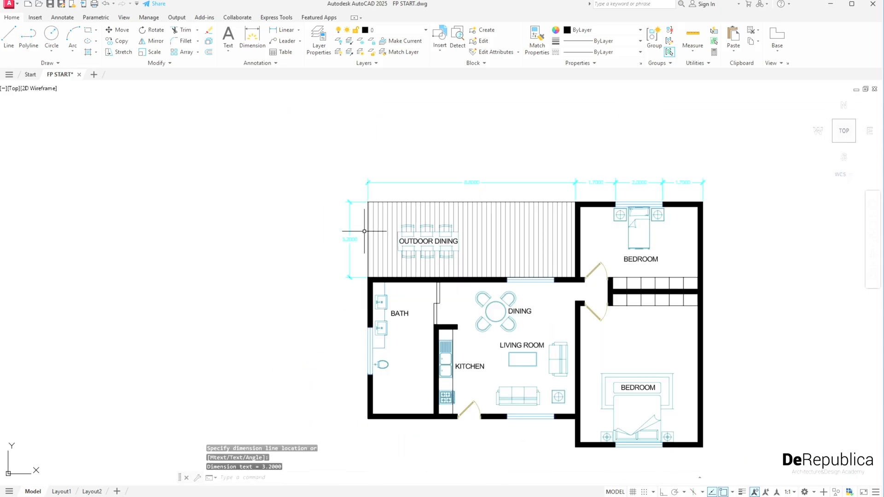
pyautogui.write('DCO')
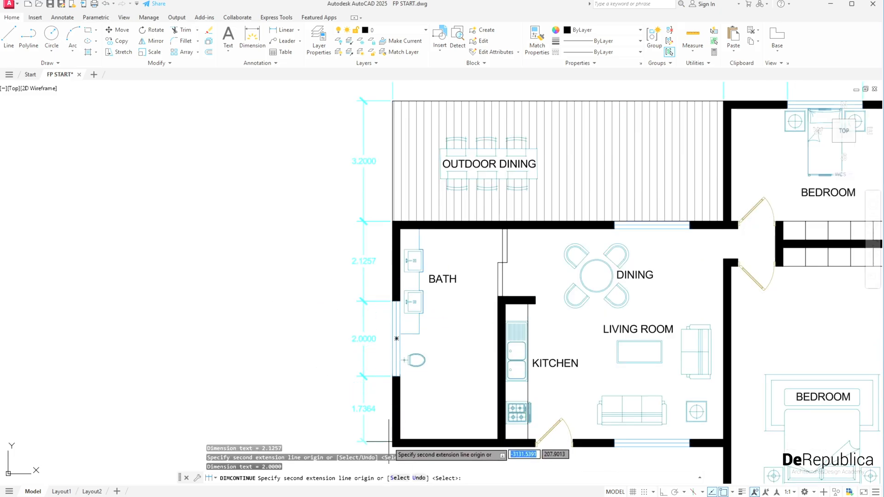
pyautogui.press('Escape')
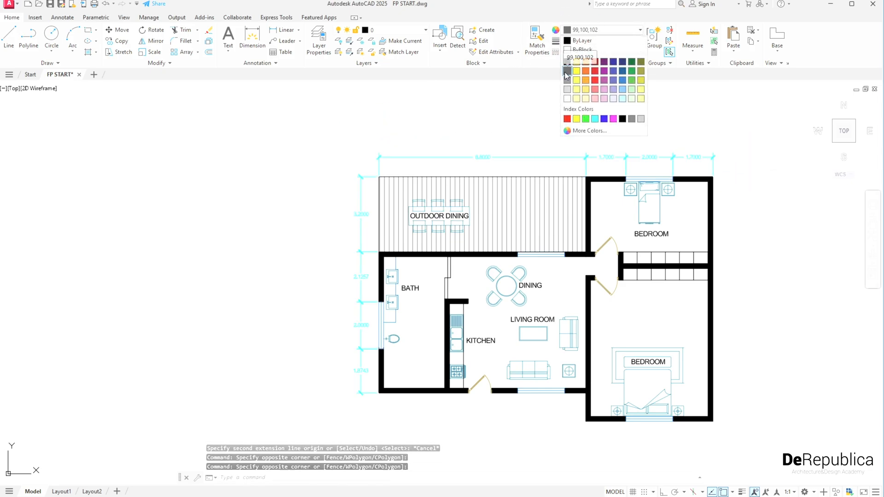
# Set the Standard dimension style's Primary Units precision to 0.0
pyautogui.press('Escape')
pyautogui.write('DIMSTY')
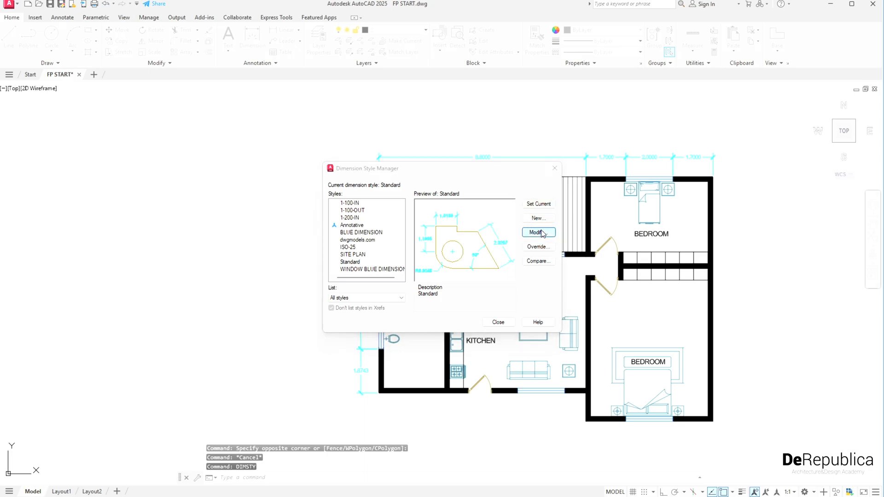
pyautogui.click(537, 232)
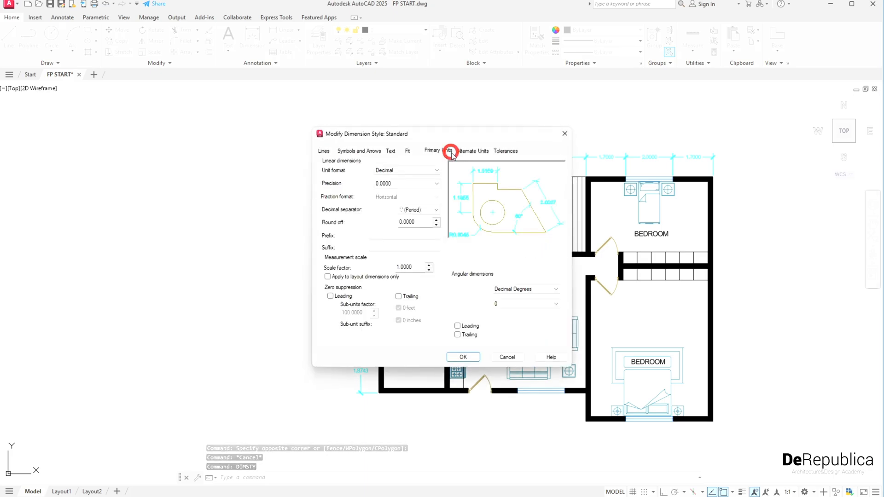
pyautogui.click(437, 150)
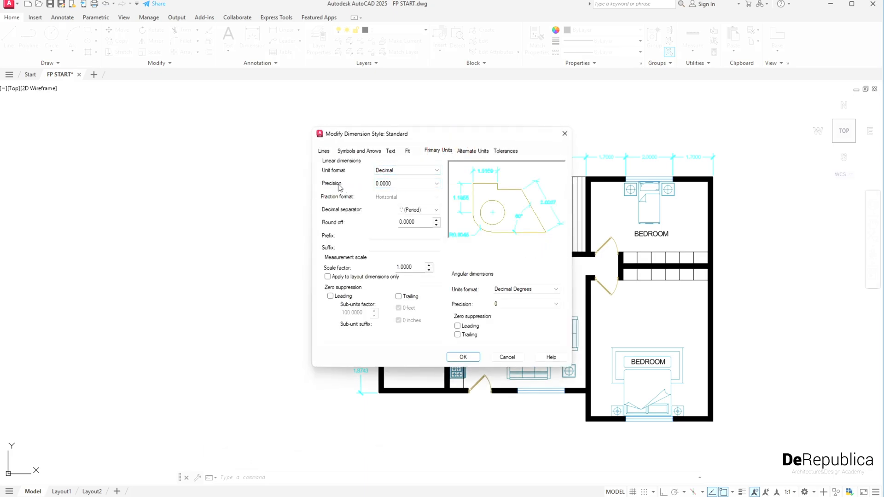
pyautogui.click(428, 183)
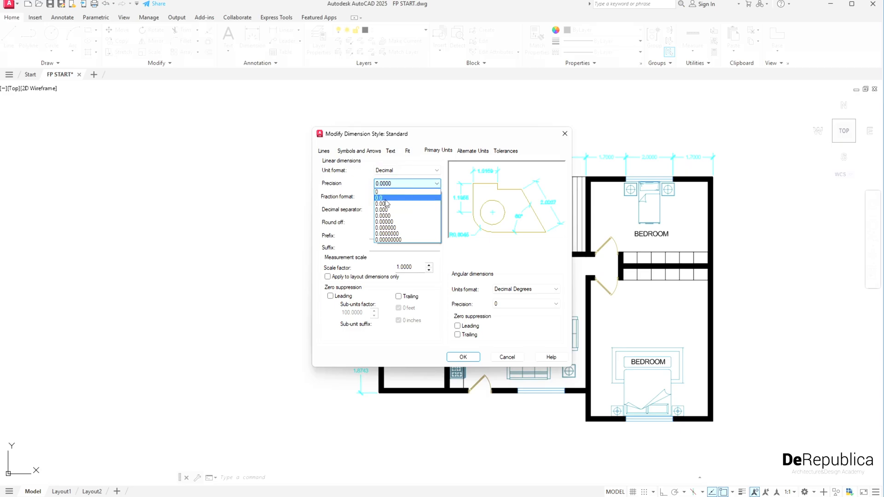
pyautogui.click(462, 358)
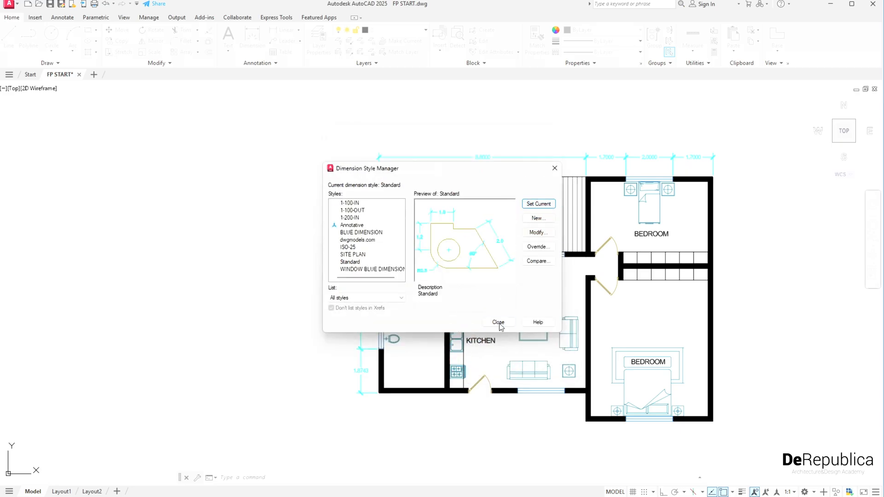
pyautogui.click(499, 323)
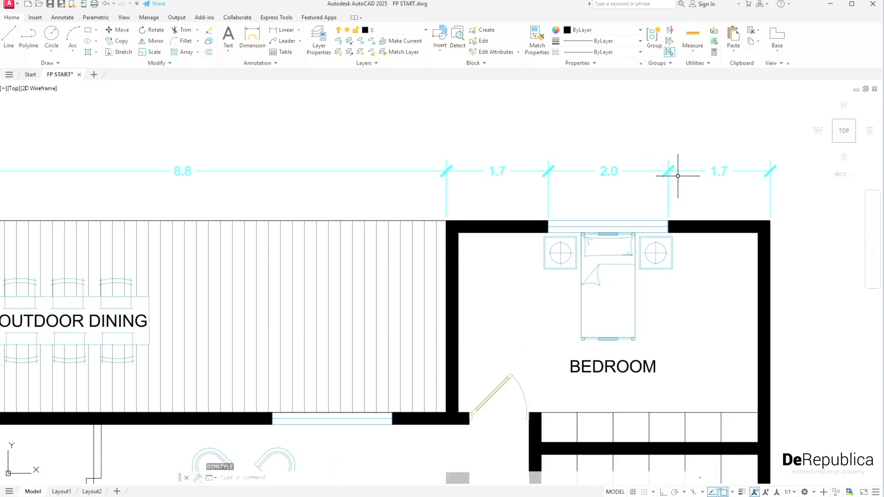
# Move the shower rectangle into place in the bathroom, then hatch the bathroom floor and browse patterns
pyautogui.scroll(-3)
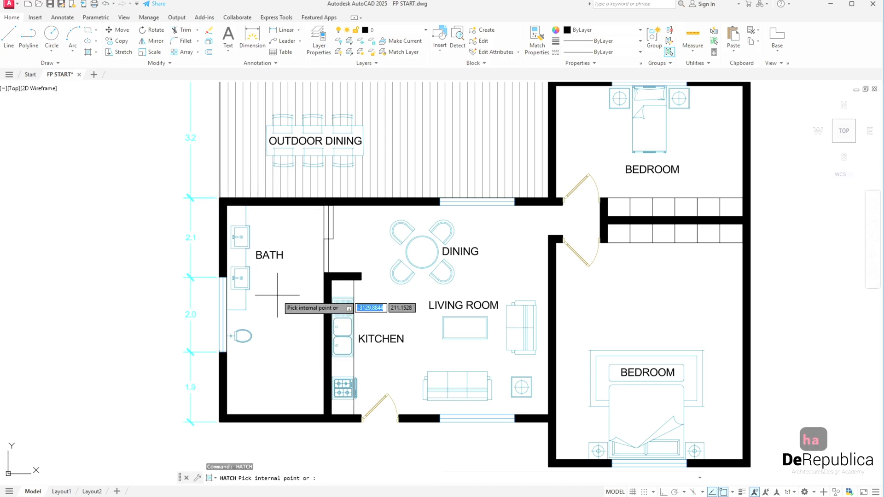
pyautogui.press('Escape')
pyautogui.write('M')
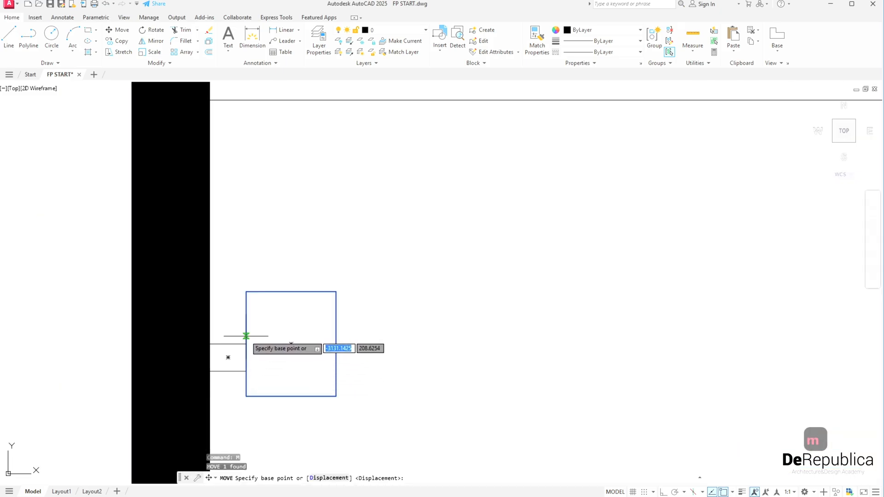
pyautogui.click(247, 336)
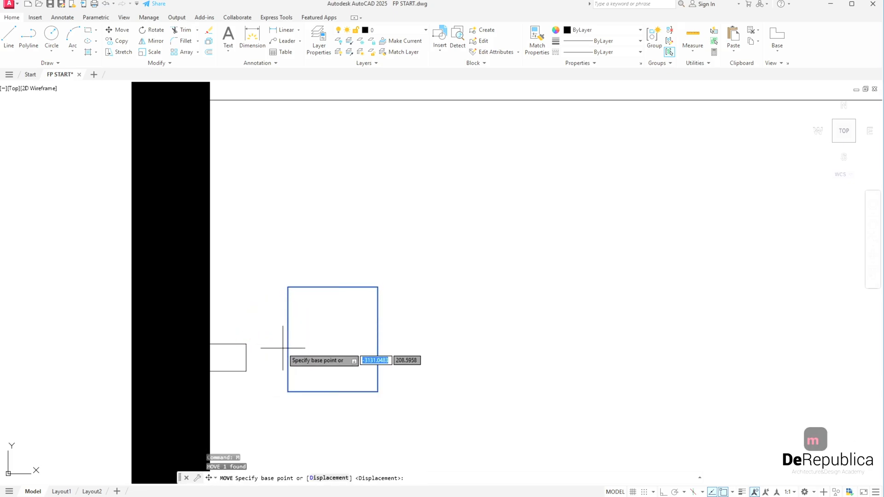
pyautogui.click(289, 339)
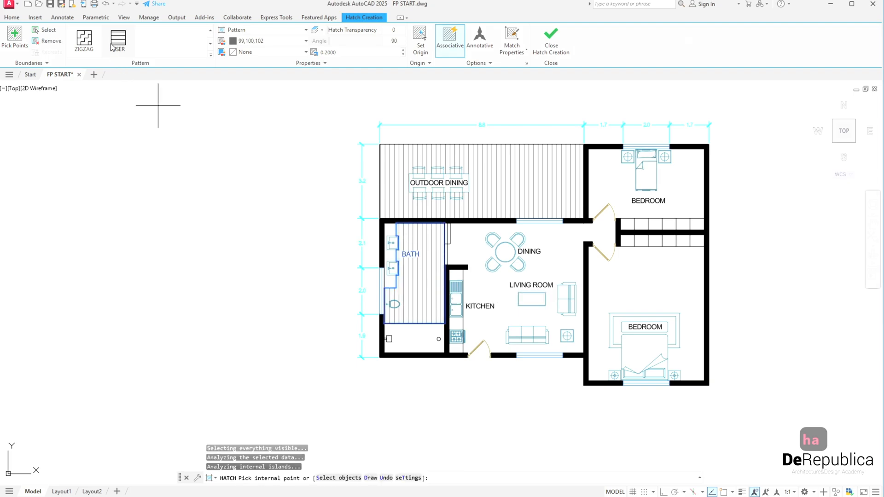
pyautogui.click(414, 277)
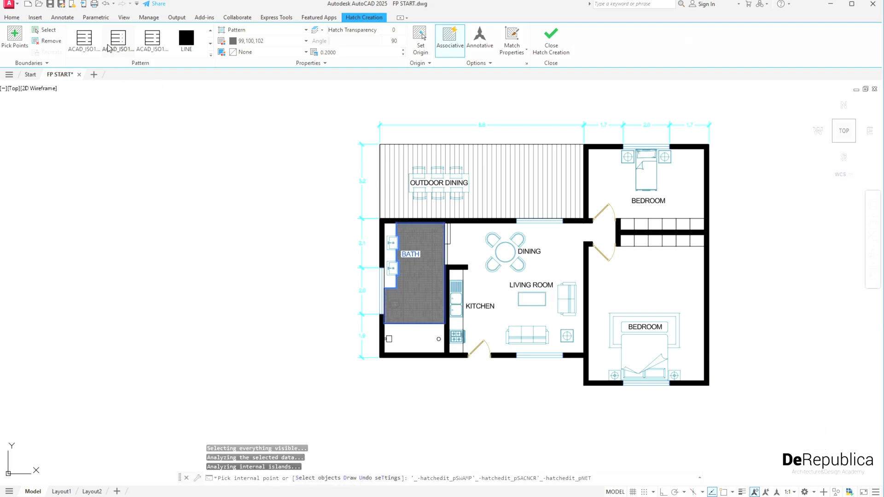